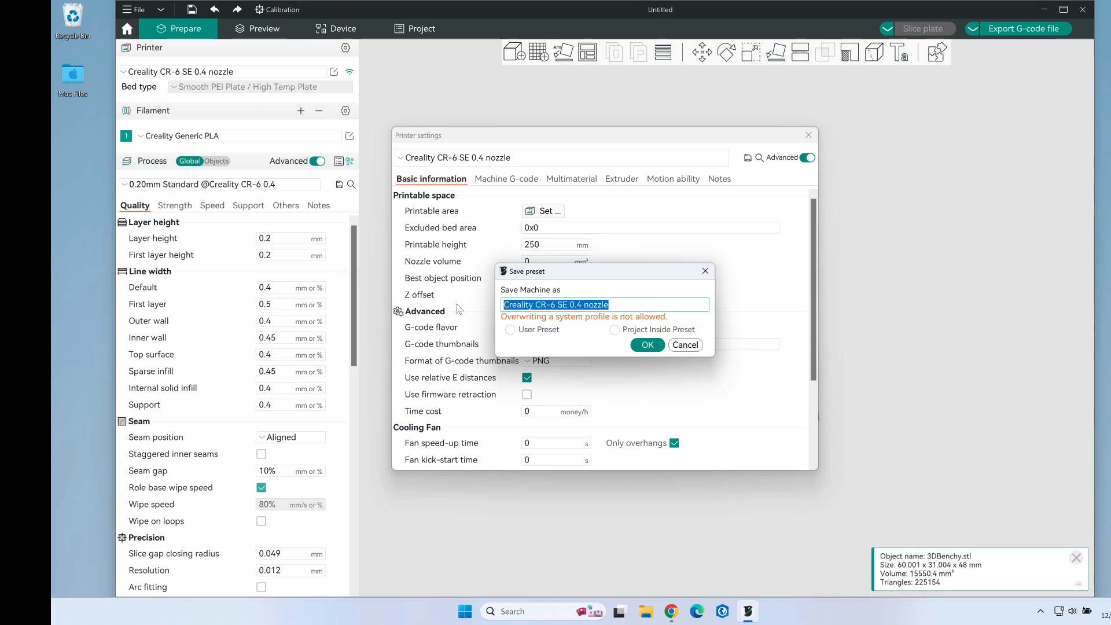
Step: Name the printer preset 'M3DP CR6 Standard', save it, and show its machine G-code
text(M3DP CR6 Standard)
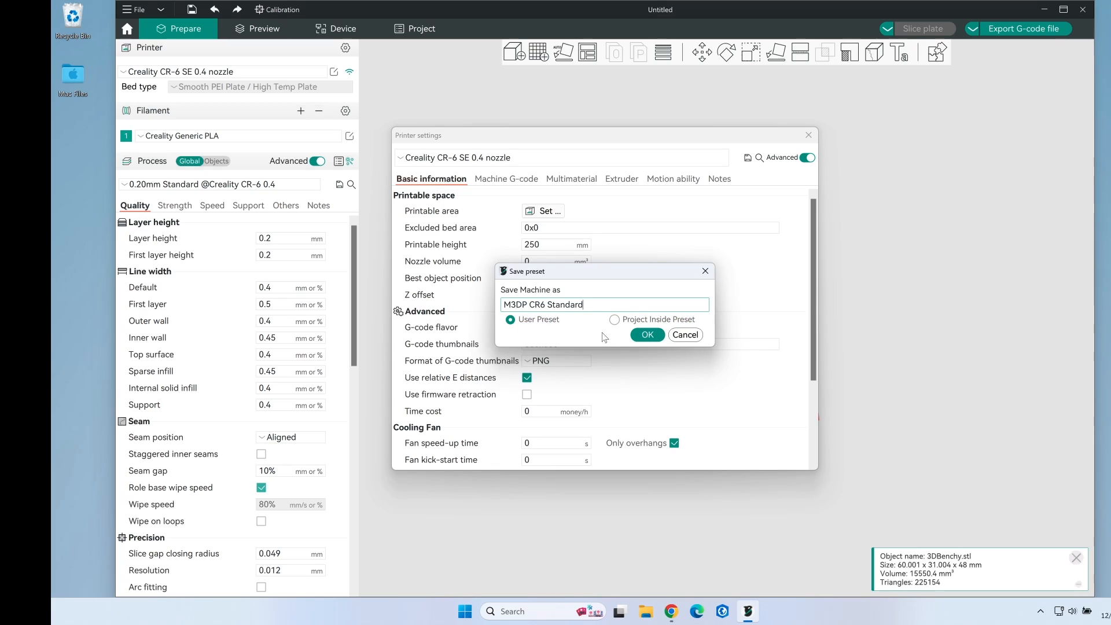
click(646, 334)
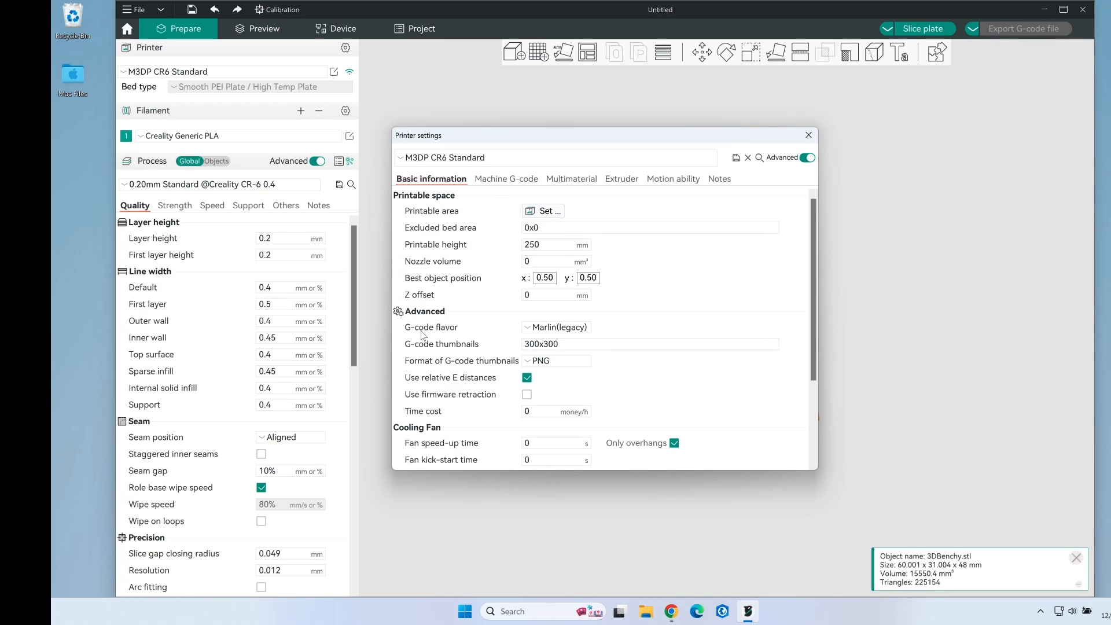
mouse_move(805, 265)
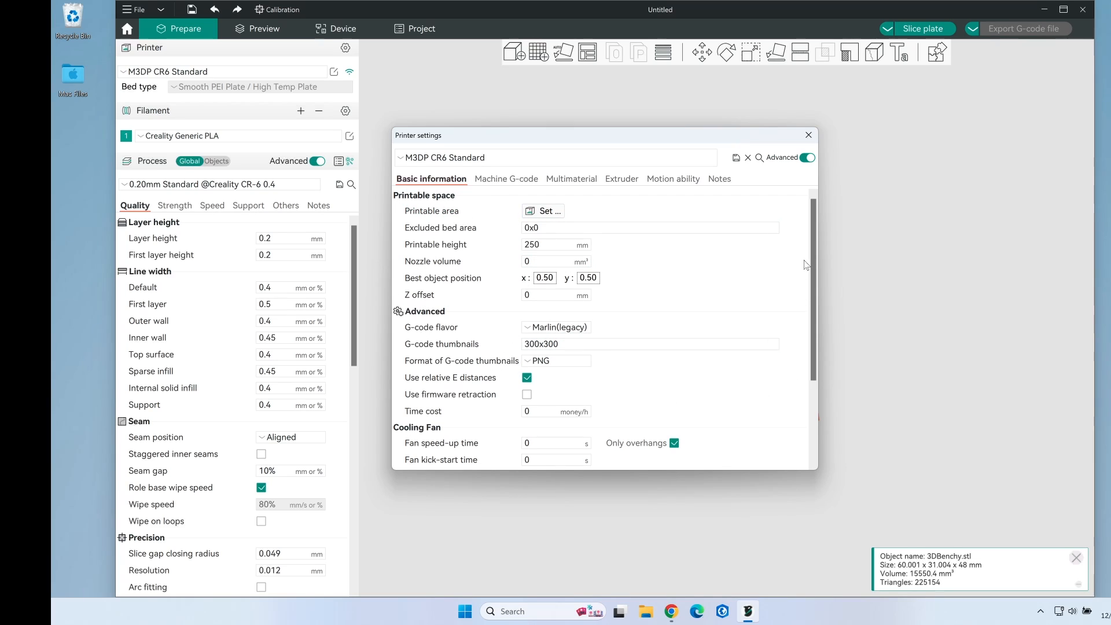
click(504, 179)
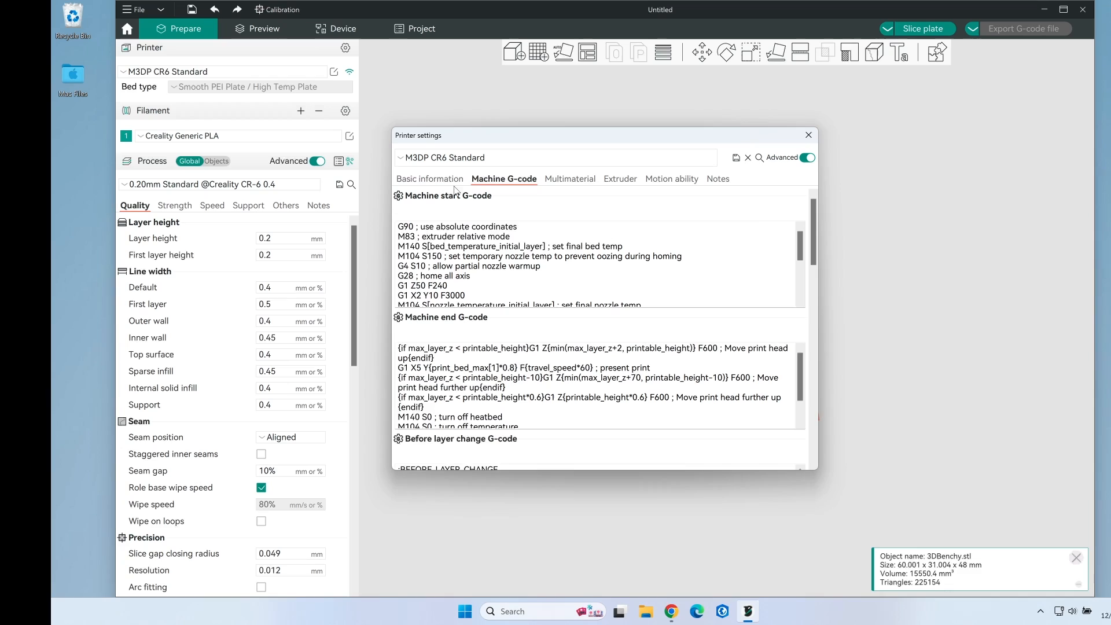
Step: Insert a 'G29 ; Auto Bed Level' line after 'G28 ; home all axis' in start G-code
scroll(down, 3)
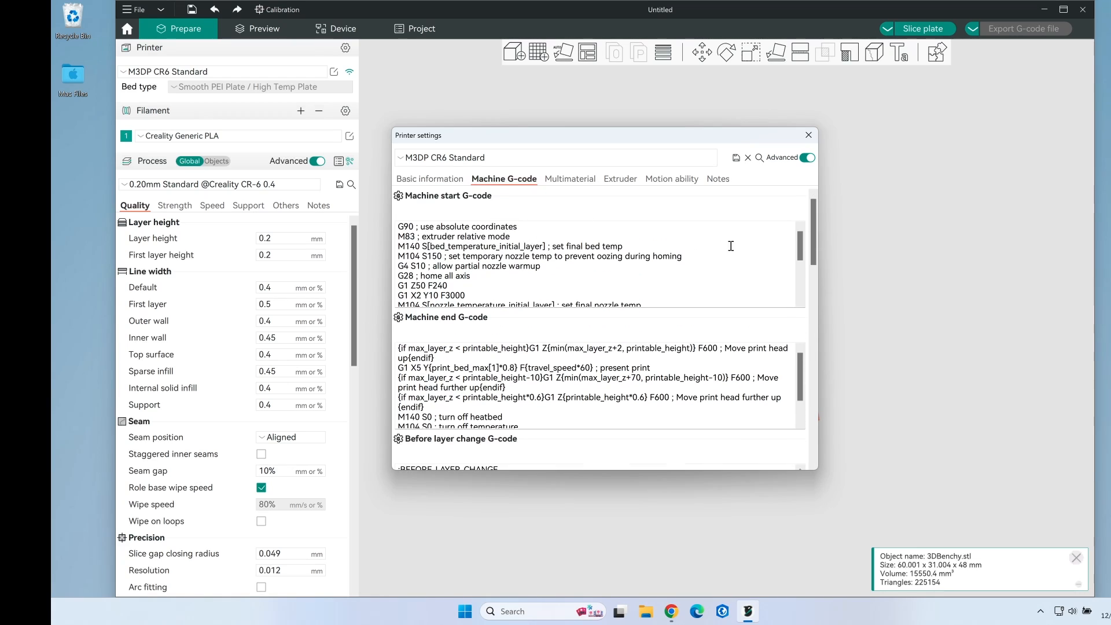
scroll(down, 3)
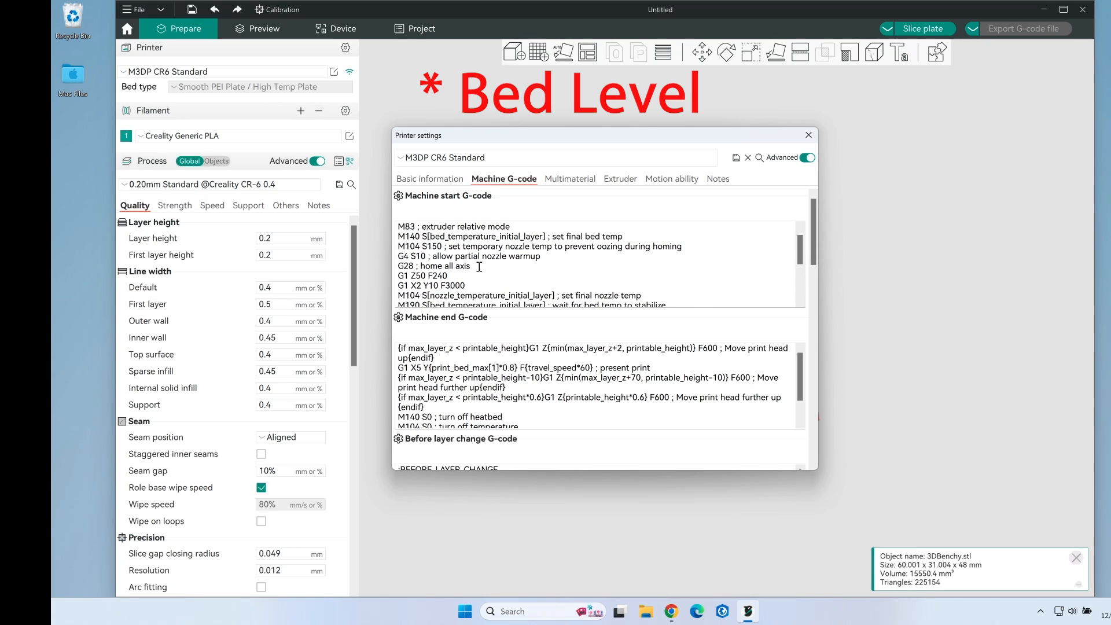
click(478, 266)
text(G29 ;)
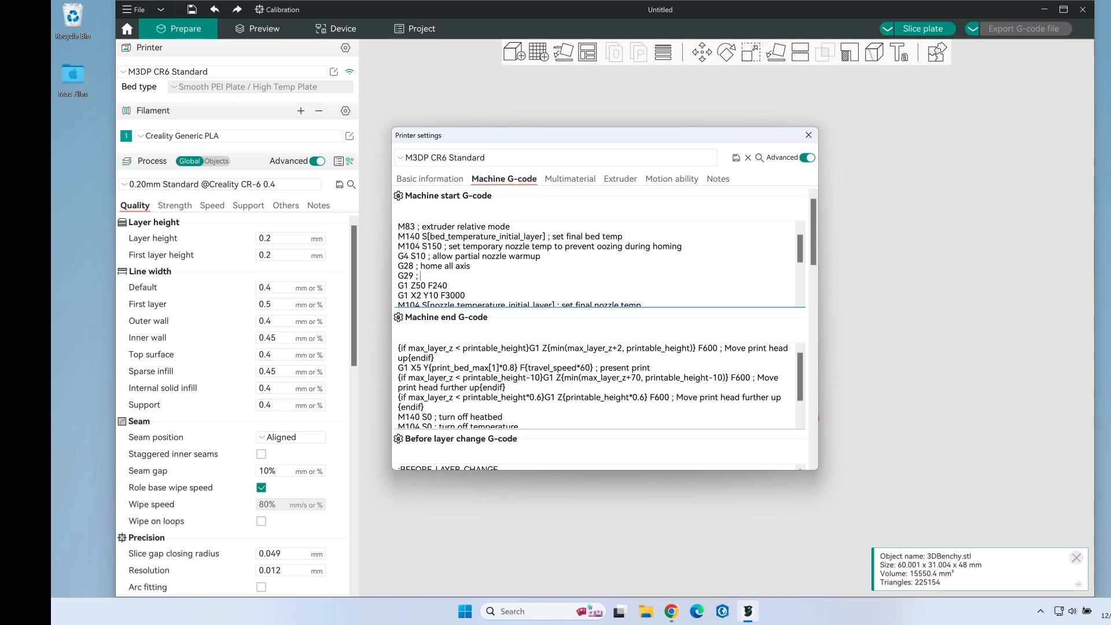
text(Auto Bed Le)
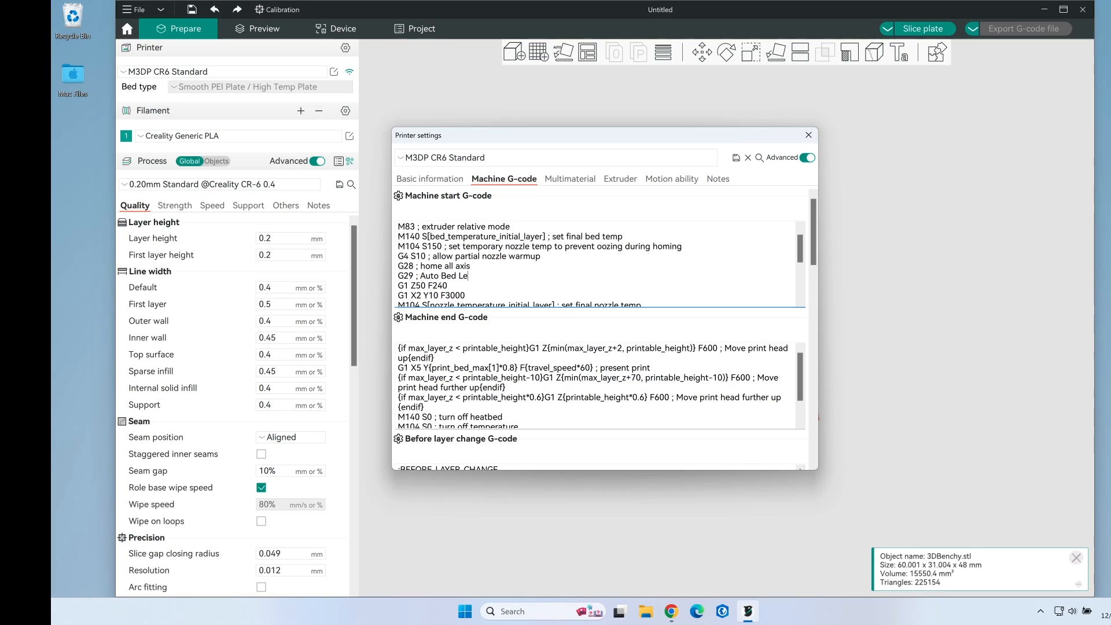
text(vel)
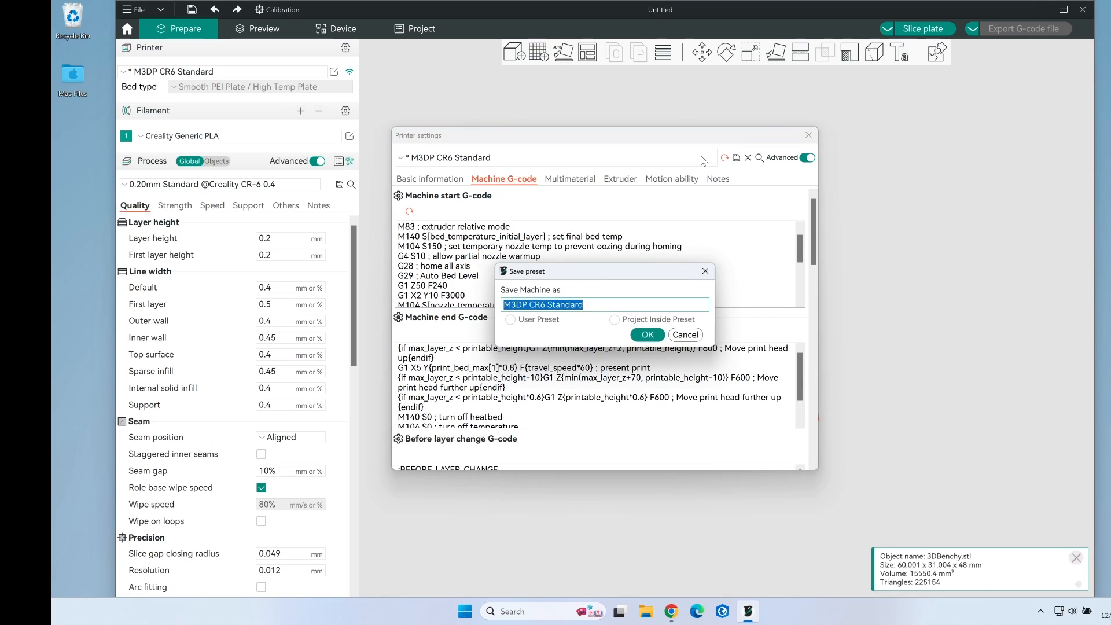
Step: Confirm the preset save, review Multimaterial, Extruder and Motion ability tabs, then close settings
click(646, 334)
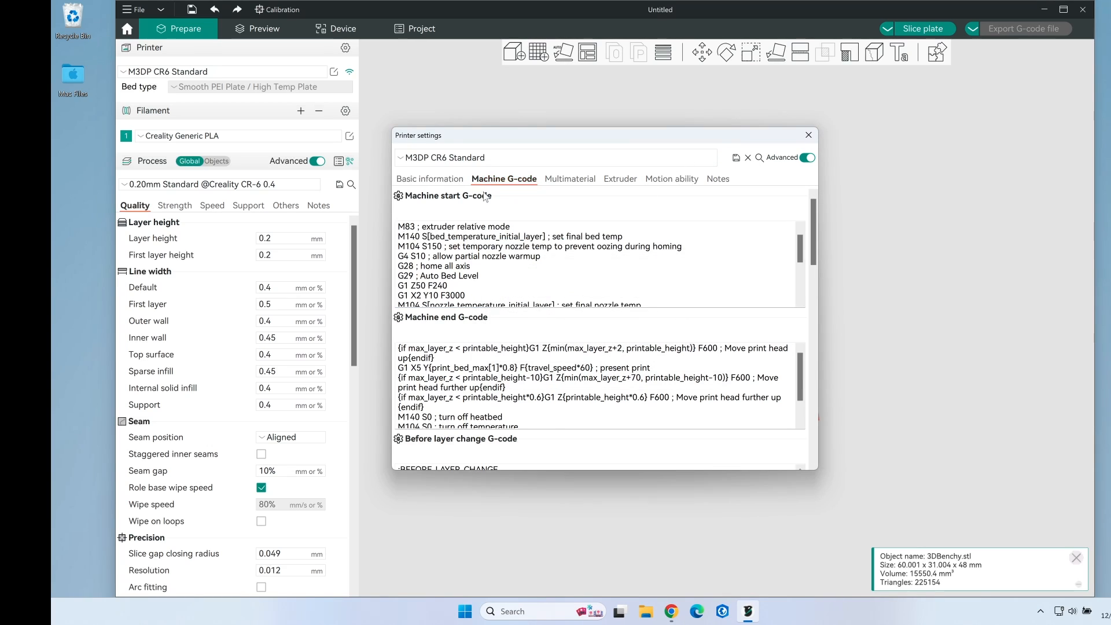
click(569, 178)
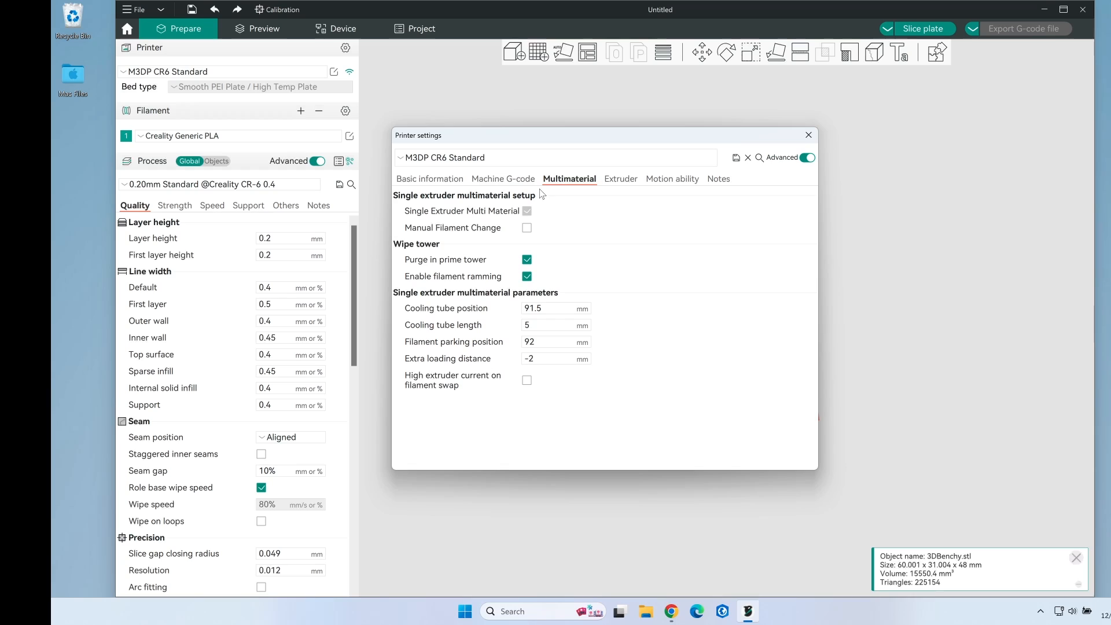
mouse_move(613, 189)
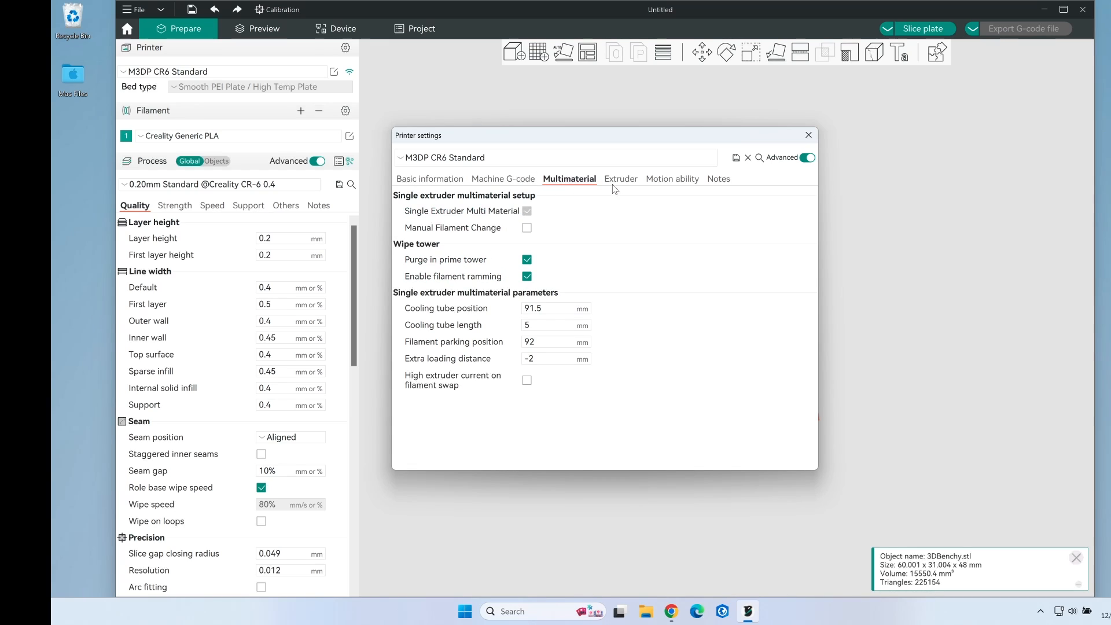
click(619, 179)
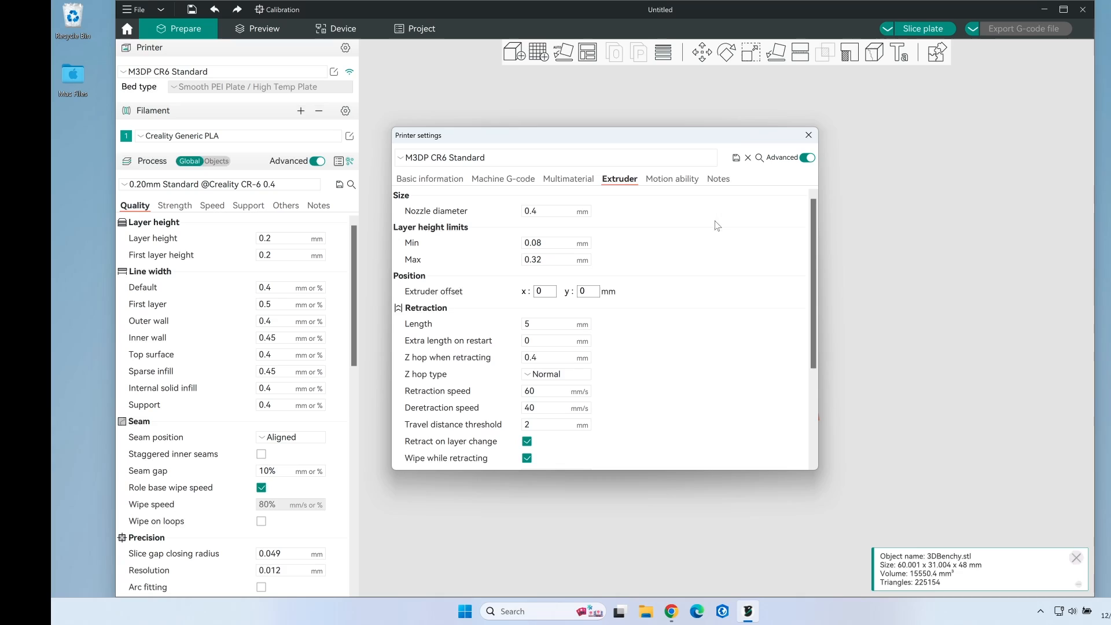
click(671, 179)
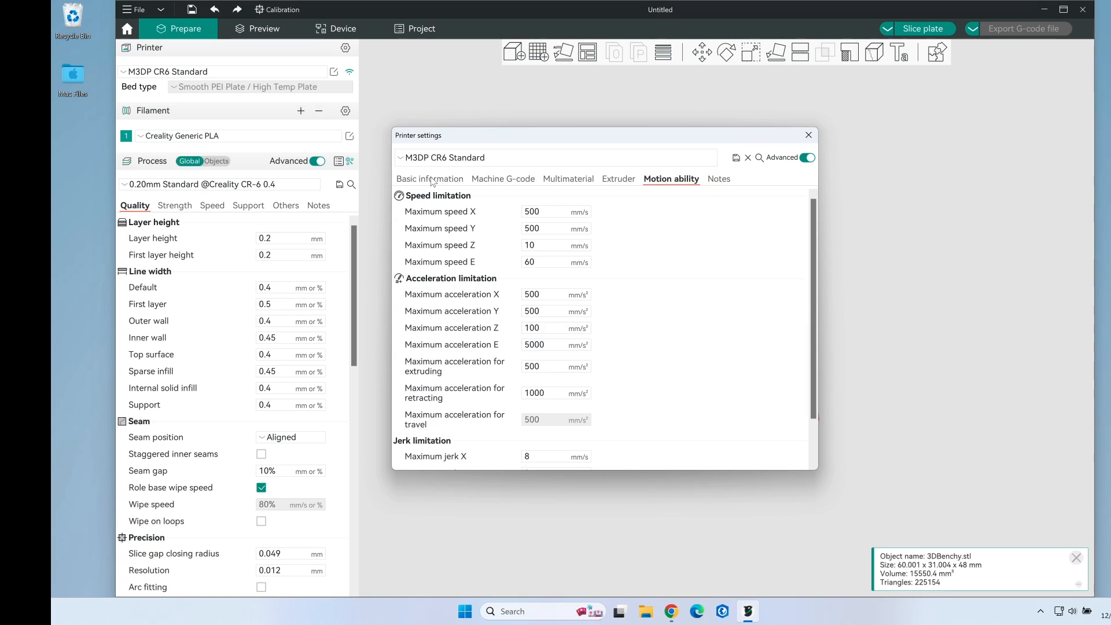
click(430, 178)
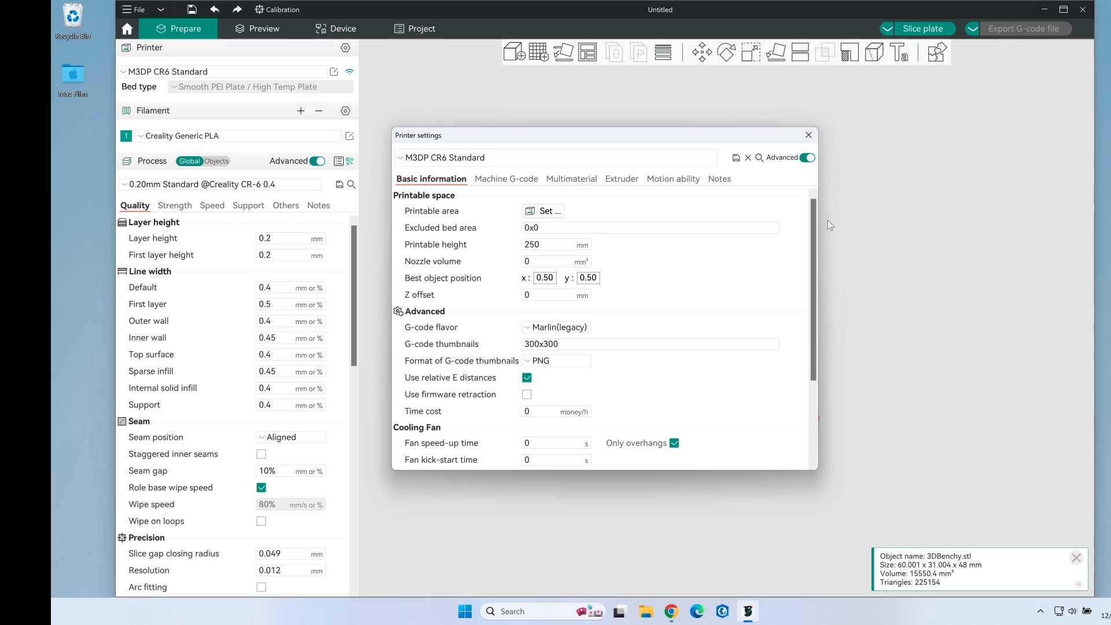
mouse_move(807, 134)
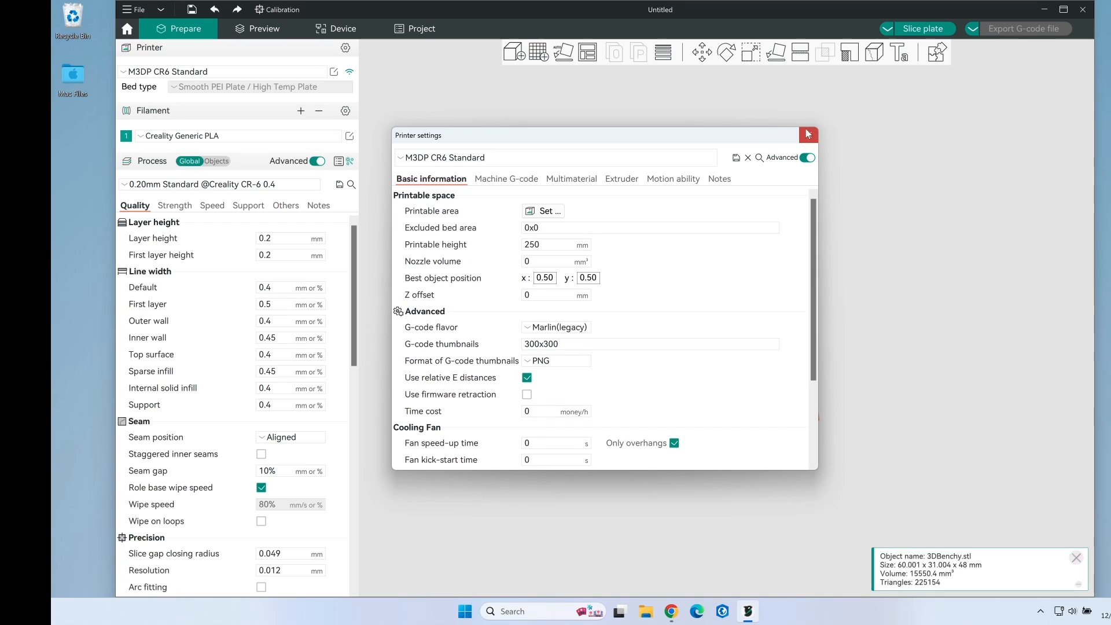
click(808, 133)
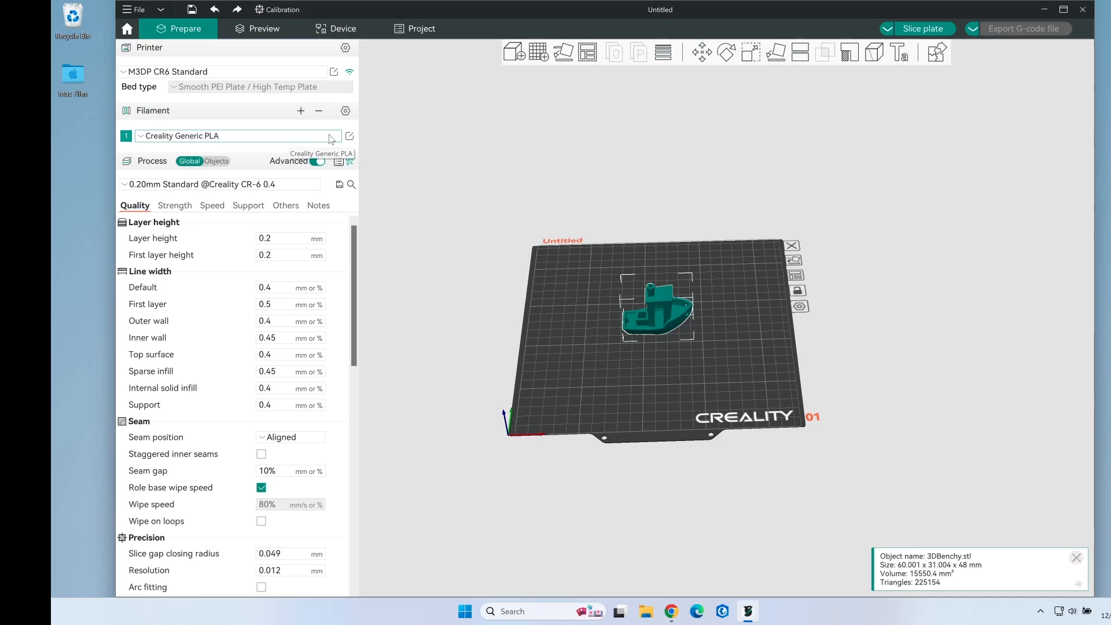
Step: Save the Creality Generic PLA filament settings as new preset 'M3DP CR6 PLA'
click(348, 135)
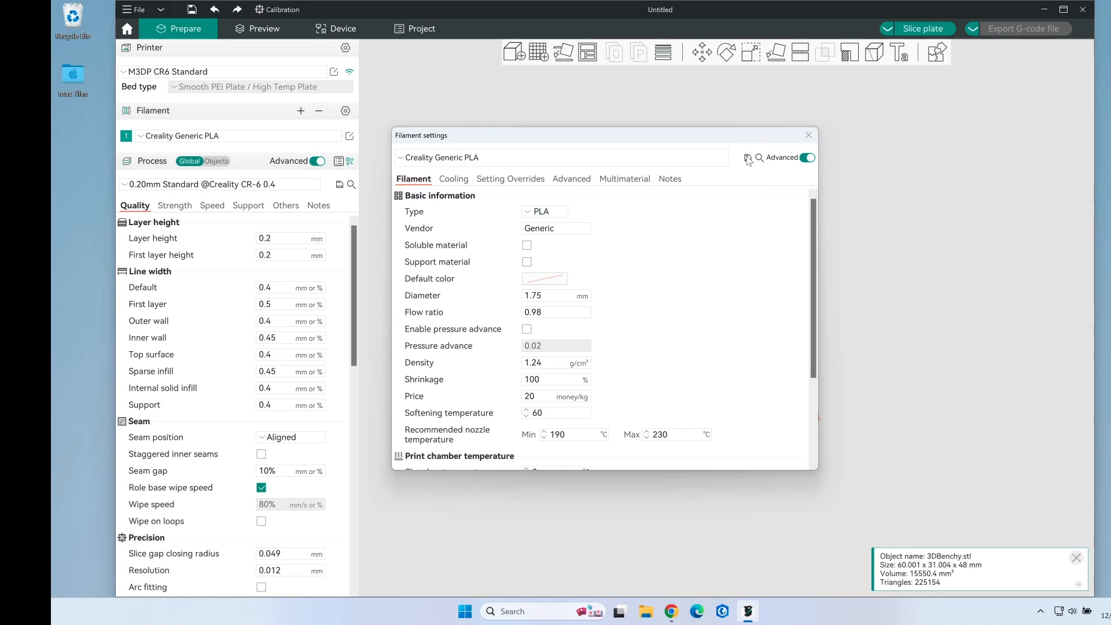
click(747, 157)
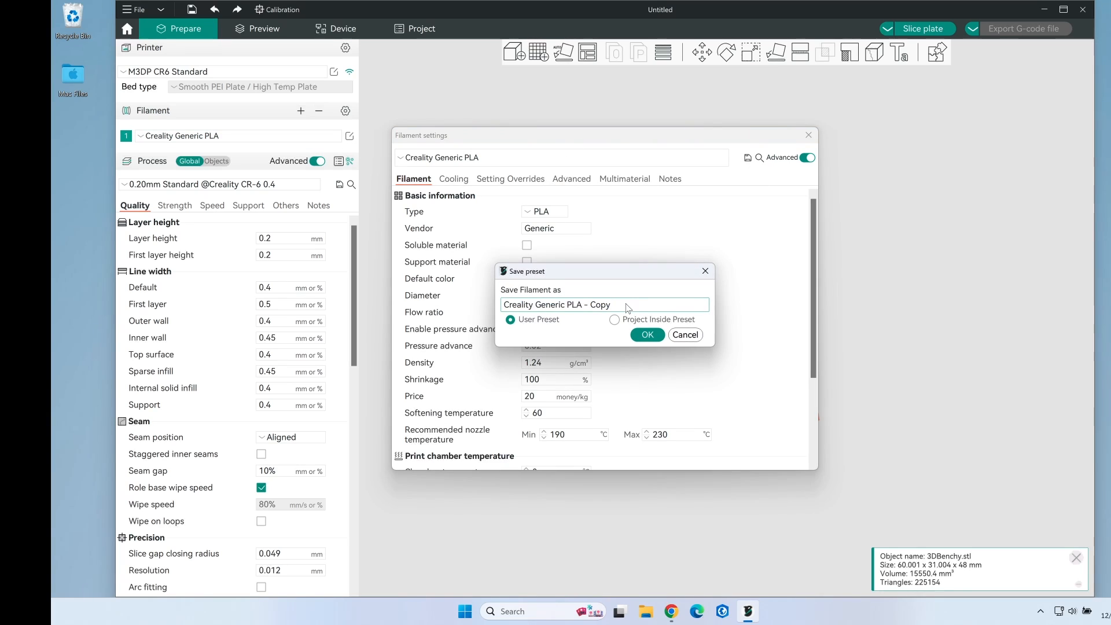
key(Backspace)
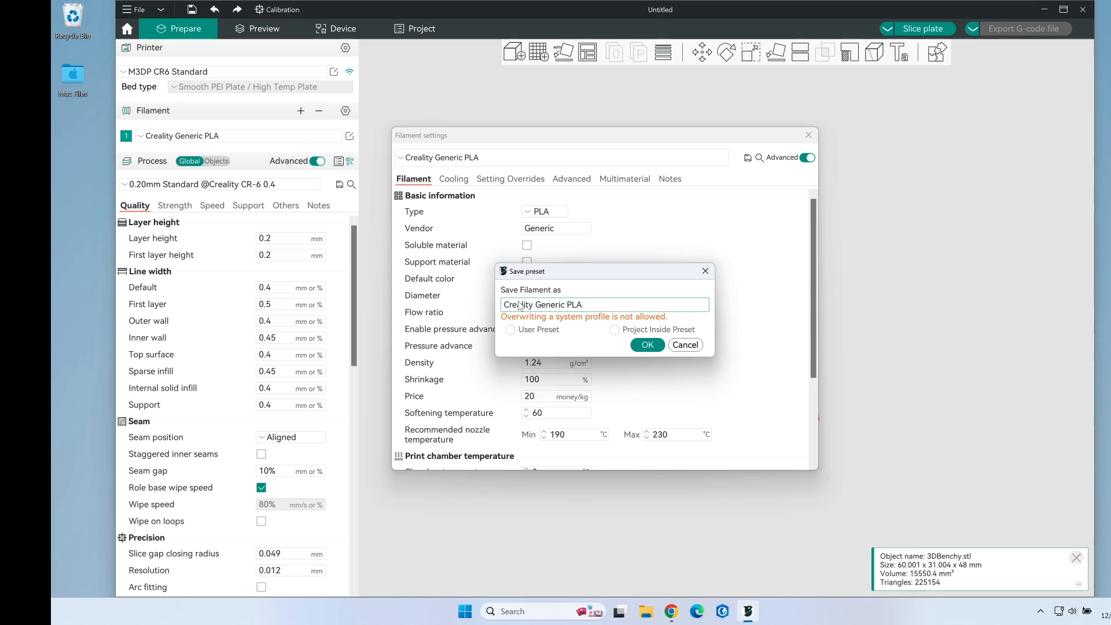
double_click(534, 304)
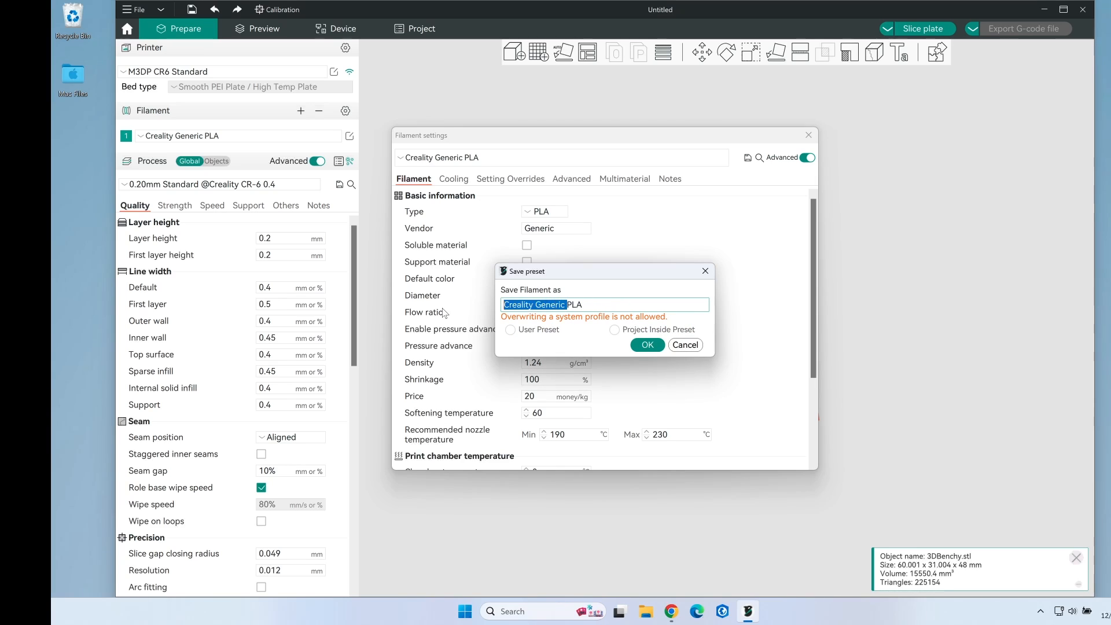
text(M3PLA)
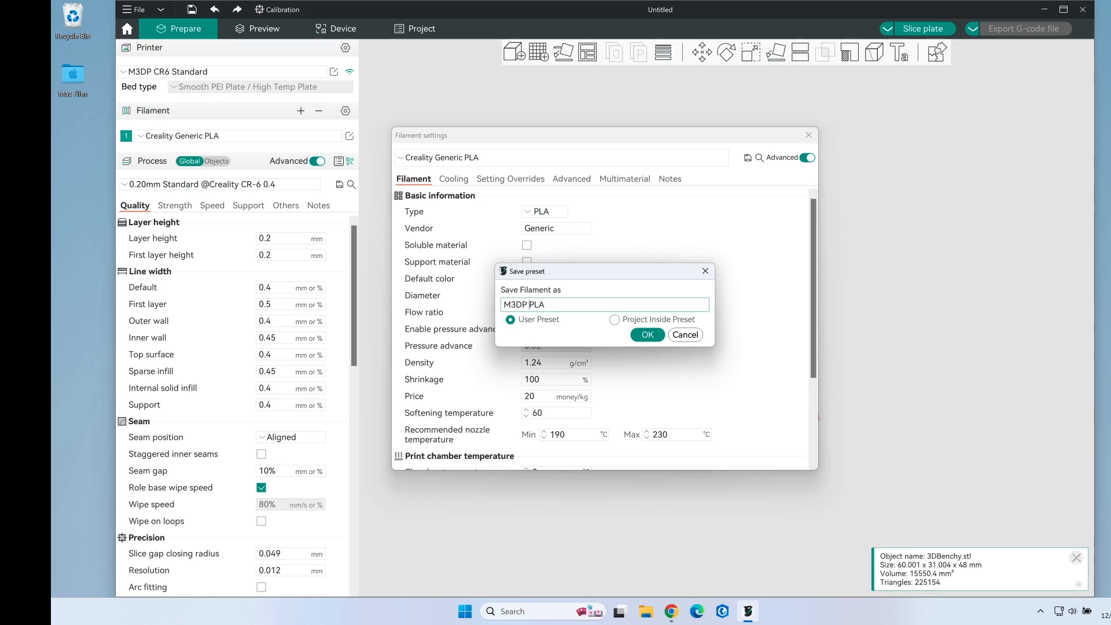
text(Cr6)
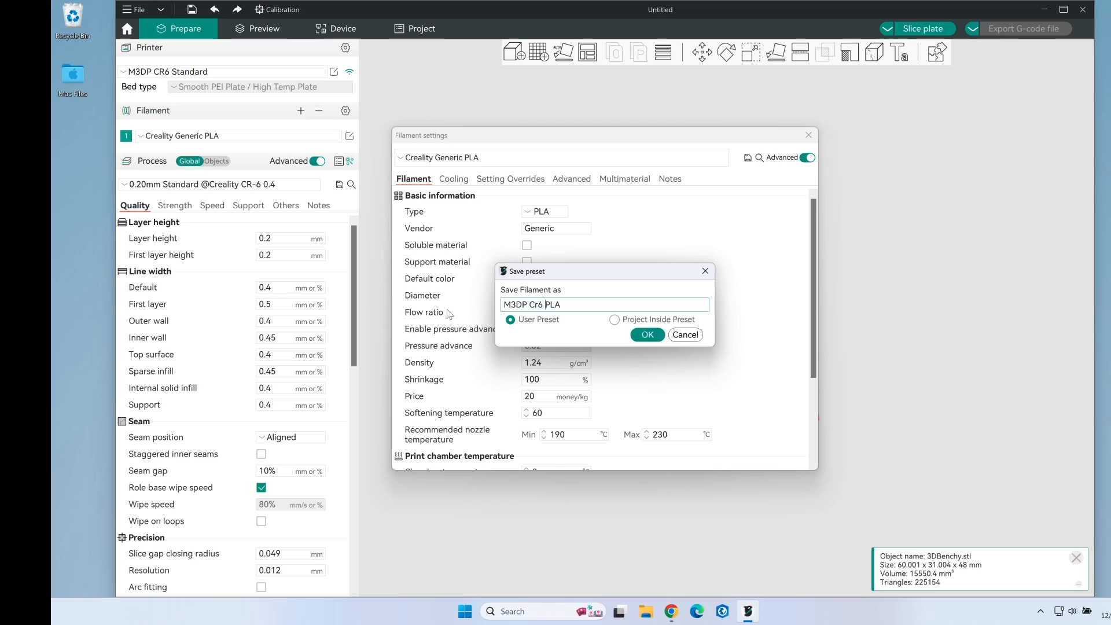
key(Backspace)
text(R)
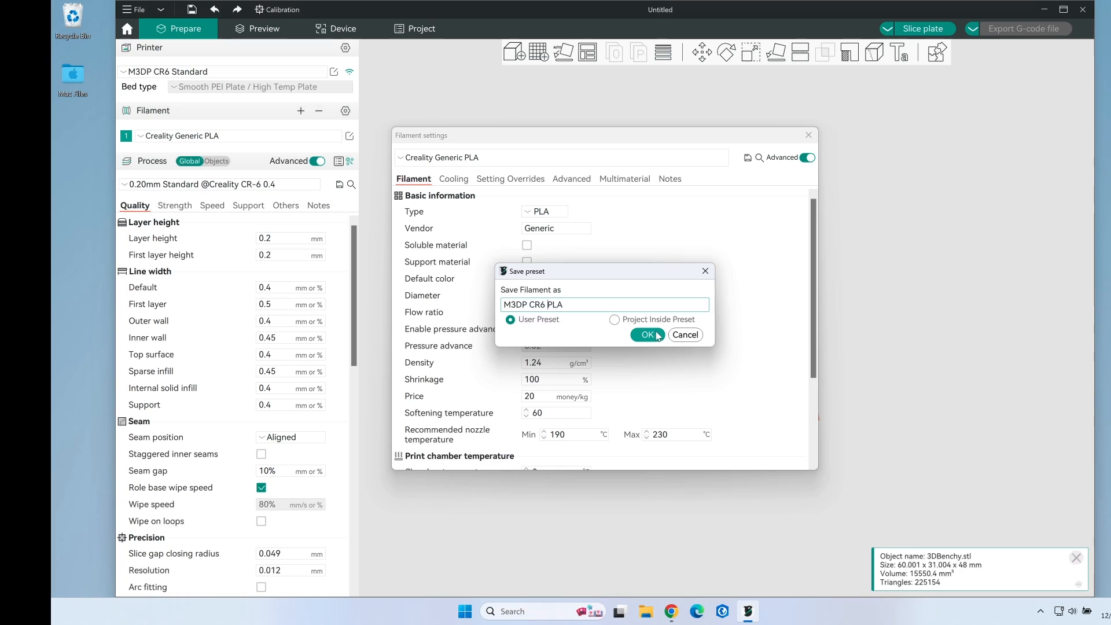
click(645, 334)
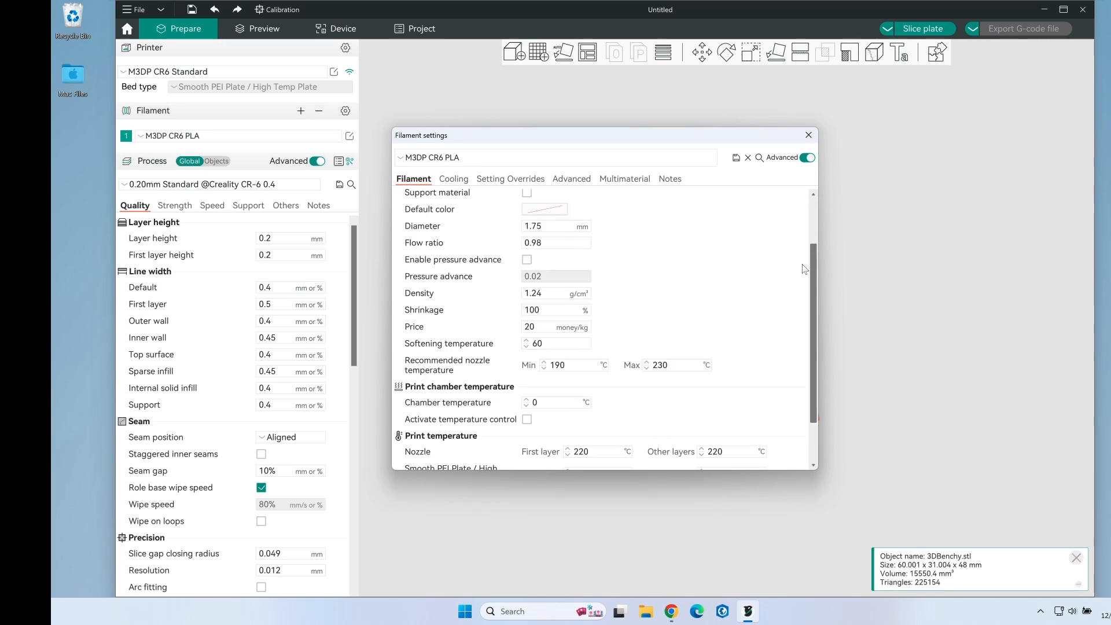
Step: Set the nozzle temperatures to 210 and 205 and the bed temperature to 65
scroll(down, 3)
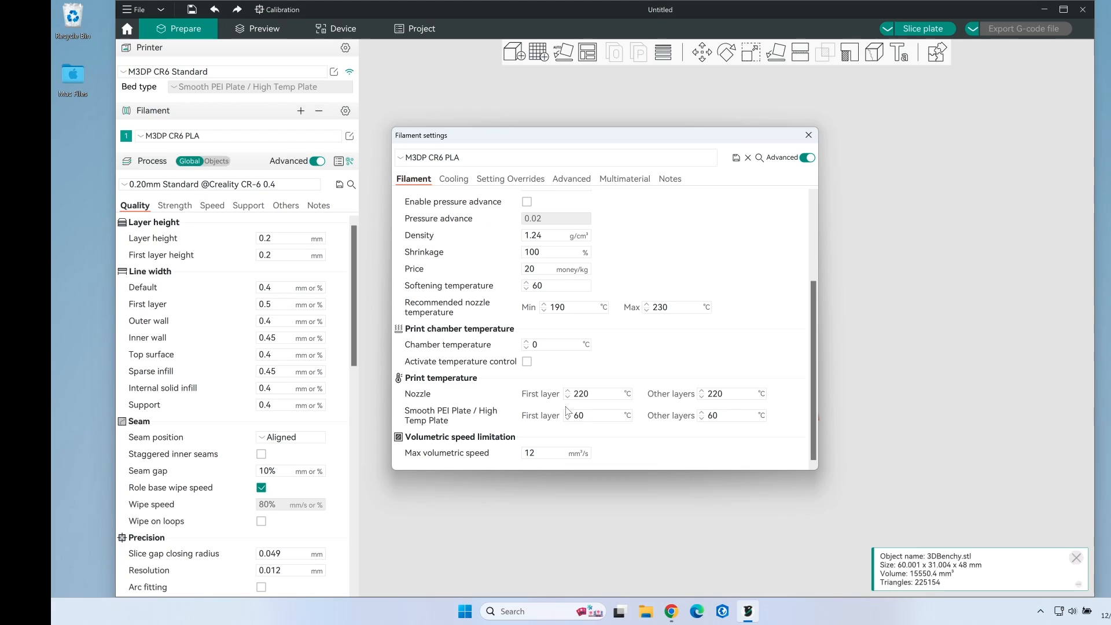
mouse_move(595, 393)
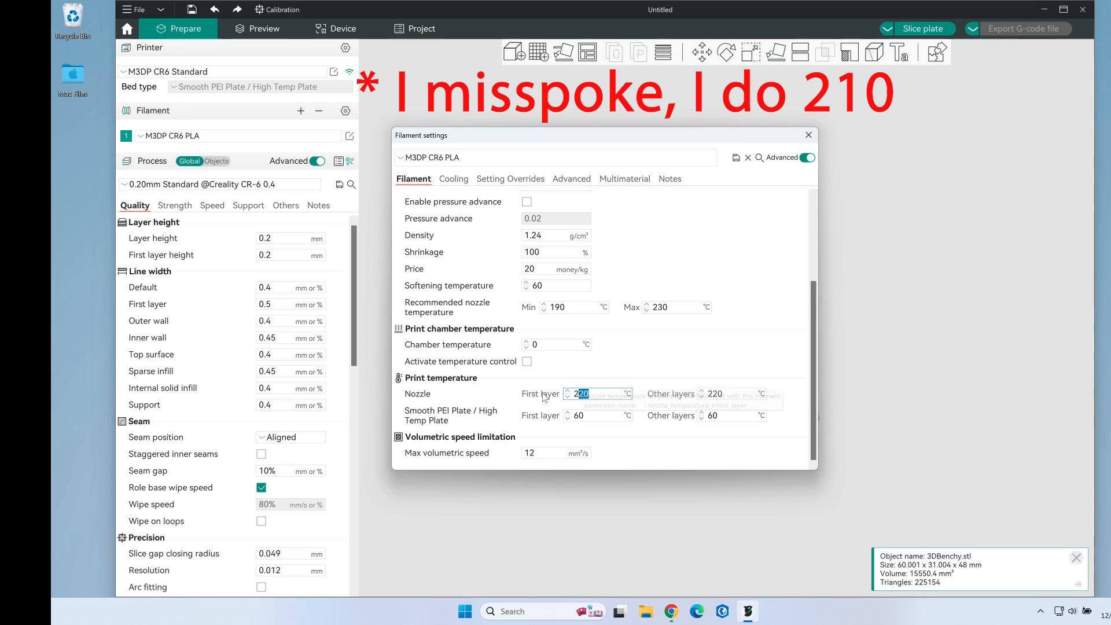
text(210)
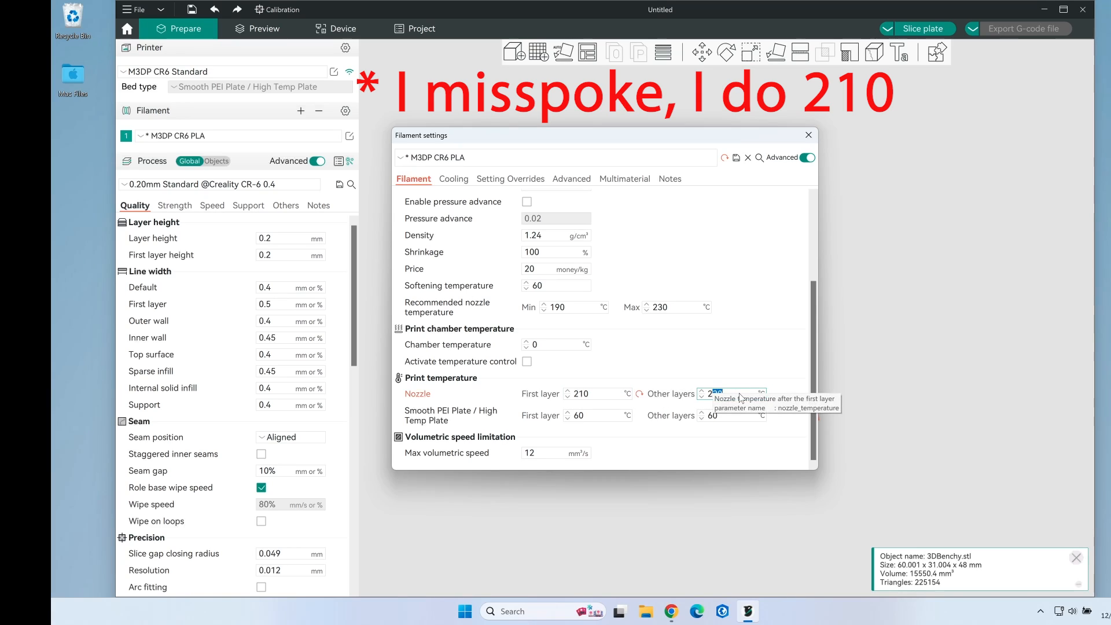
text(205)
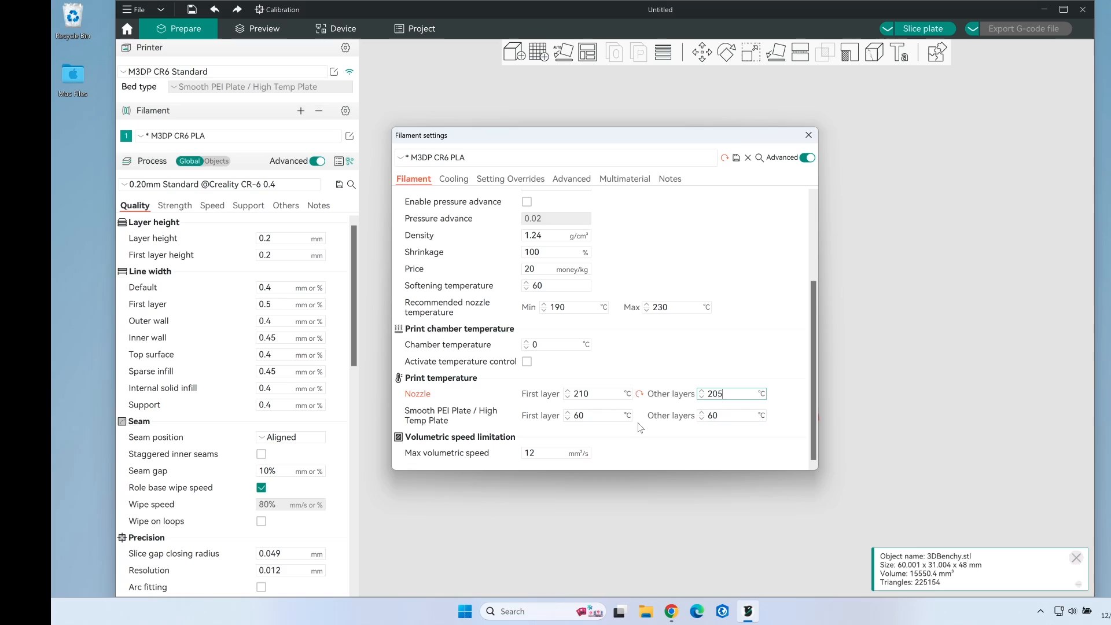
click(578, 415)
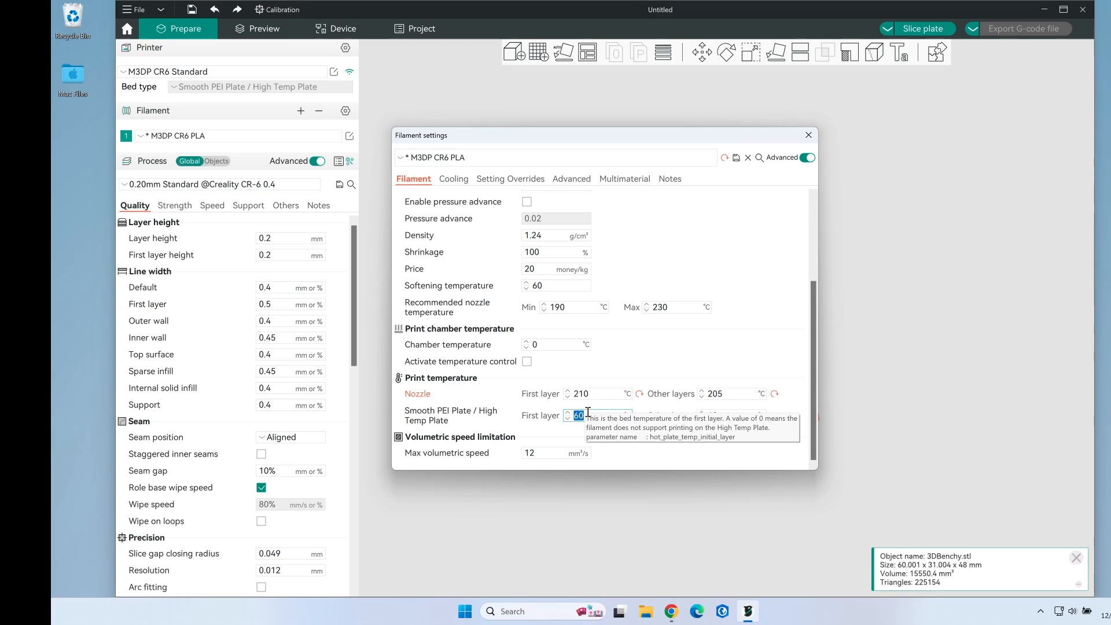
text(65)
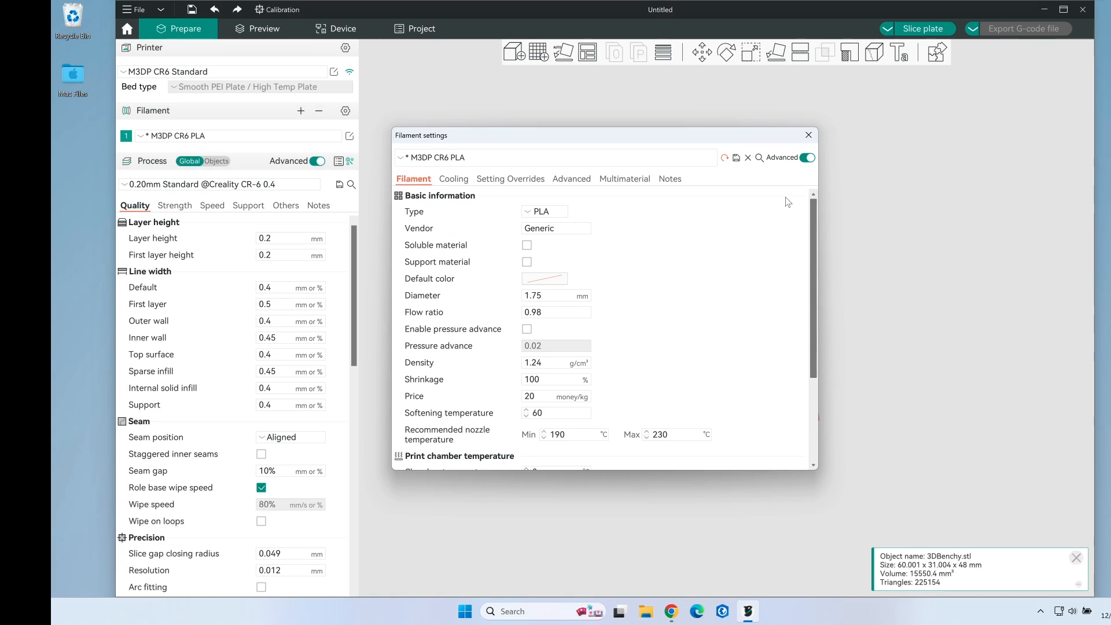
Step: Review the Cooling and Notes tabs, save the PLA preset, and close filament settings
scroll(down, 3)
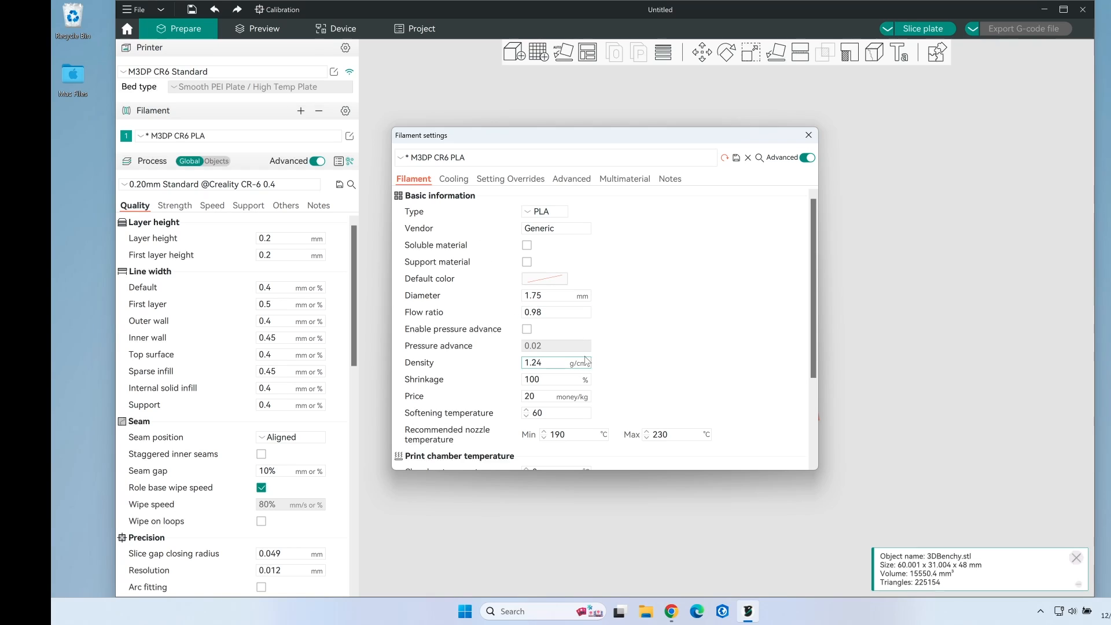
mouse_move(556, 312)
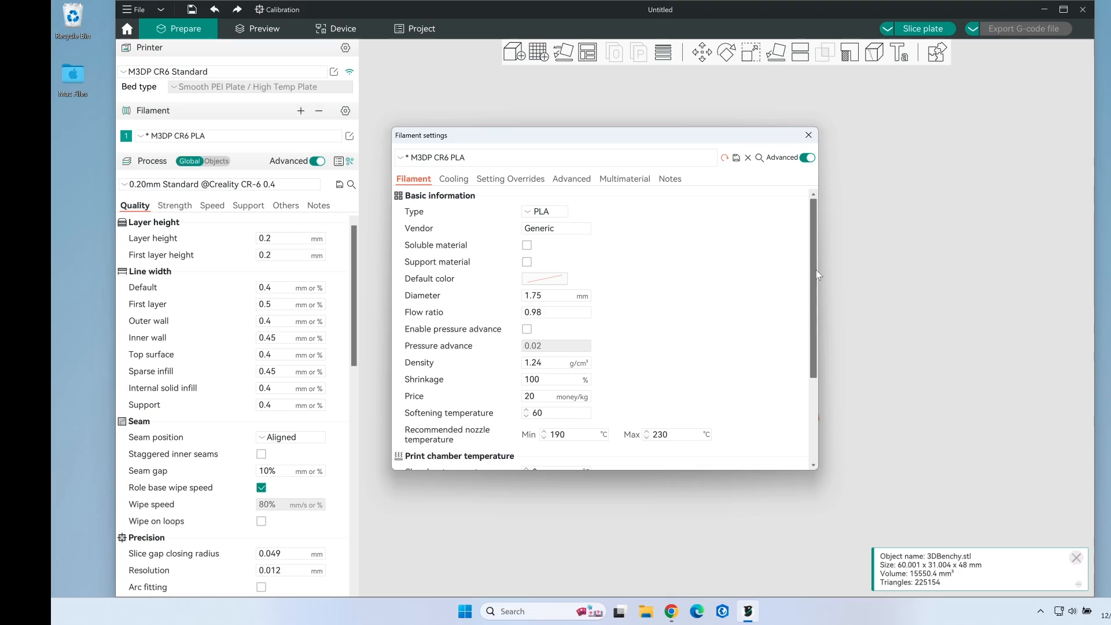
scroll(down, 3)
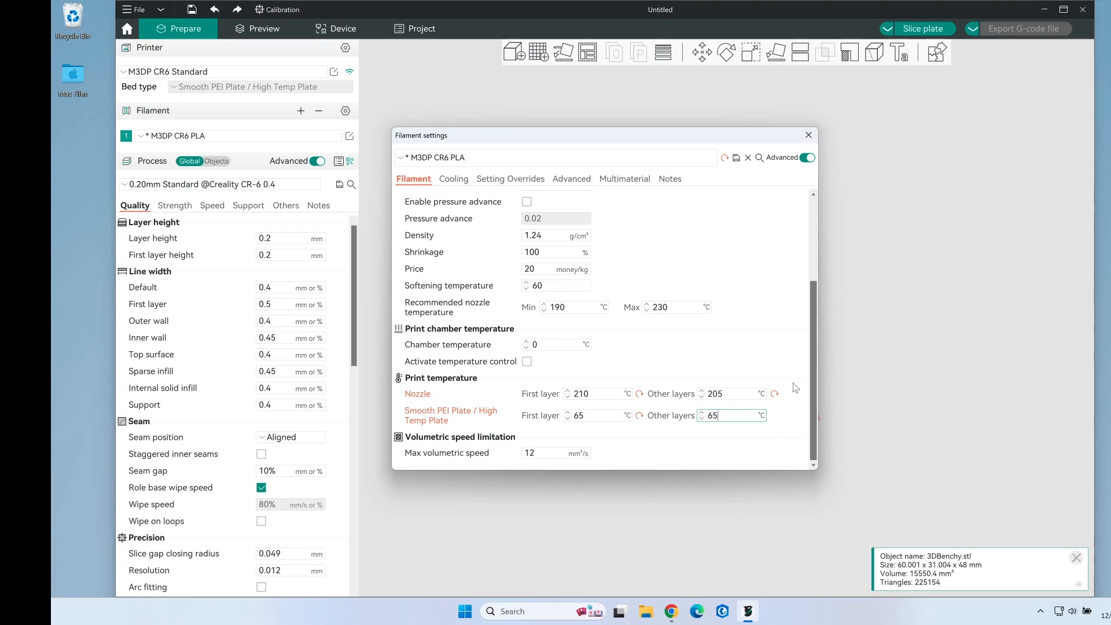
mouse_move(785, 376)
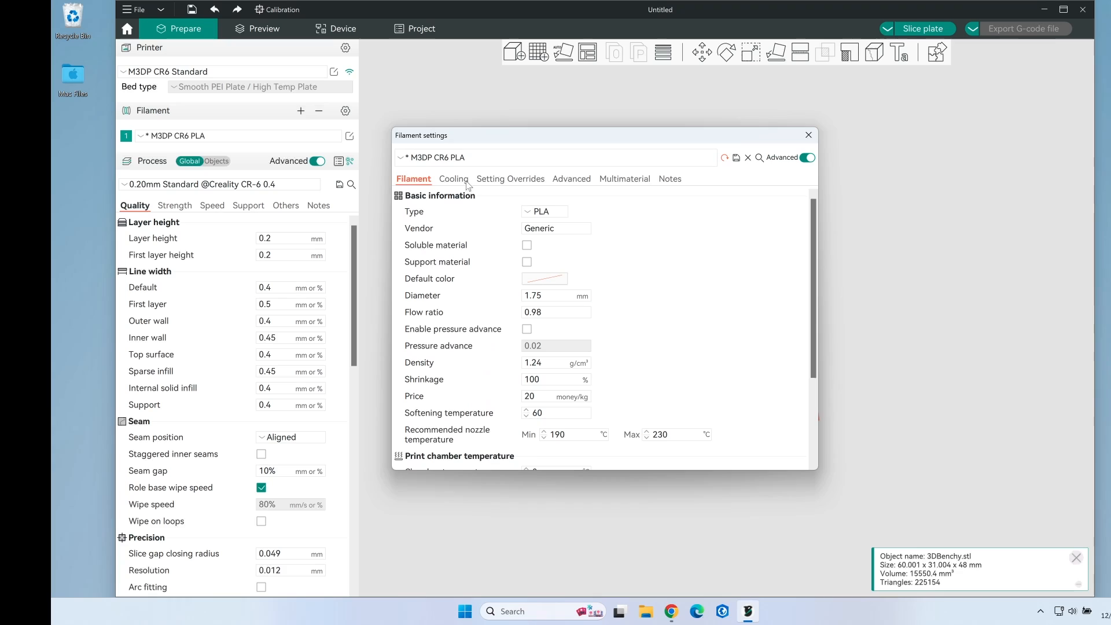
click(451, 178)
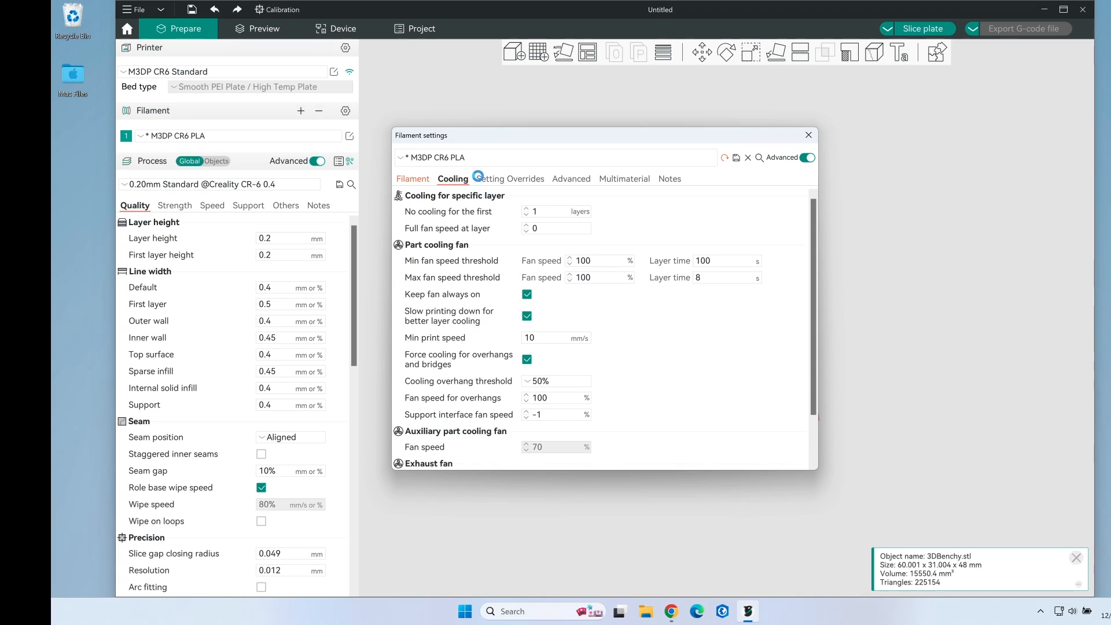
click(668, 178)
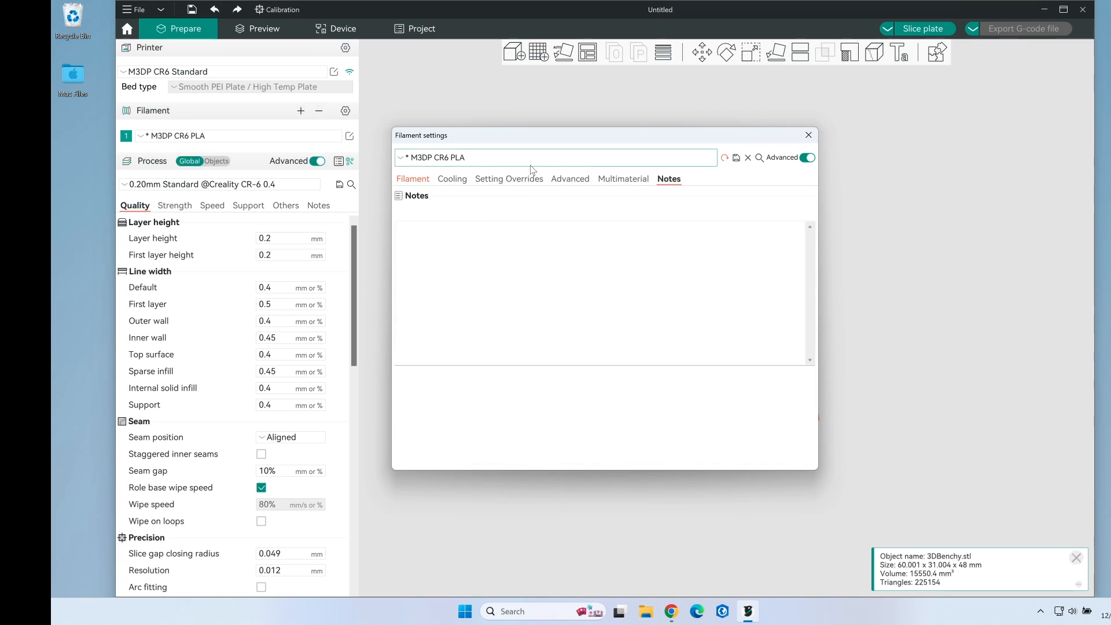
click(412, 179)
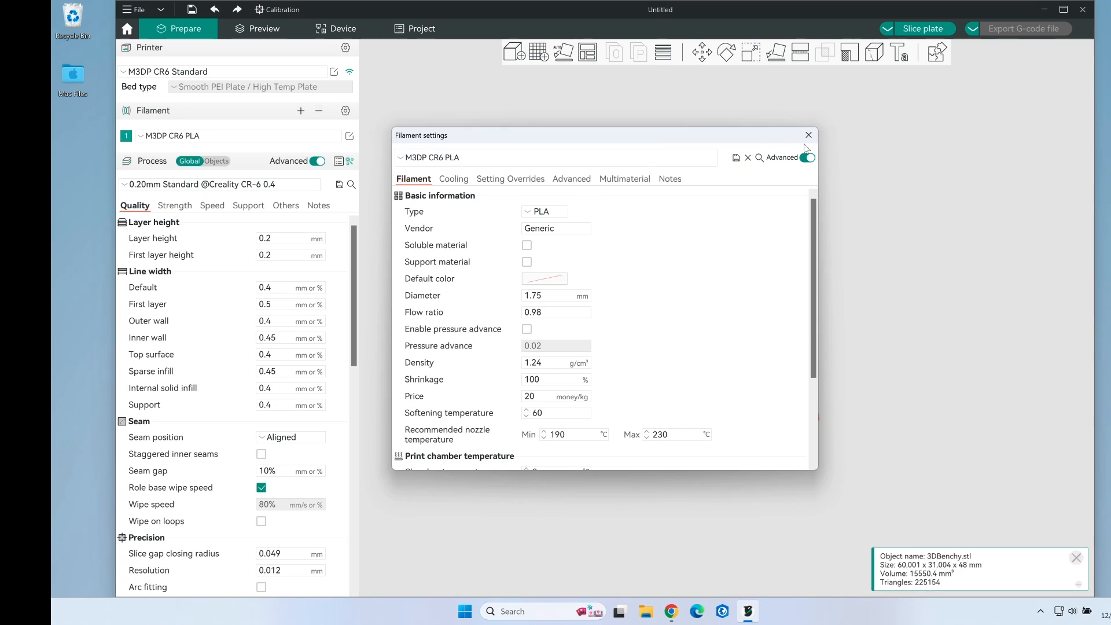
click(807, 135)
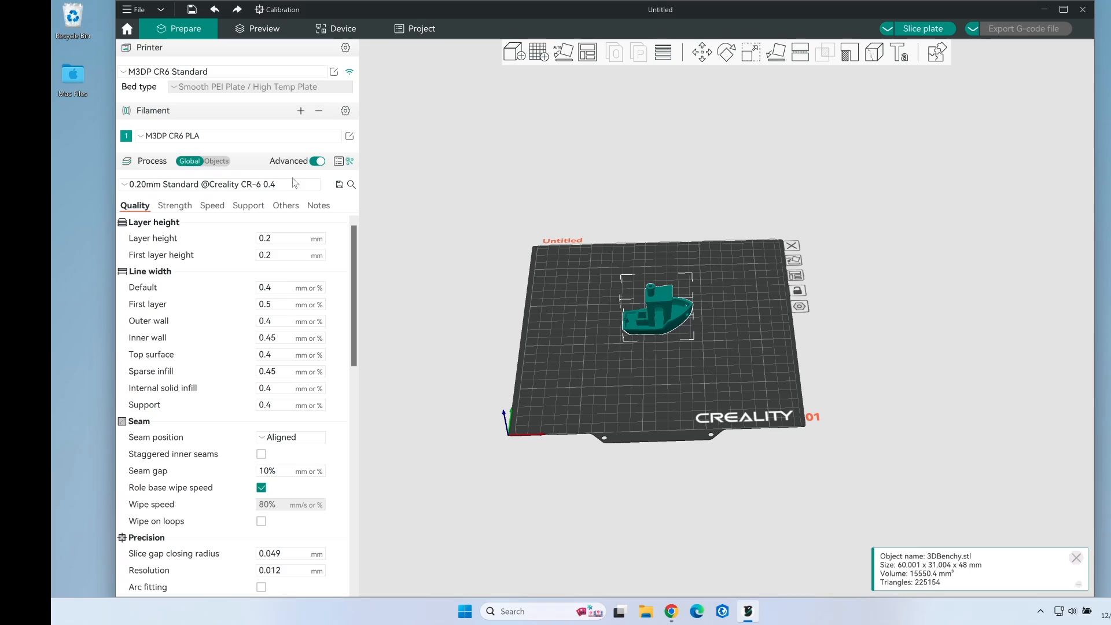
Step: Save the process settings as a new preset named 'M3DP CR6 Standard'
click(339, 184)
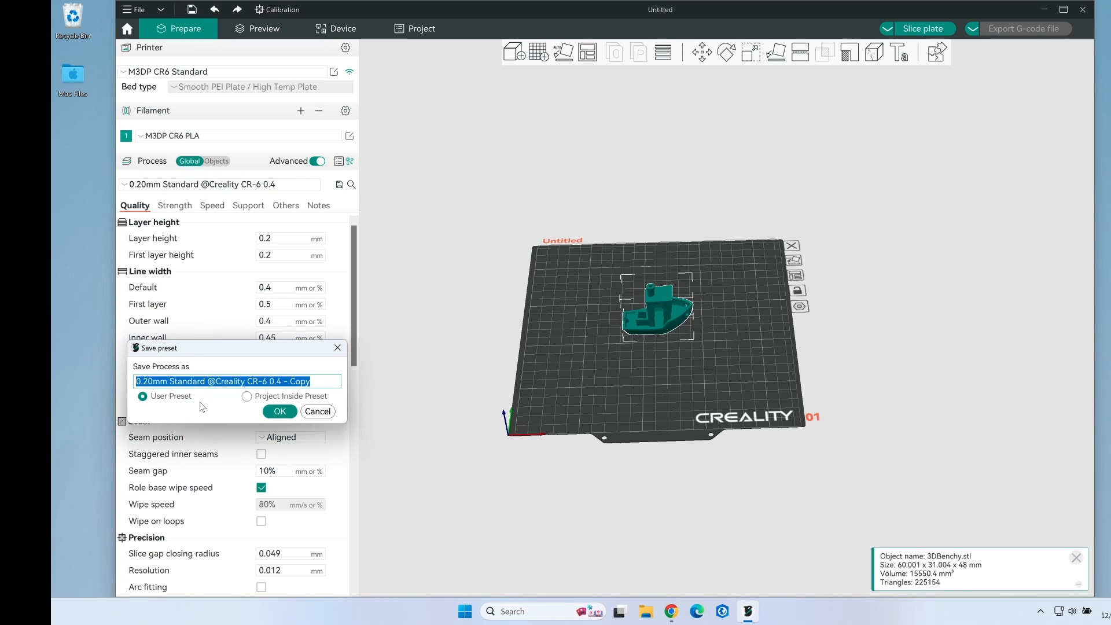
text(M3DP CR6)
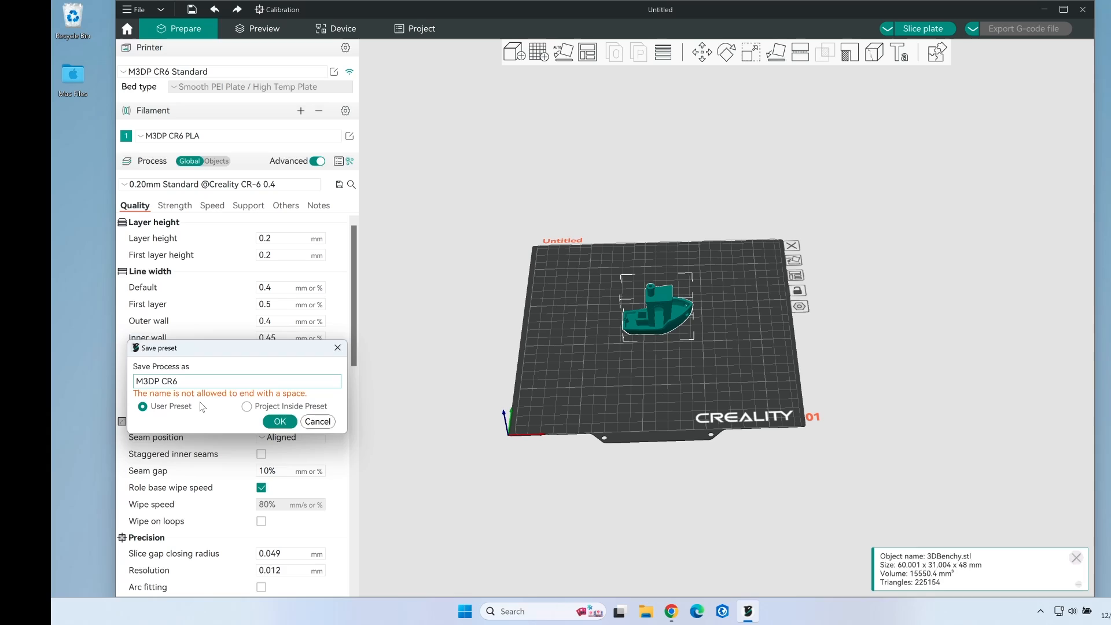
text(Standar)
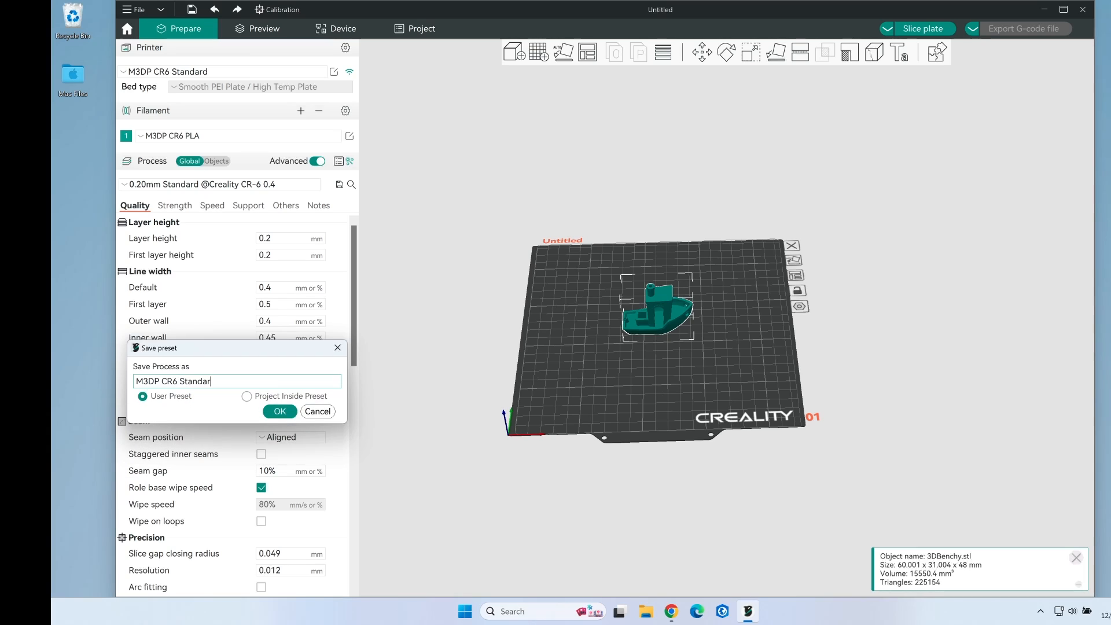
click(279, 411)
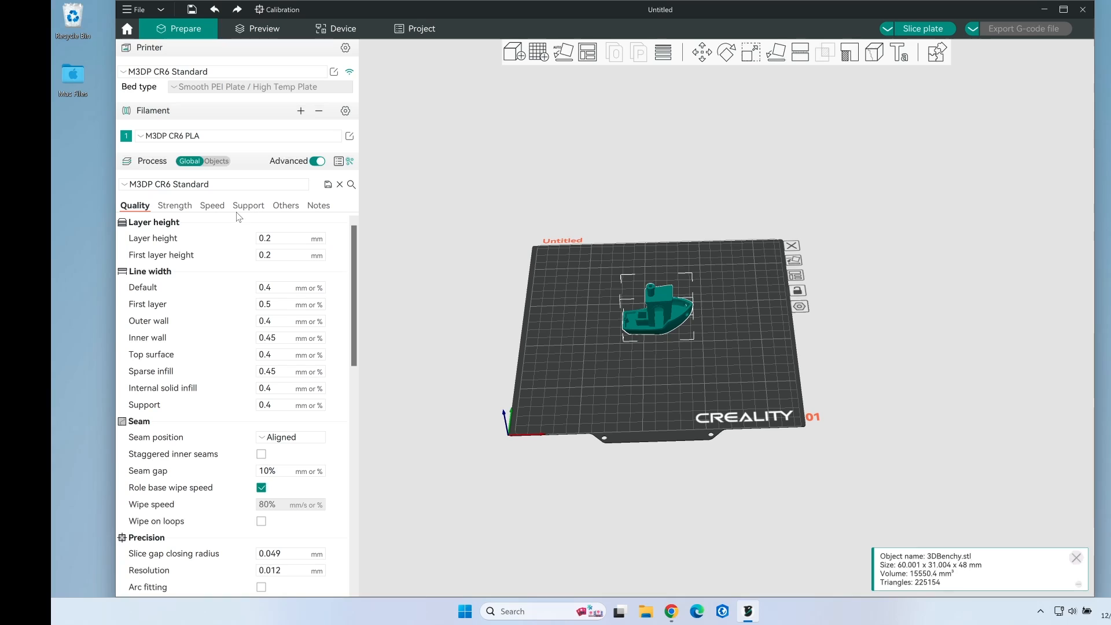
mouse_move(252, 255)
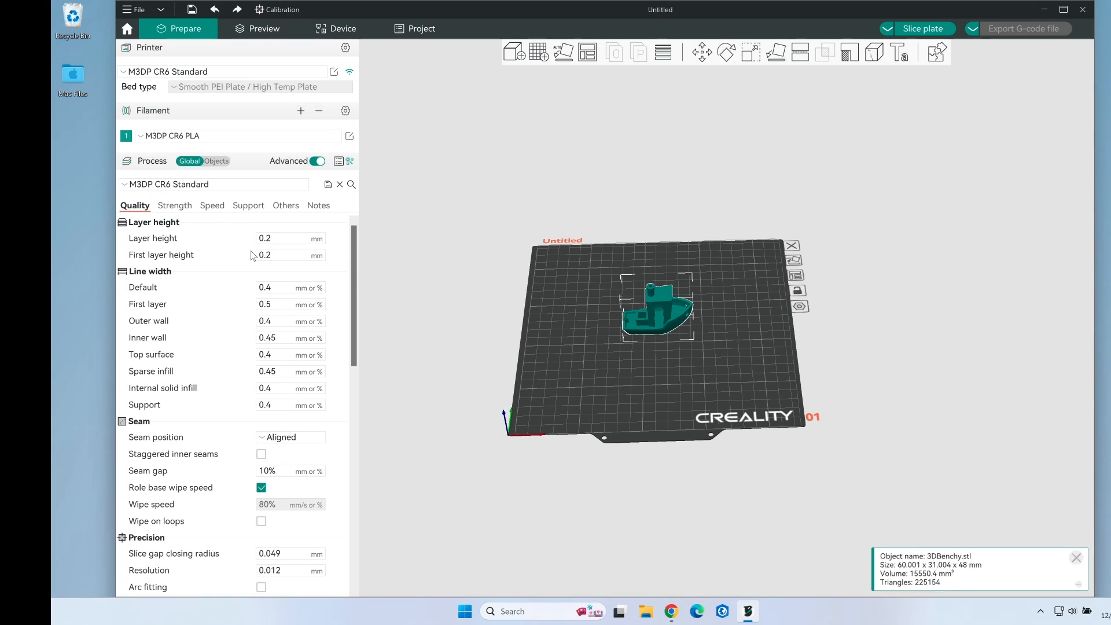
Step: Set the first layer height to 0.32 and the default line width to 0.5
click(289, 254)
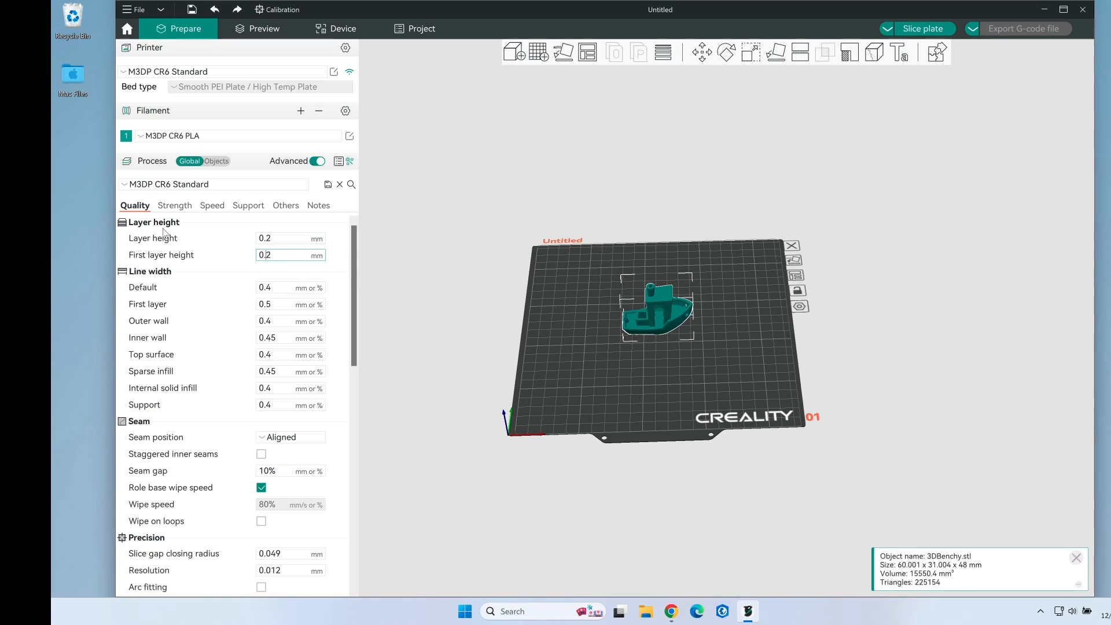
click(287, 238)
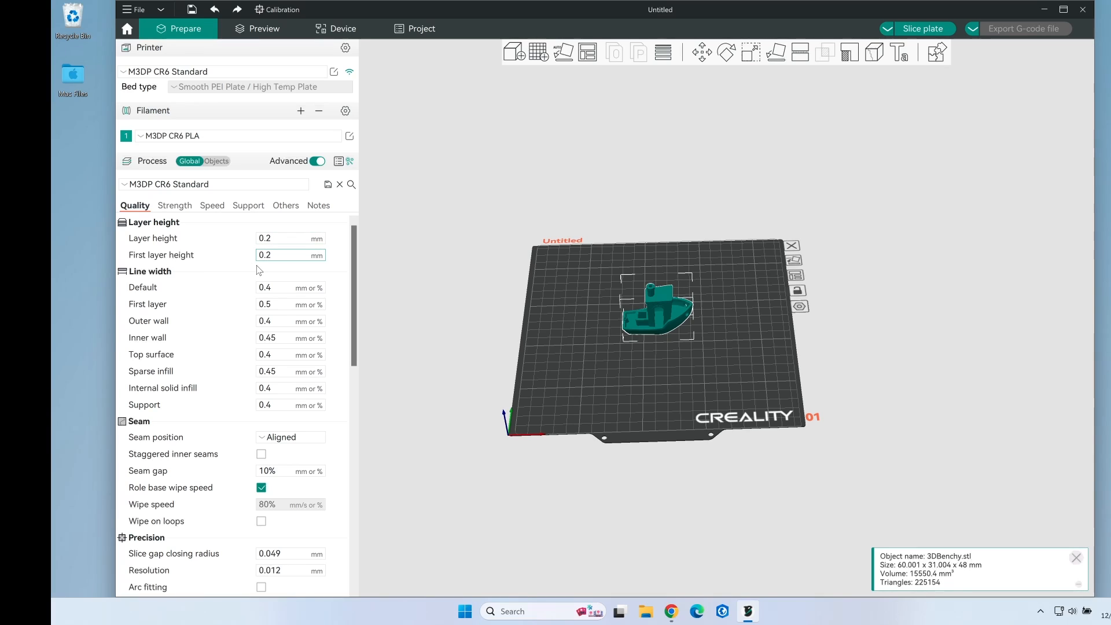
text(0.32)
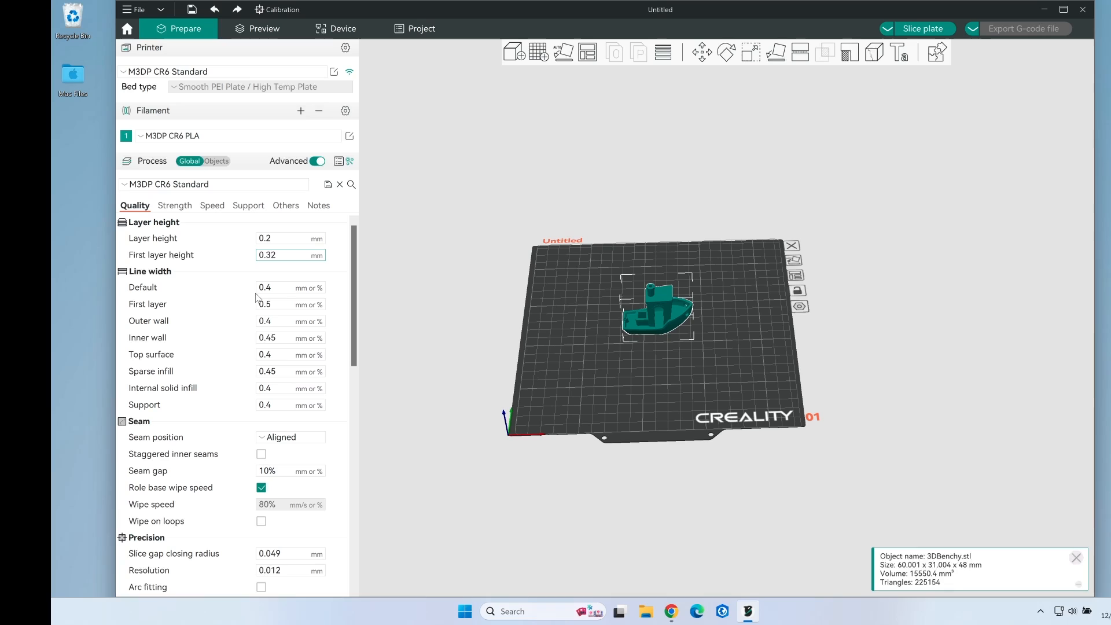
click(290, 286)
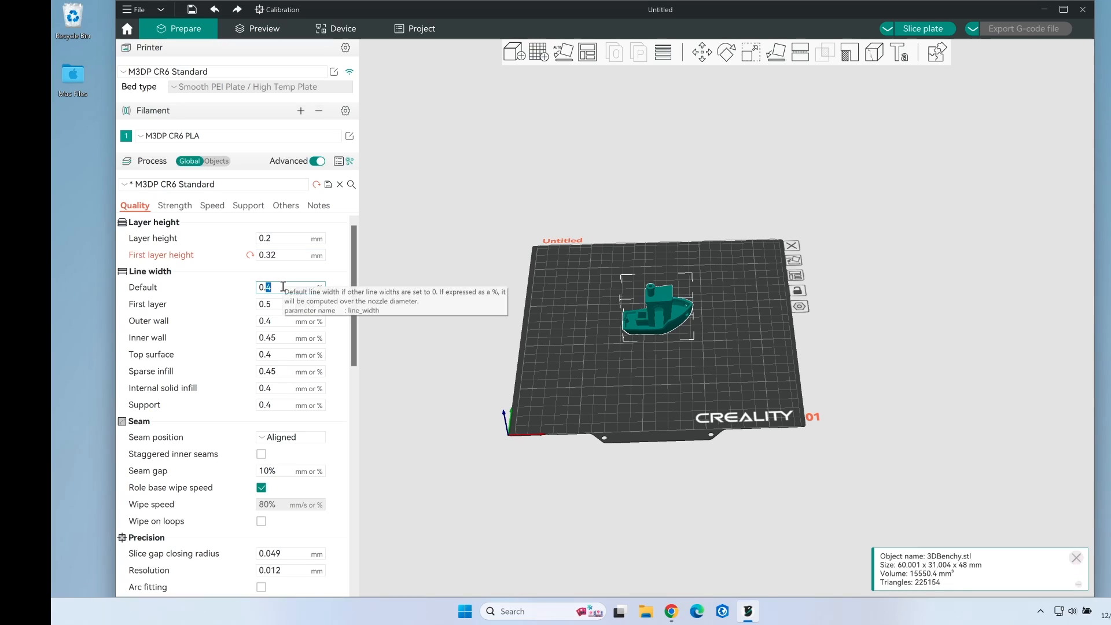
text(0.5)
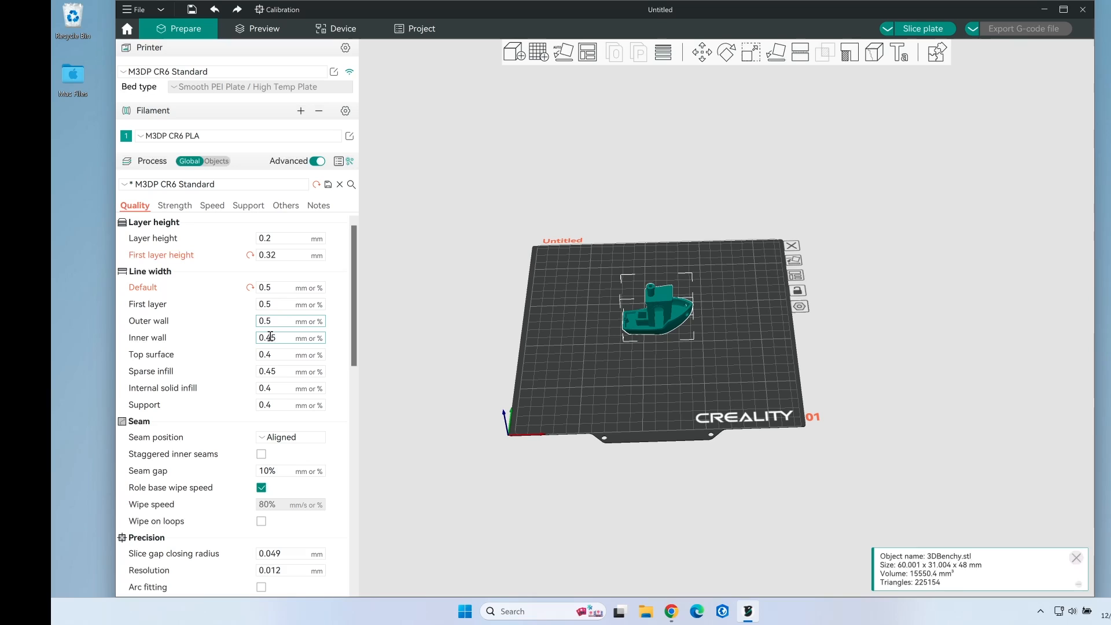
Step: Set the remaining line widths to 0.5 and enable arc fitting
click(280, 337)
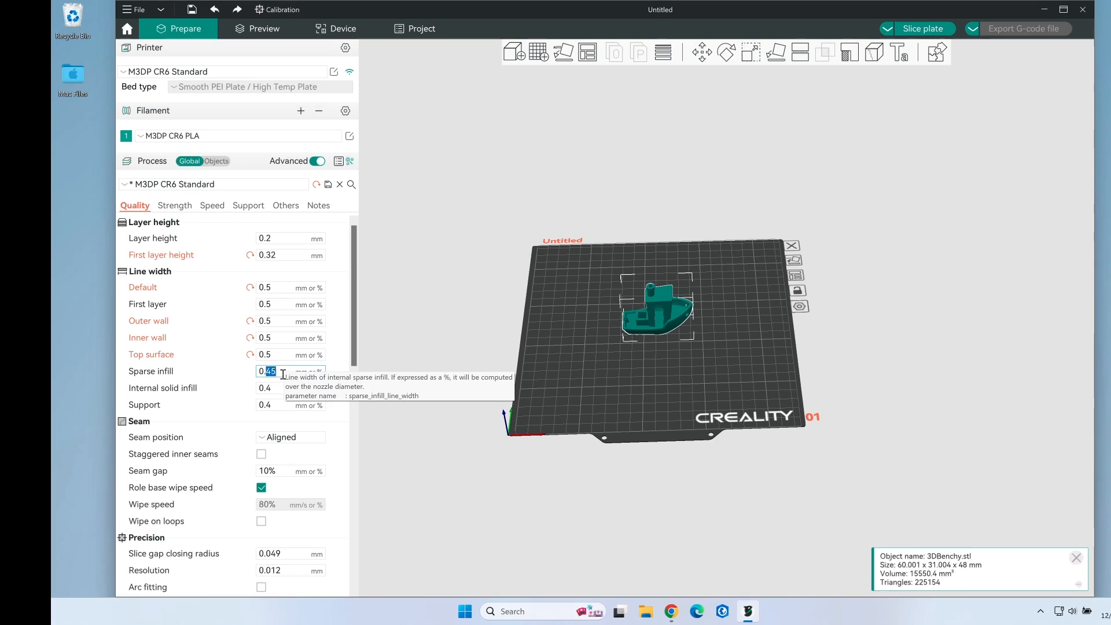
scroll(down, 3)
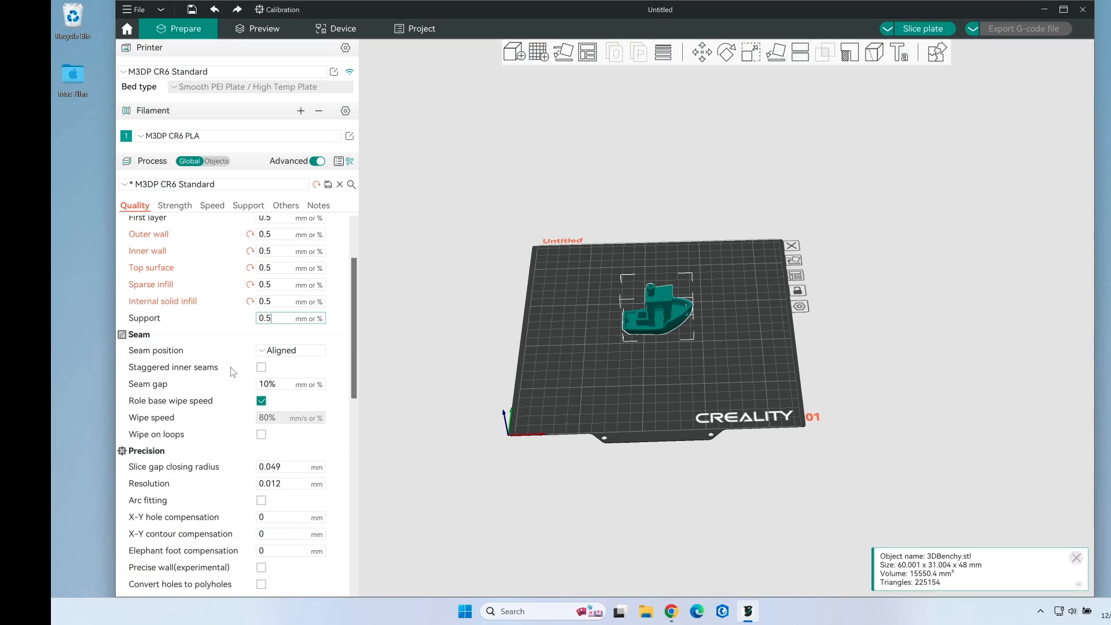
scroll(down, 3)
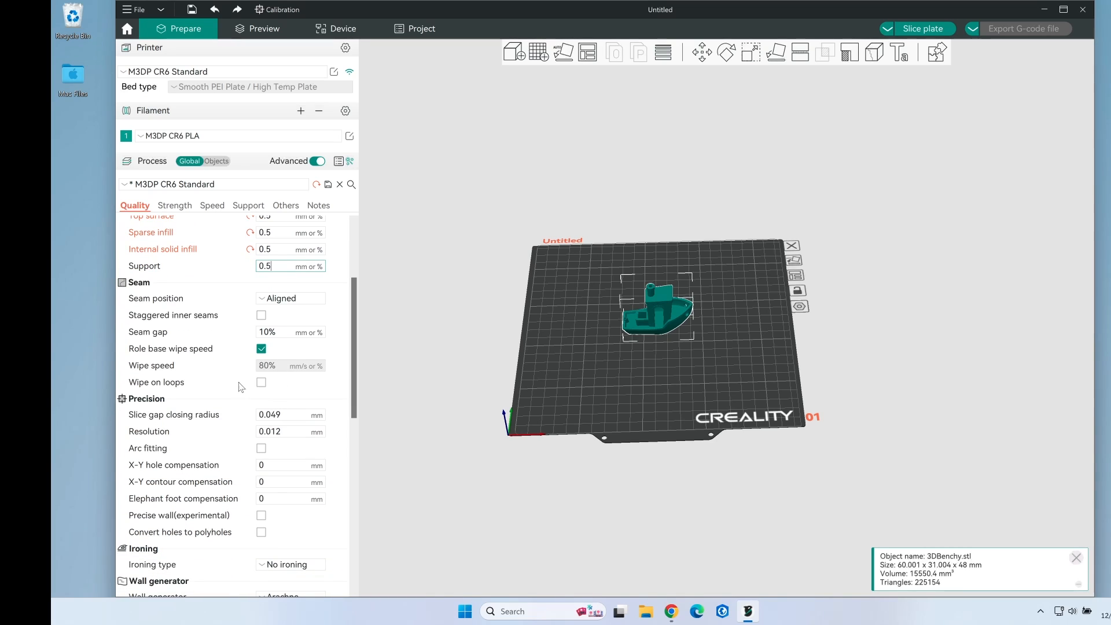
scroll(down, 3)
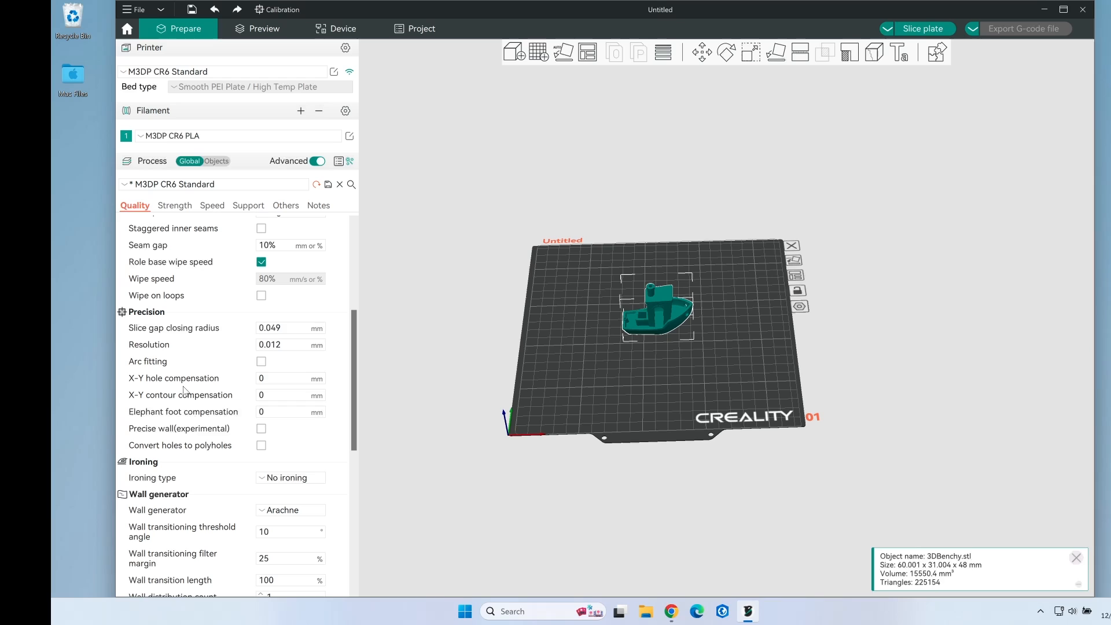
scroll(down, 3)
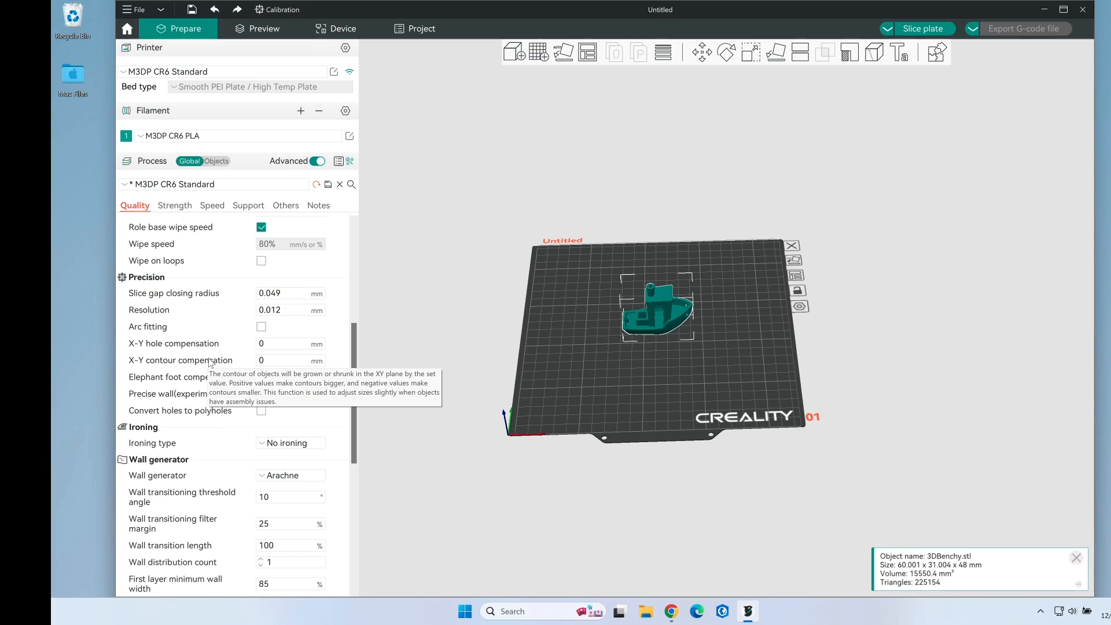
mouse_move(145, 334)
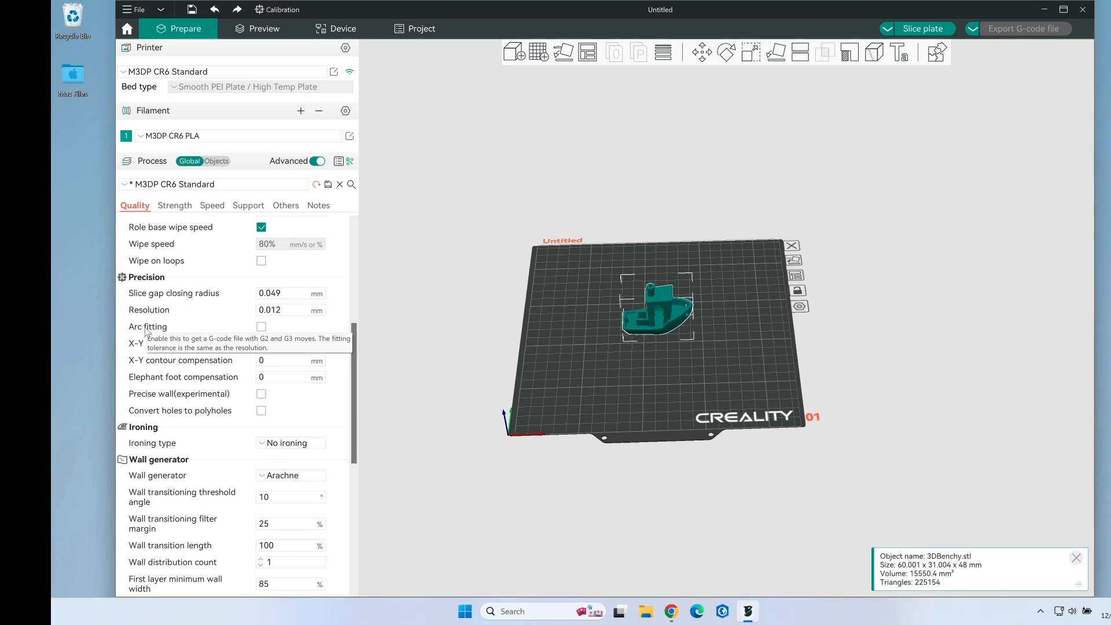
mouse_move(136, 326)
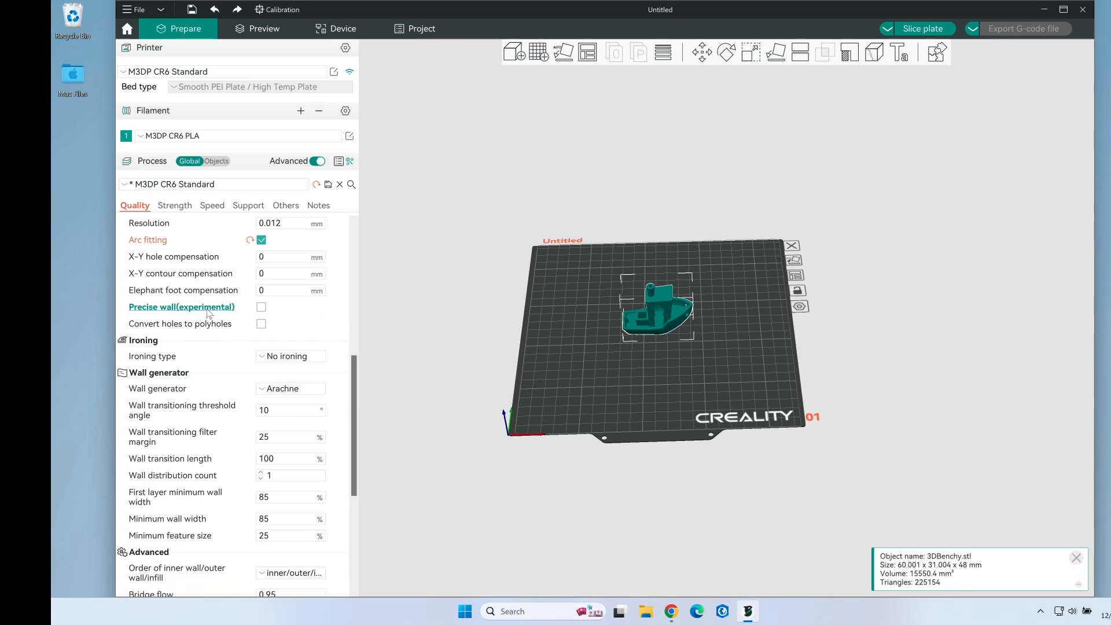
scroll(down, 3)
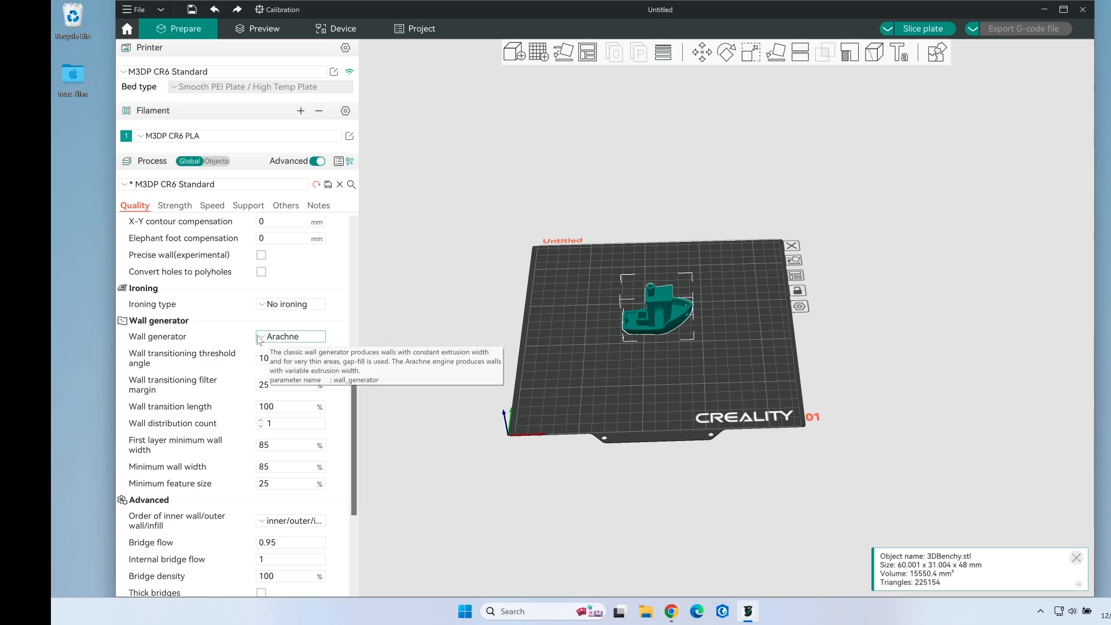
scroll(down, 3)
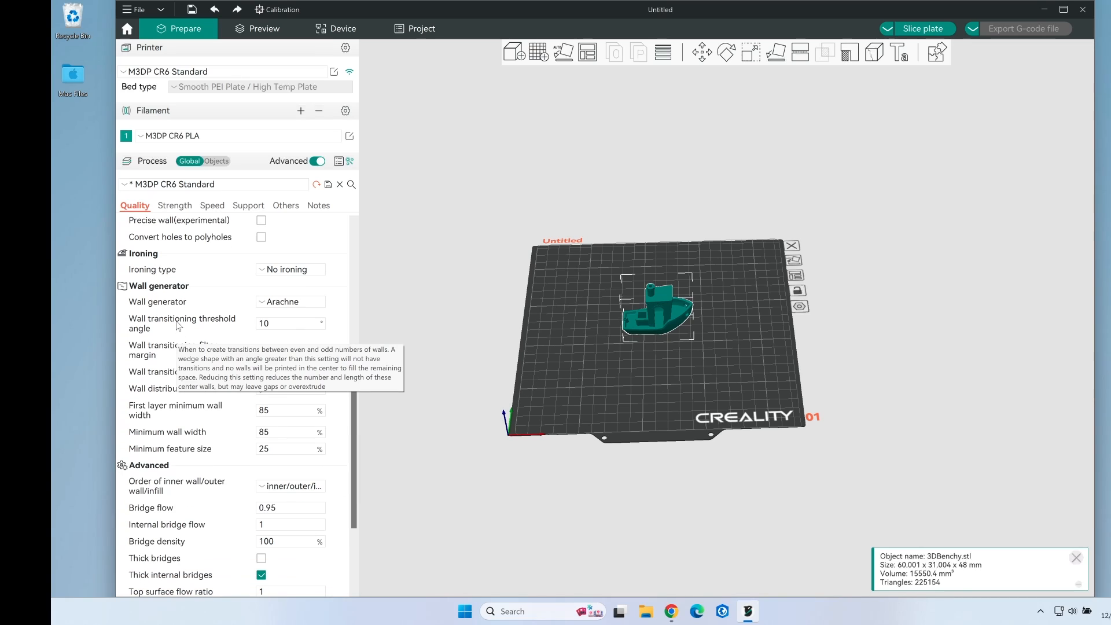
scroll(down, 3)
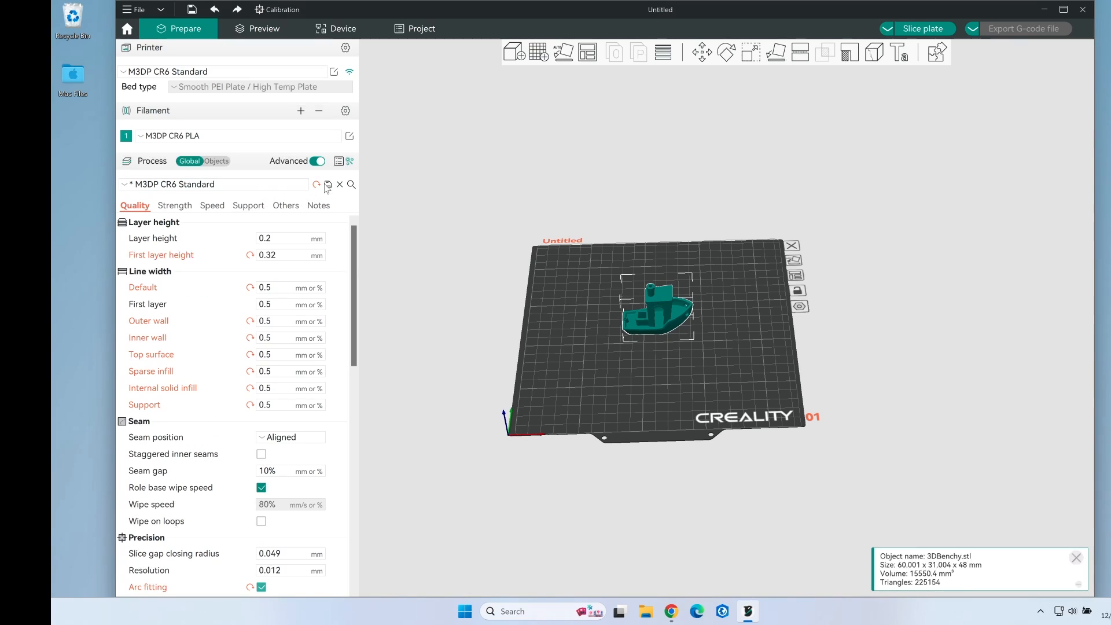
Step: Resave the M3DP CR6 Standard process, then raise bottom shell layers to 4
click(328, 184)
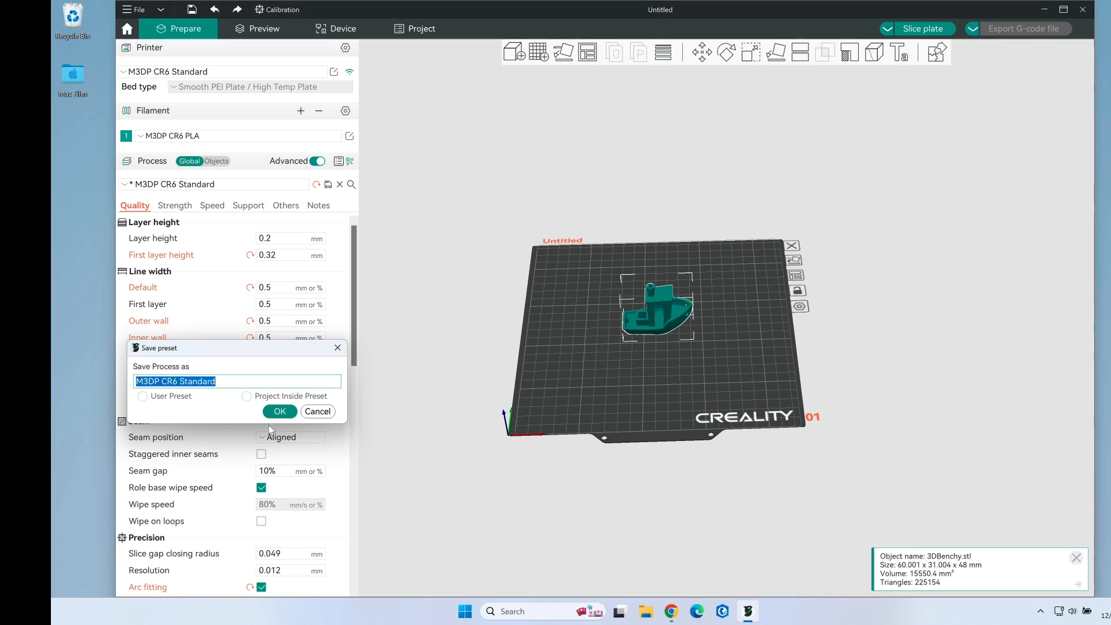
click(279, 411)
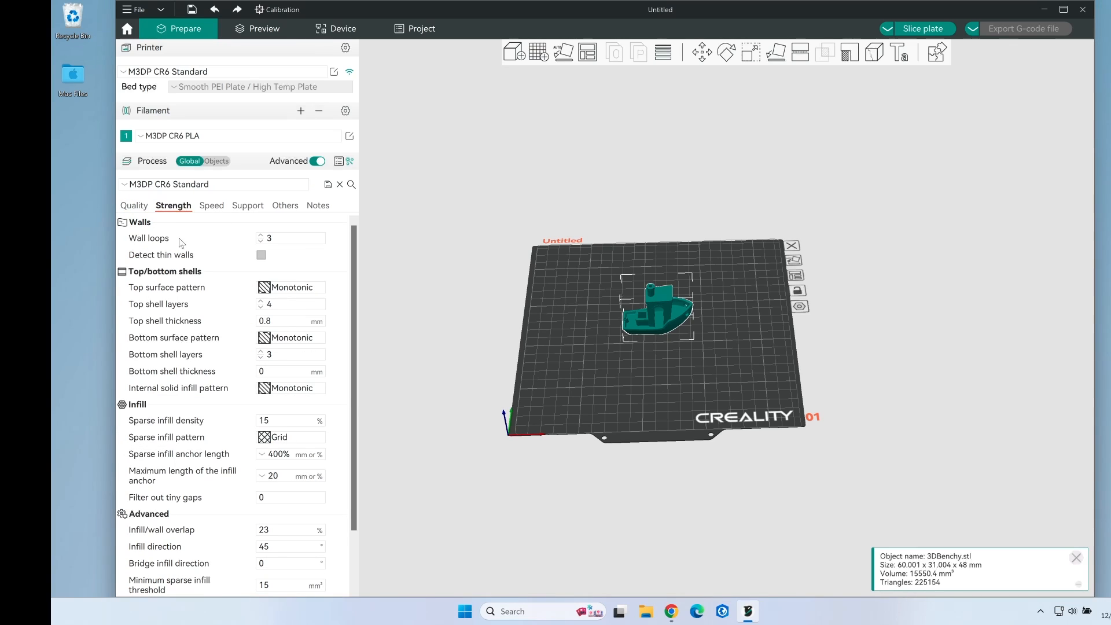
mouse_move(261, 252)
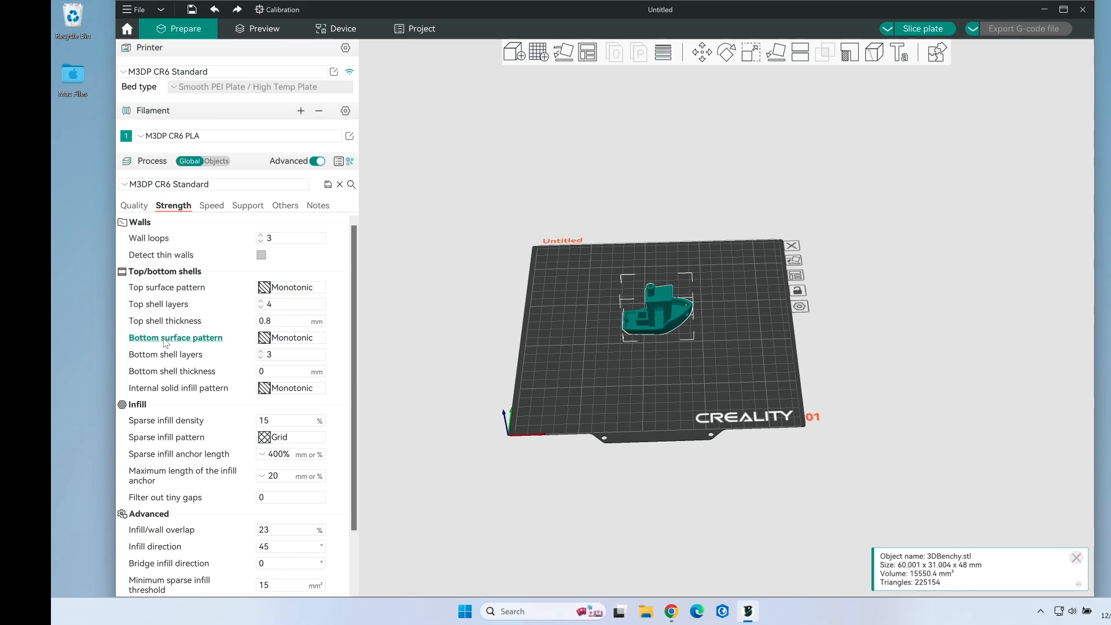
mouse_move(175, 338)
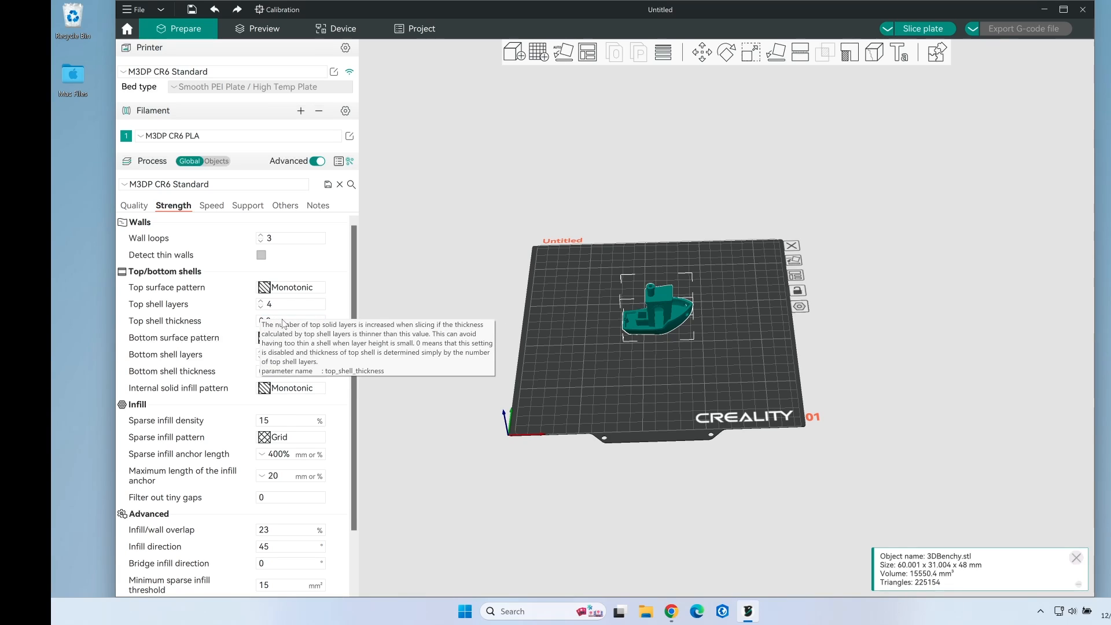
click(290, 320)
text(1)
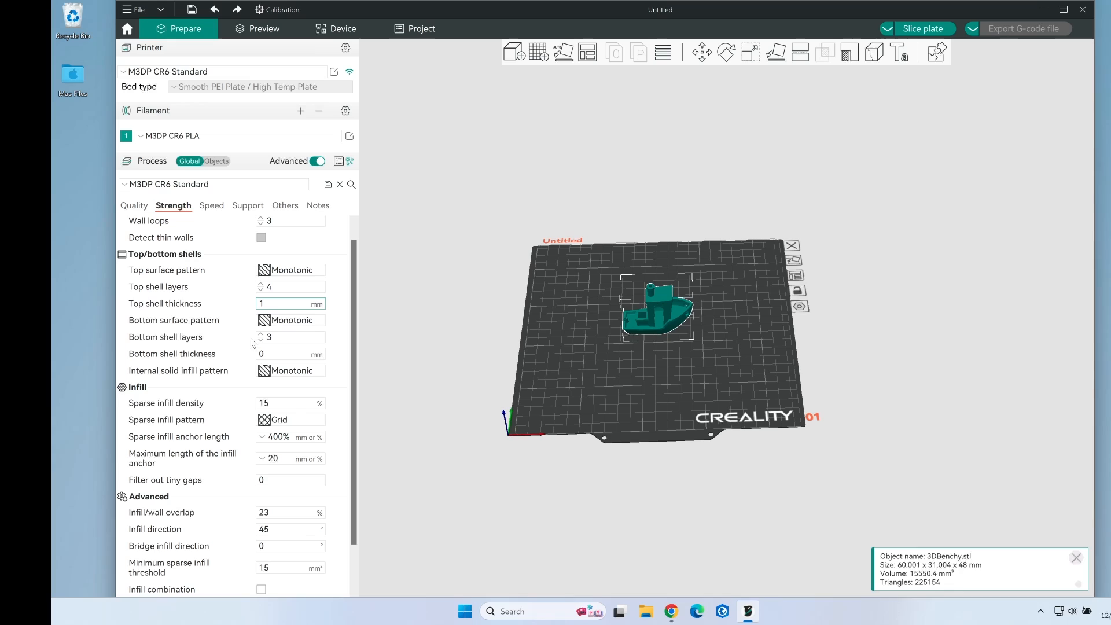
click(260, 334)
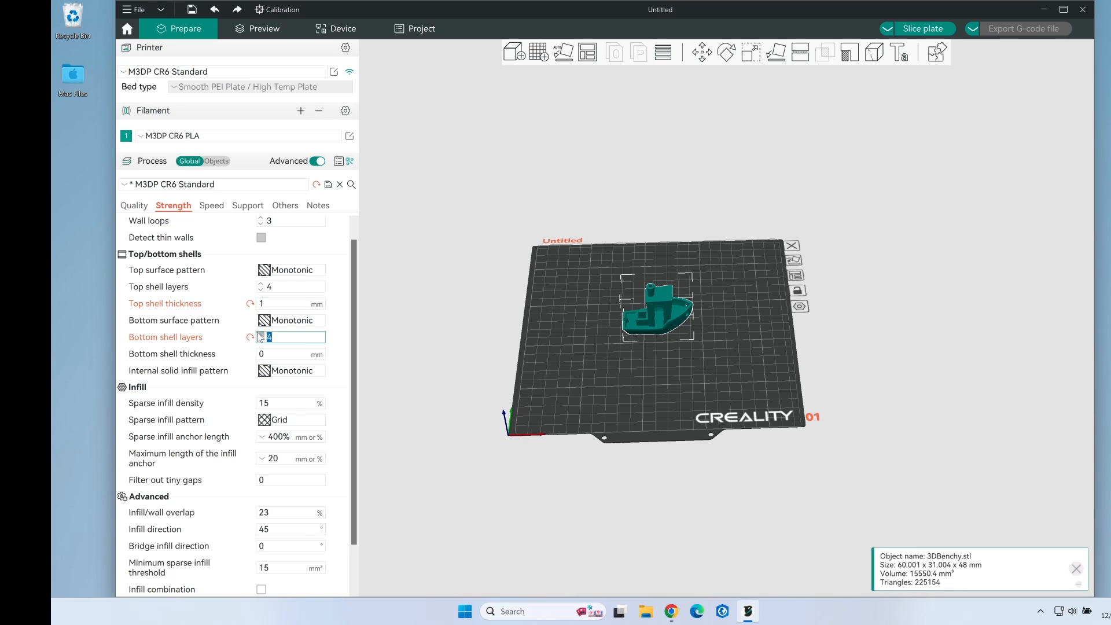
scroll(down, 3)
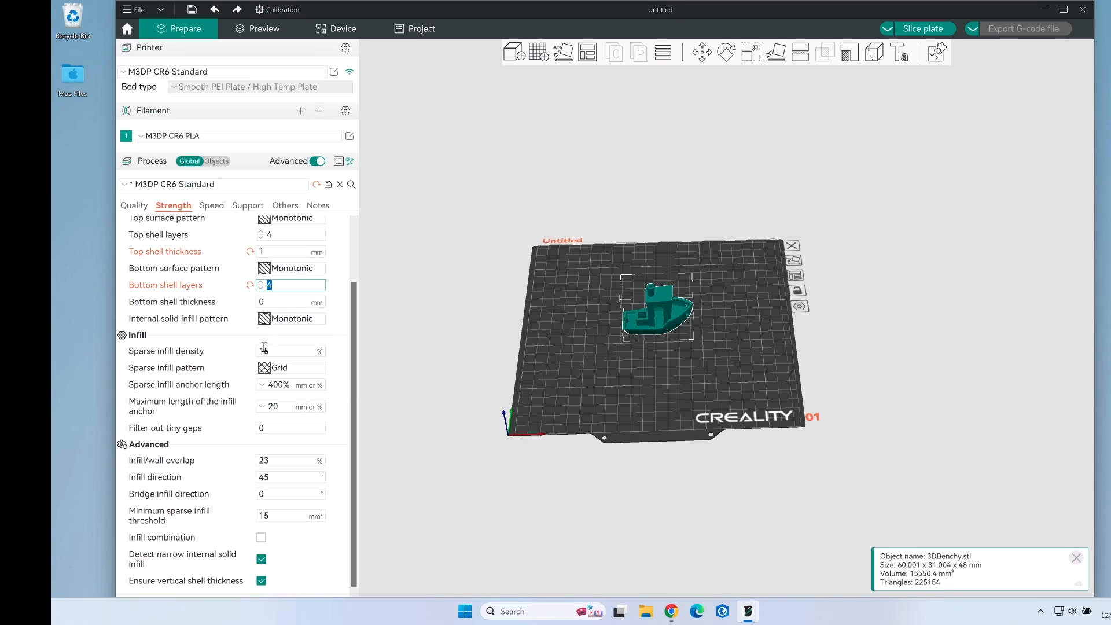
Step: Choose Adaptive Cubic as the sparse infill pattern and save the process preset
click(290, 366)
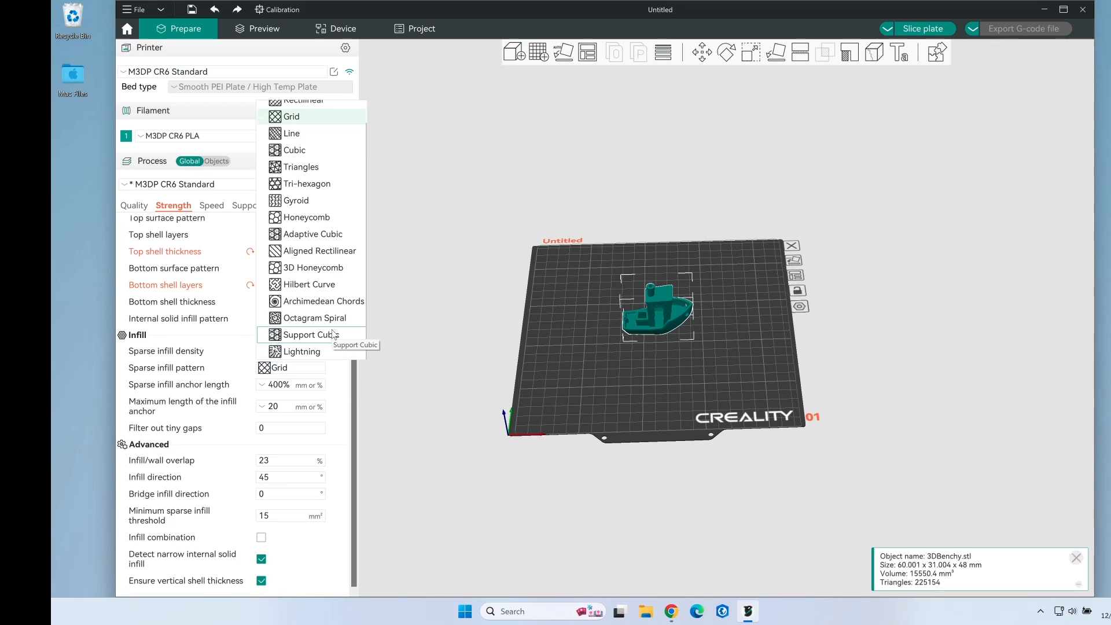
mouse_move(322, 234)
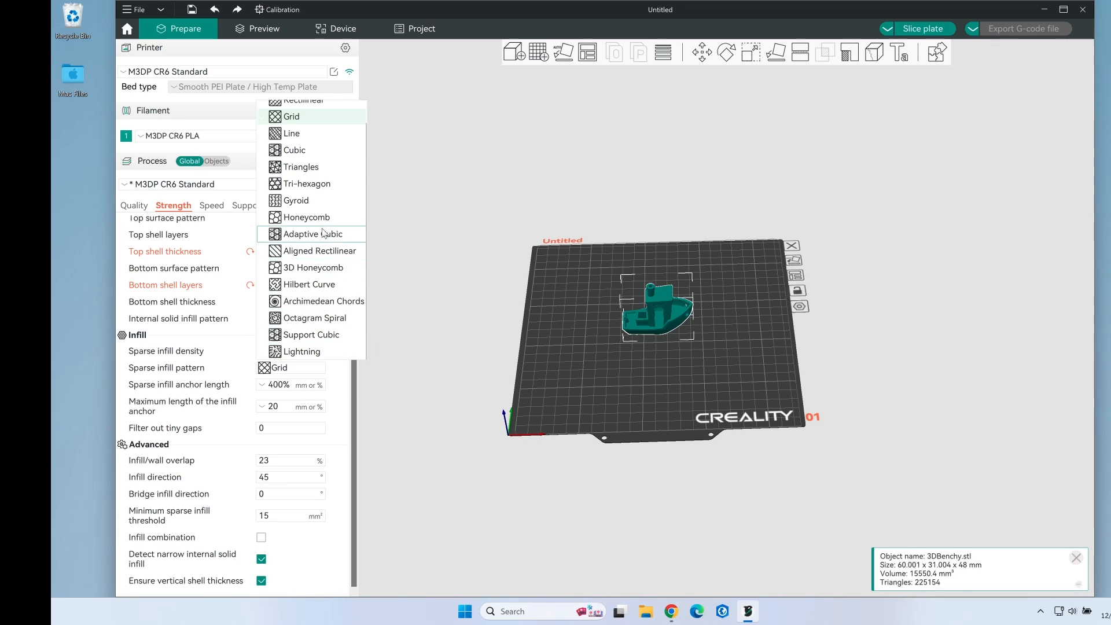
mouse_move(322, 241)
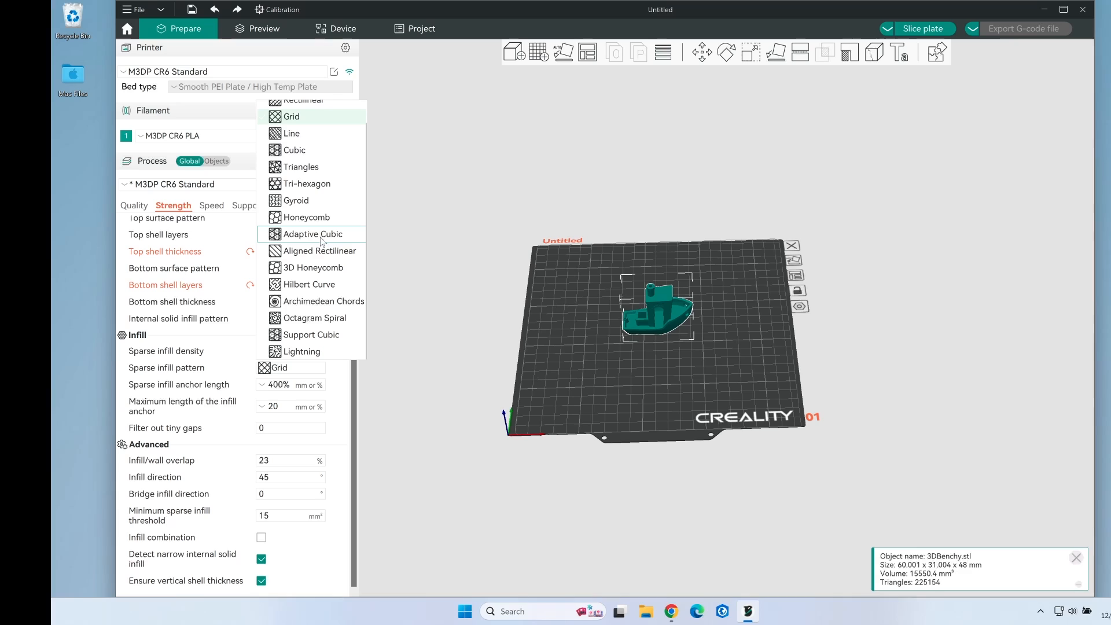
click(312, 234)
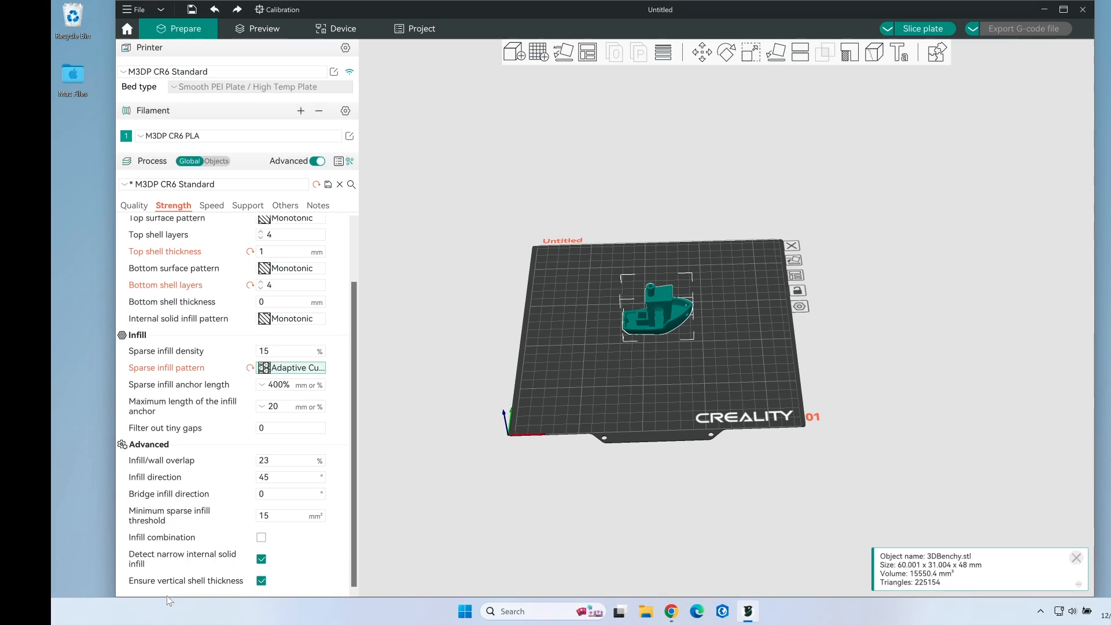
mouse_move(356, 201)
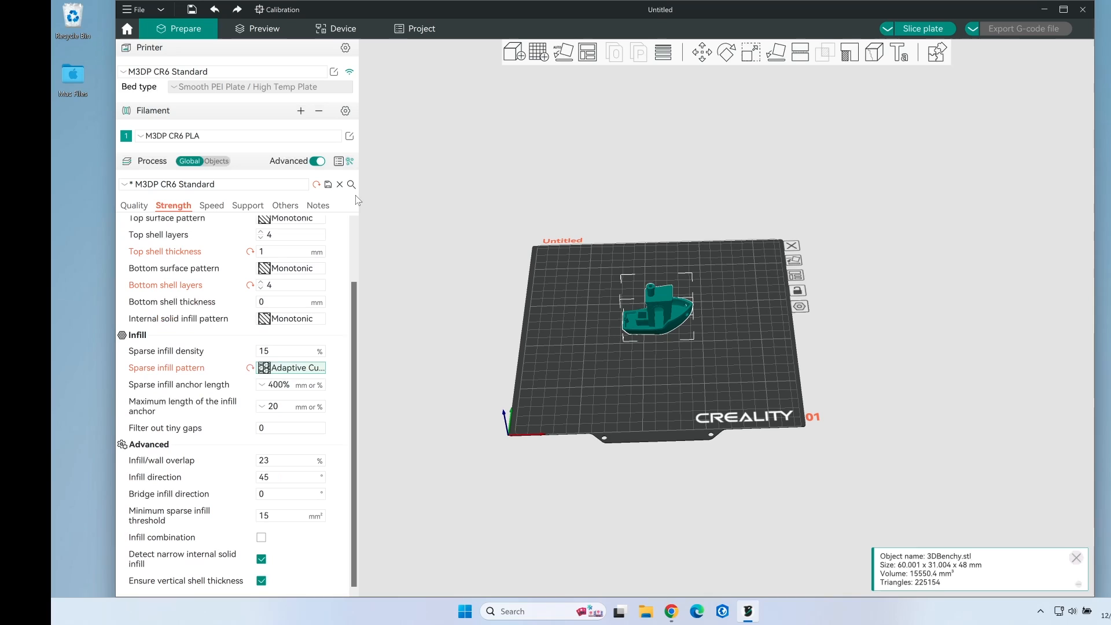
mouse_move(328, 184)
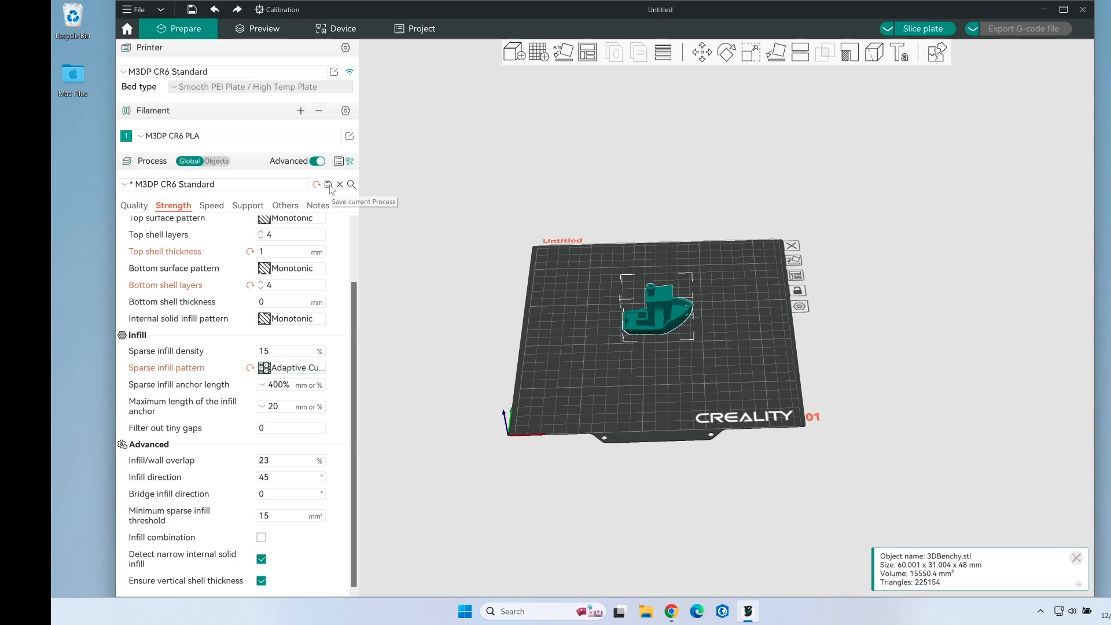
click(210, 206)
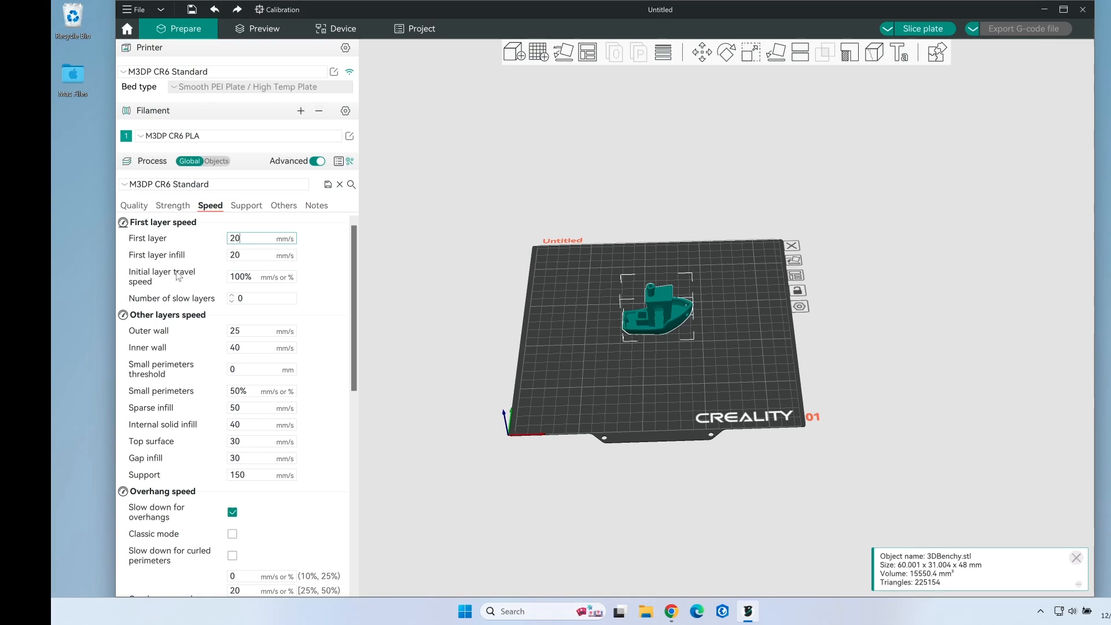
Step: Set 2 slow layers and outer and inner wall speeds to 35 mm/s
click(261, 298)
text(2)
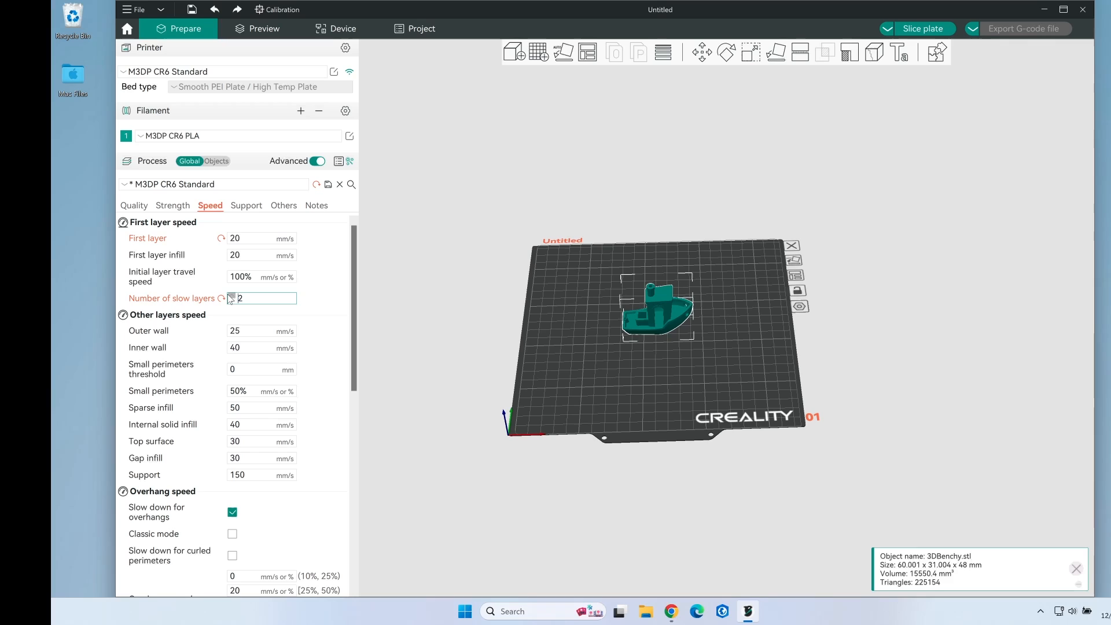
click(262, 297)
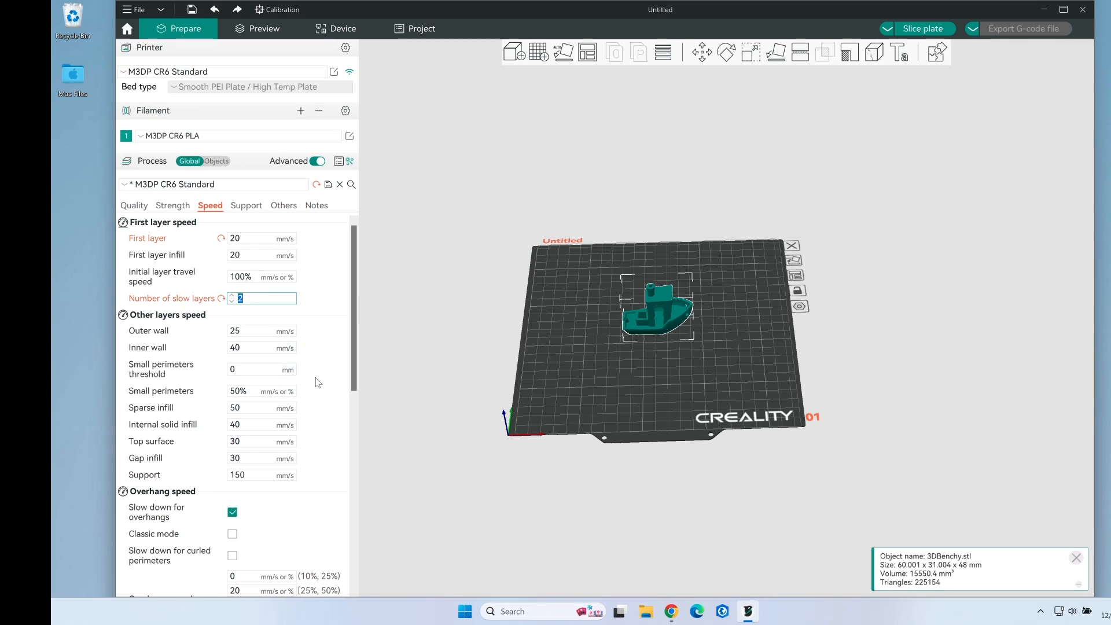
click(261, 331)
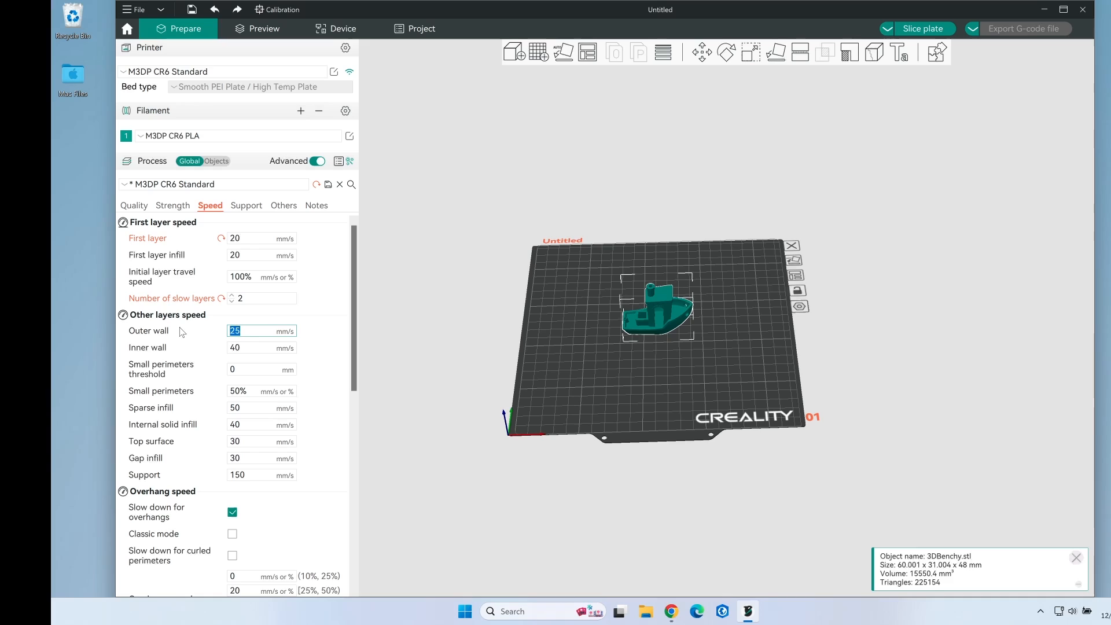
text(35)
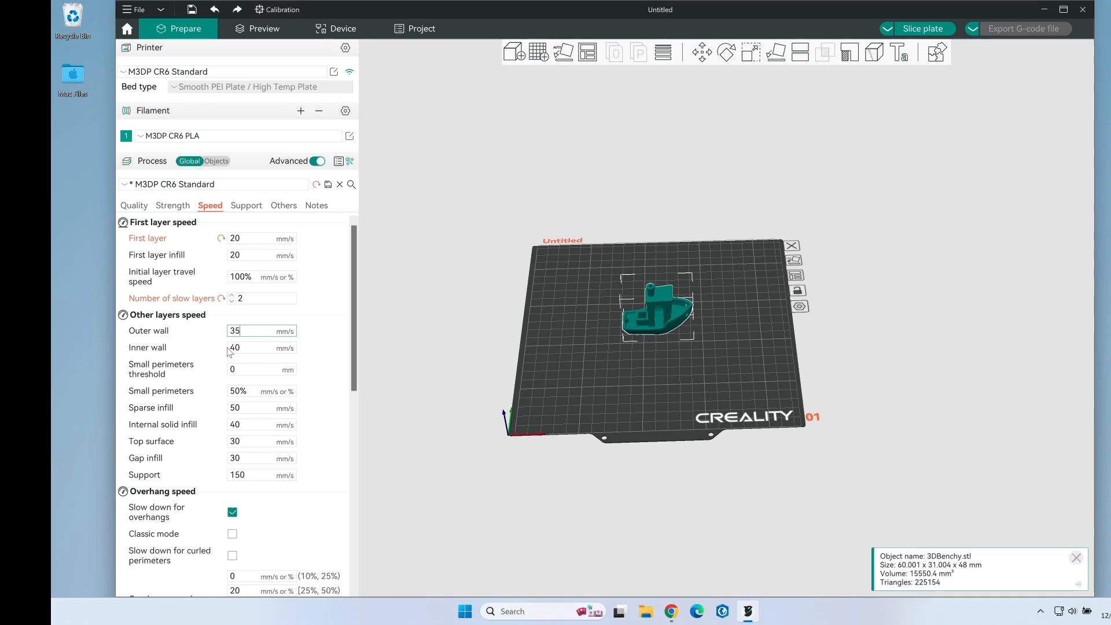
click(261, 348)
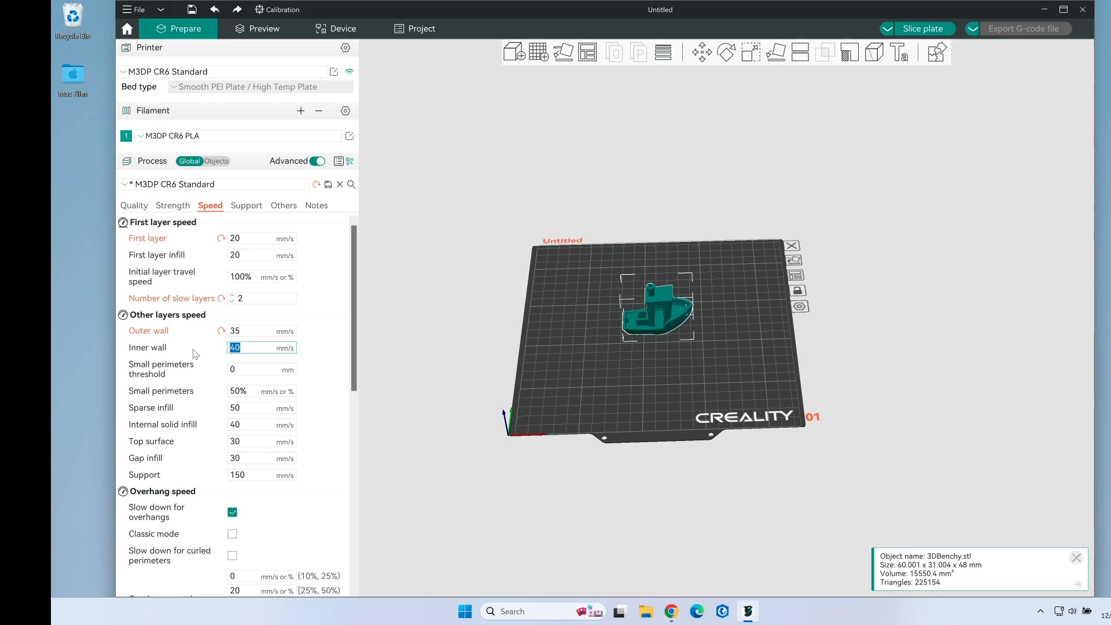
text(3)
click(263, 457)
text(35)
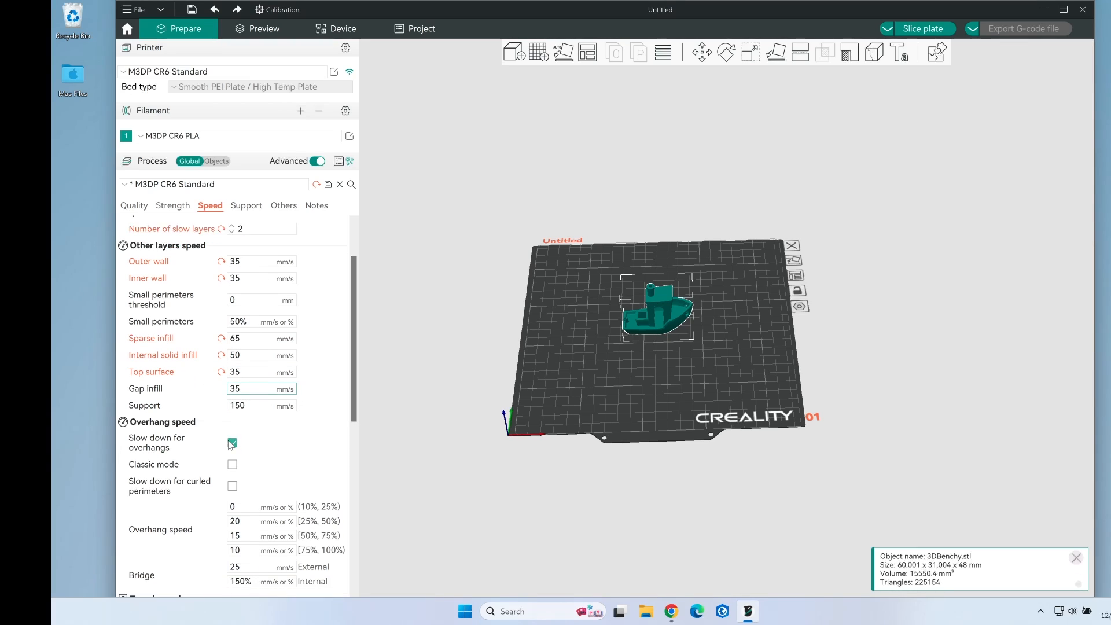
Step: Set sparse infill 65, internal solid 50, top/gap 35, and travel 165 mm/s
scroll(down, 3)
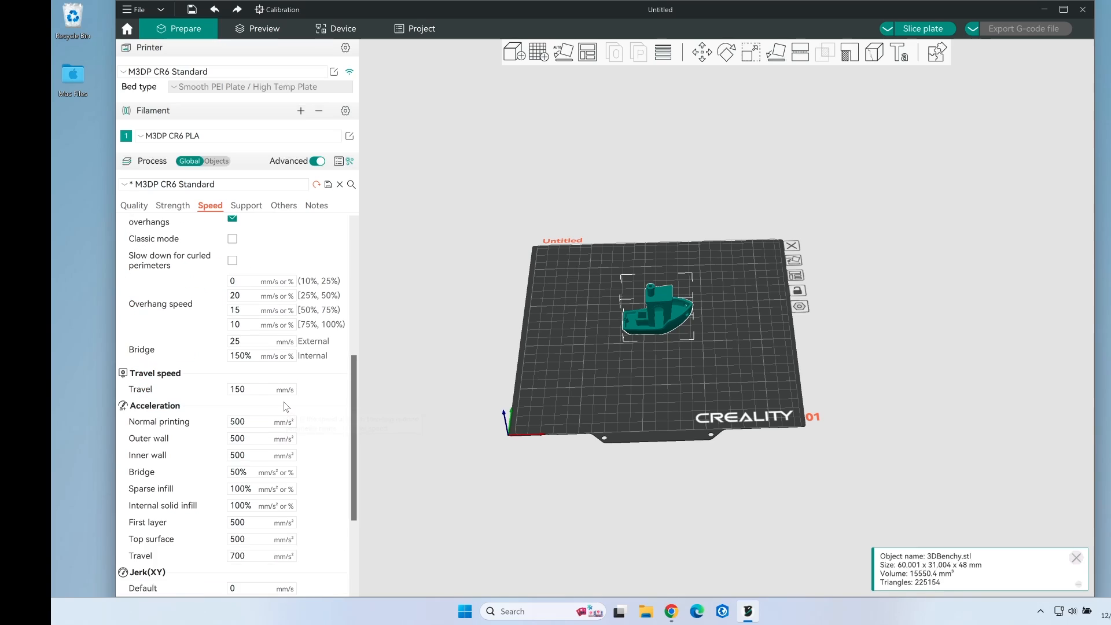
scroll(down, 3)
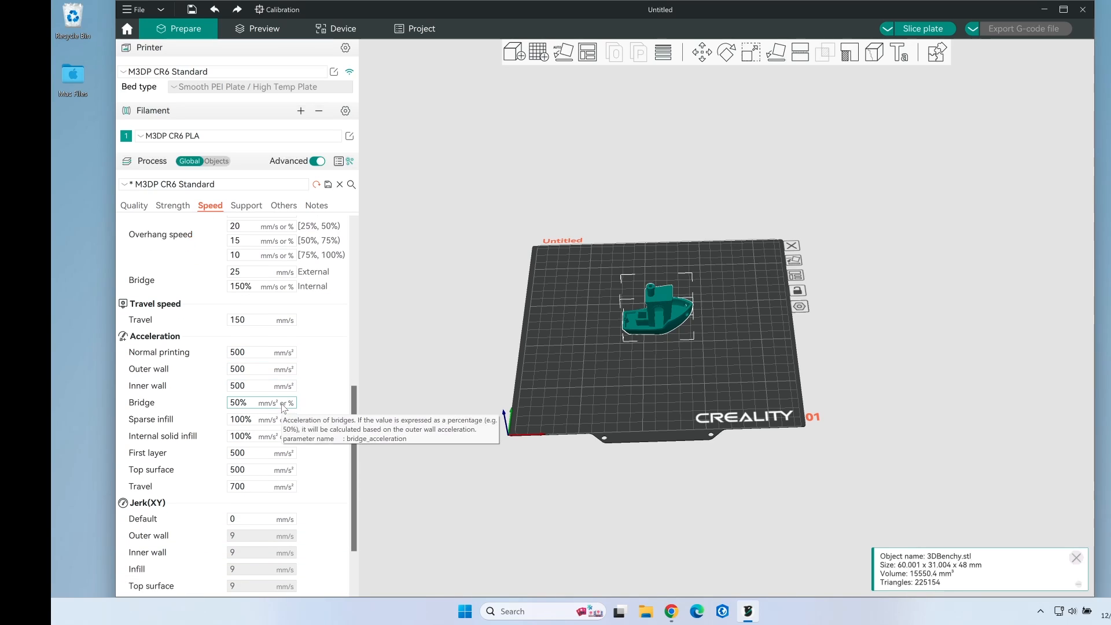
mouse_move(249, 316)
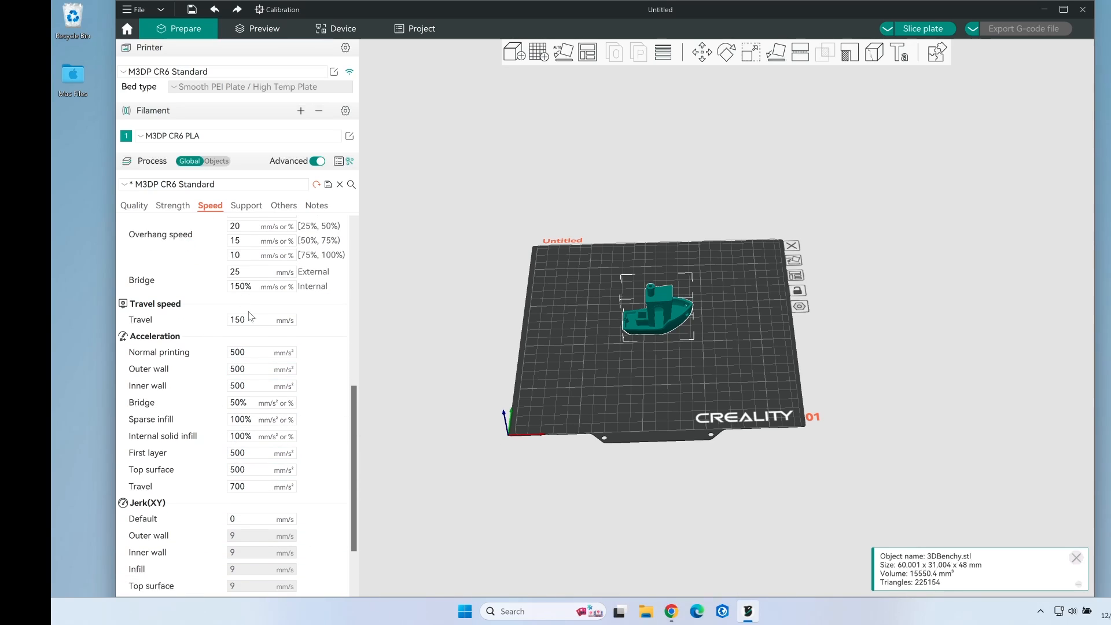
click(261, 320)
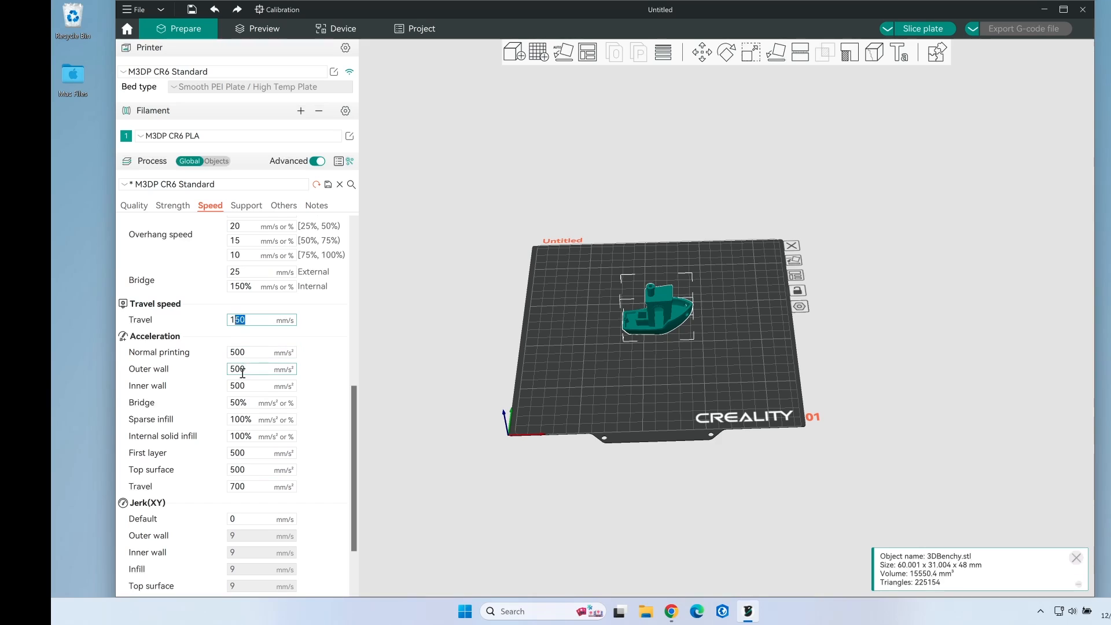
text(165)
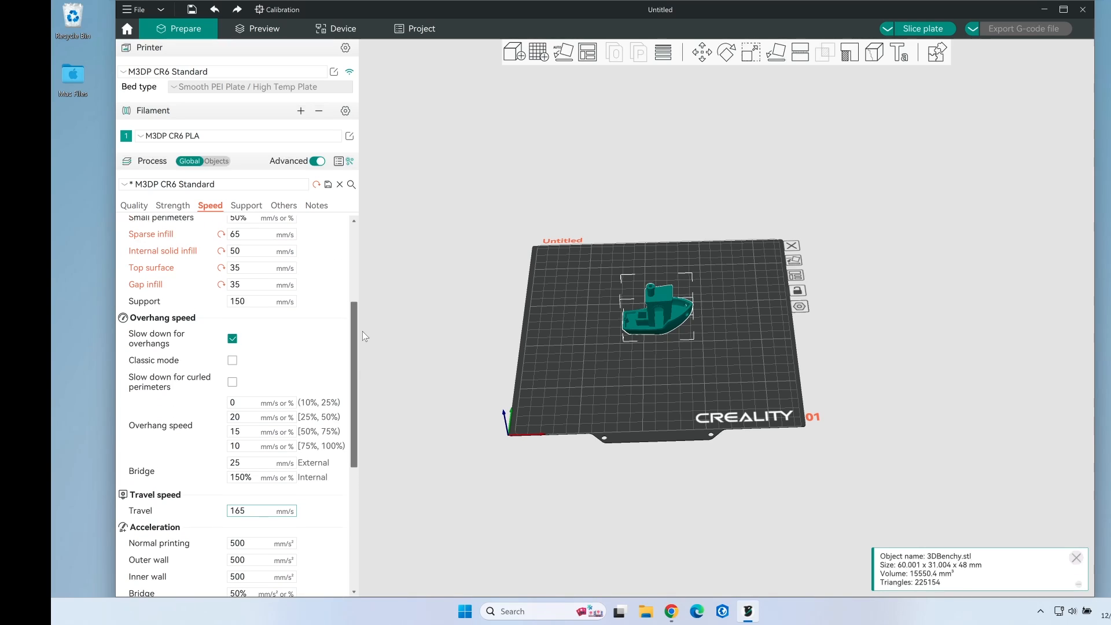
click(246, 206)
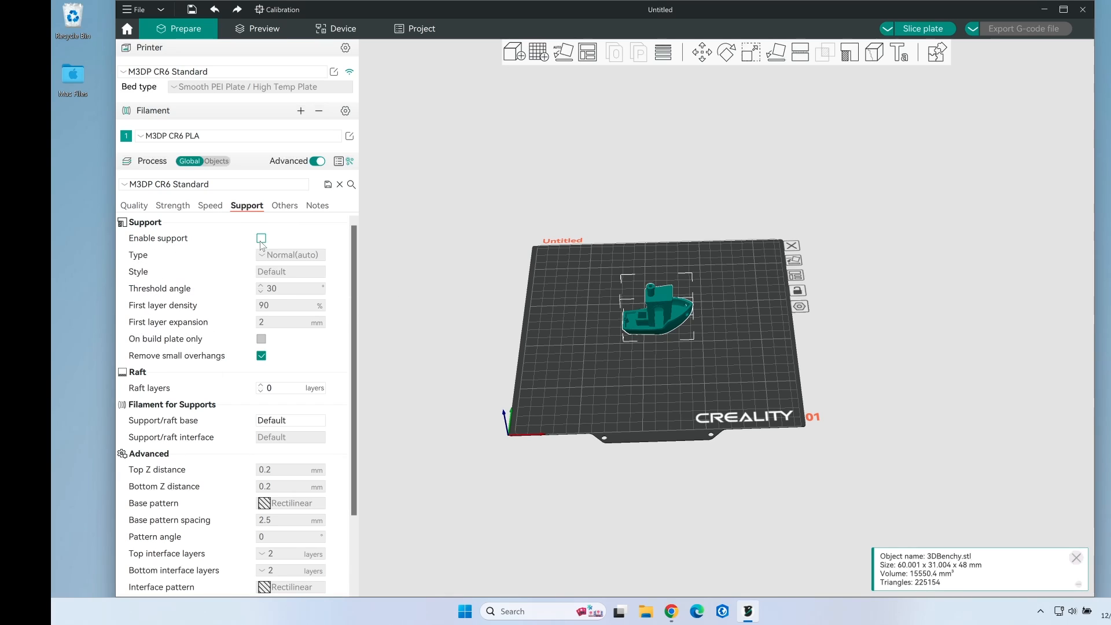
Step: Enable support with a 50° threshold and build-plate-only, and save the process
click(261, 238)
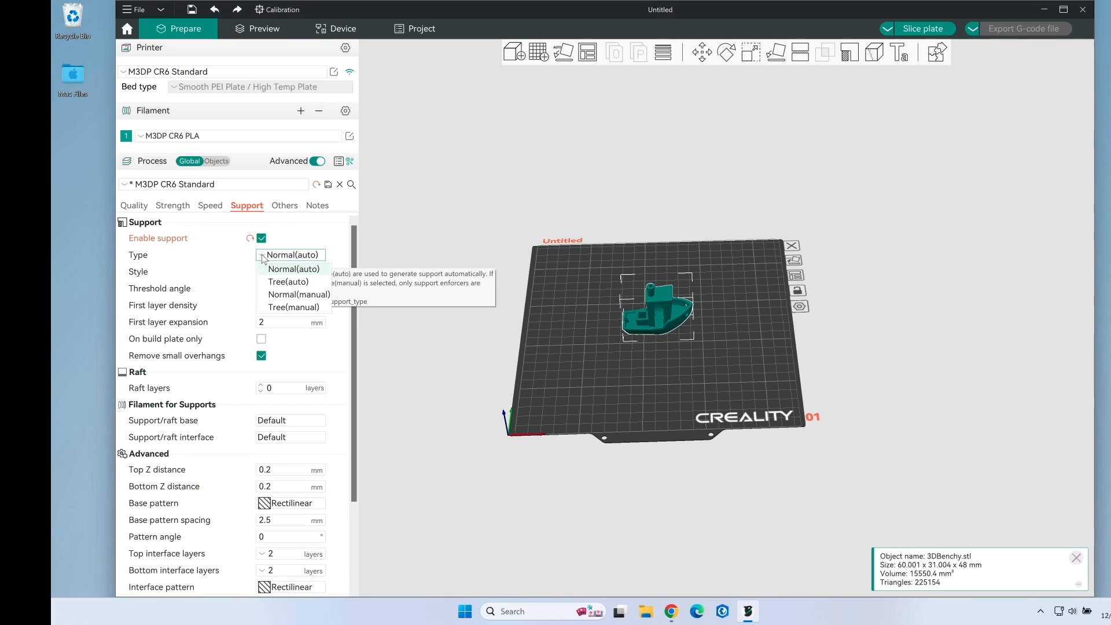
click(293, 268)
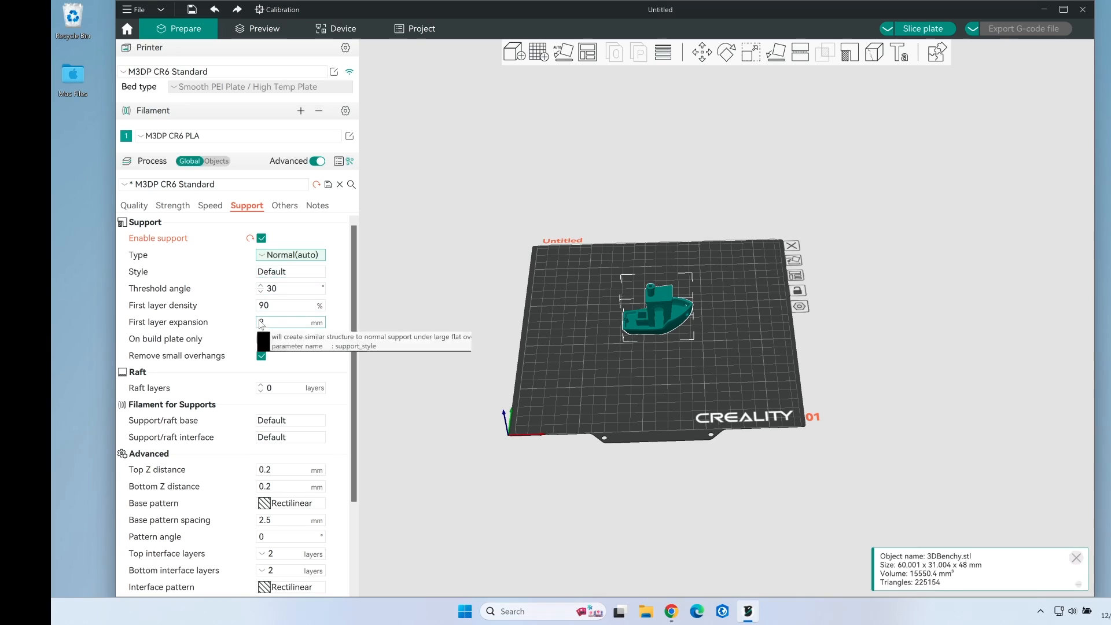
text(2)
click(290, 288)
text(50)
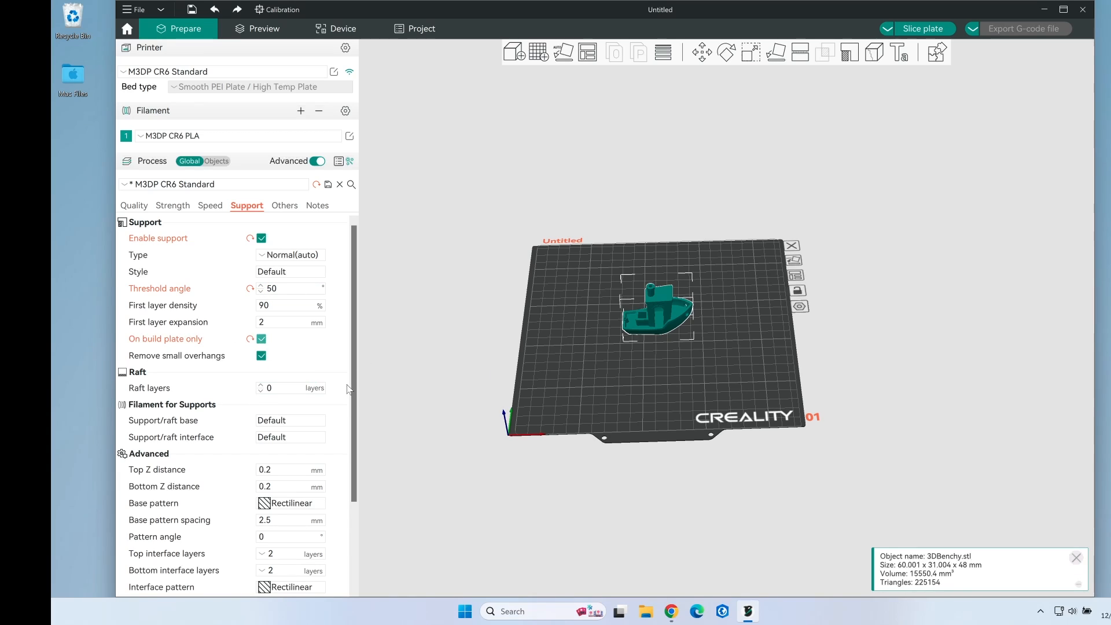
click(328, 184)
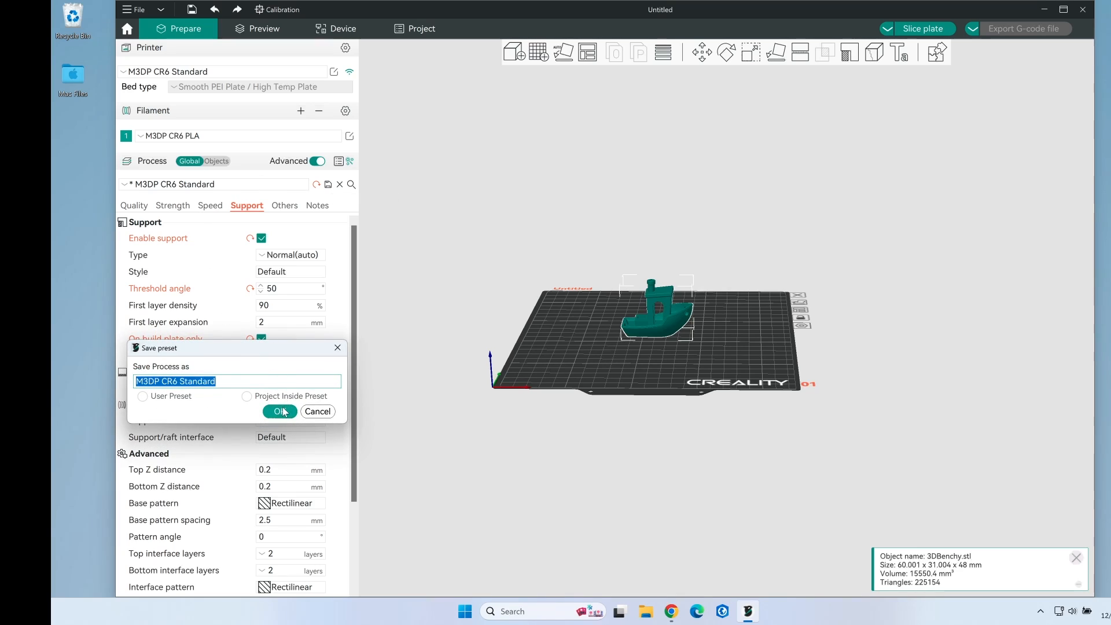
click(278, 411)
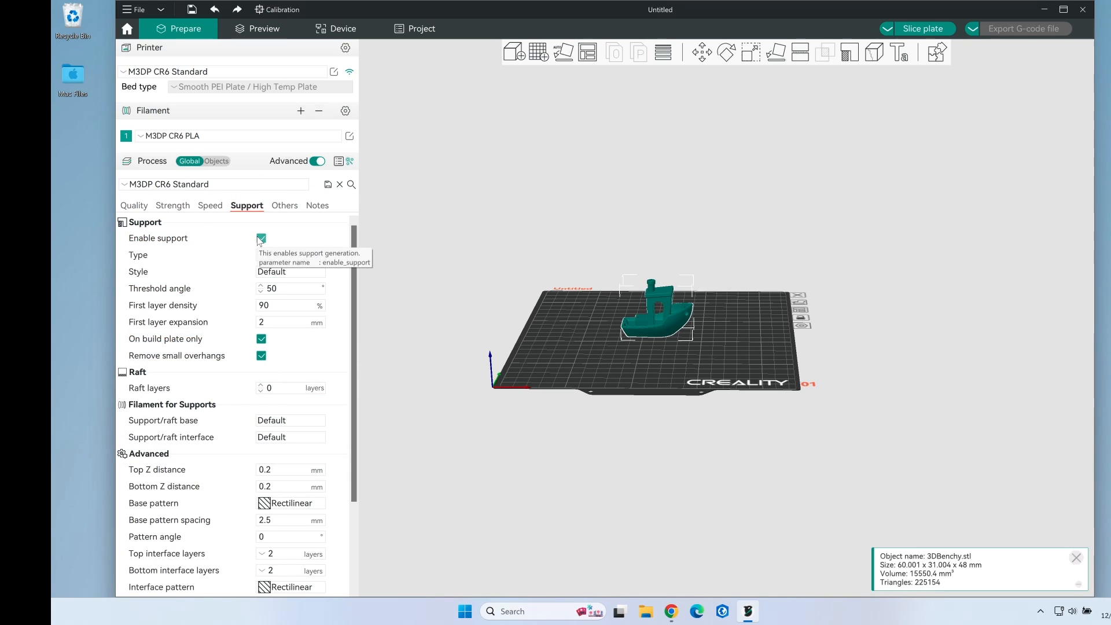
Step: Switch support generation off again and resave the process preset
click(261, 238)
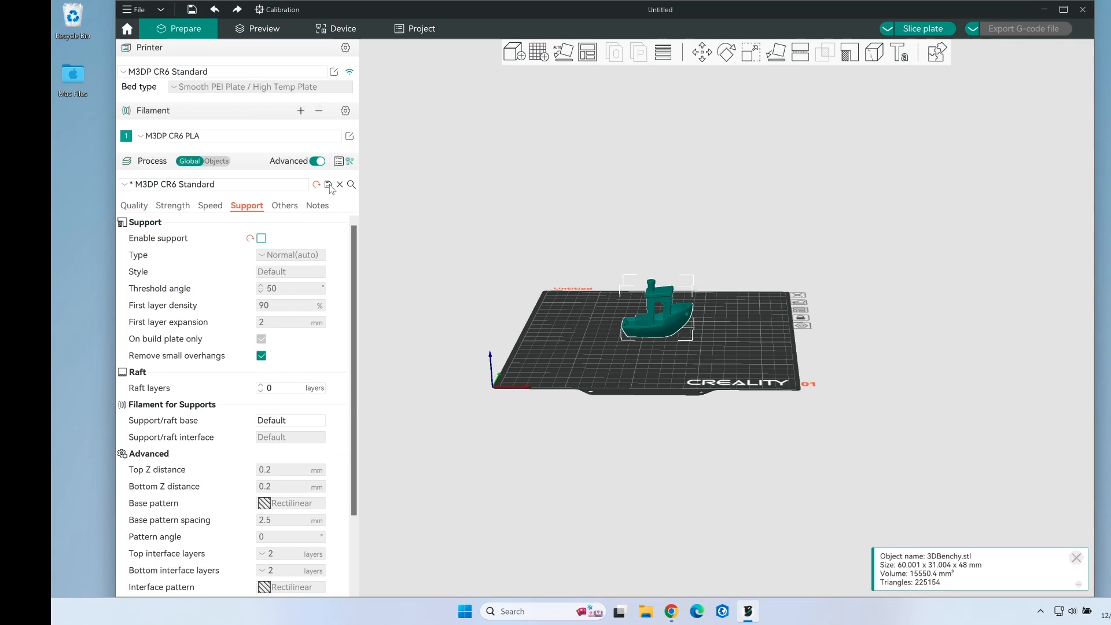
click(328, 184)
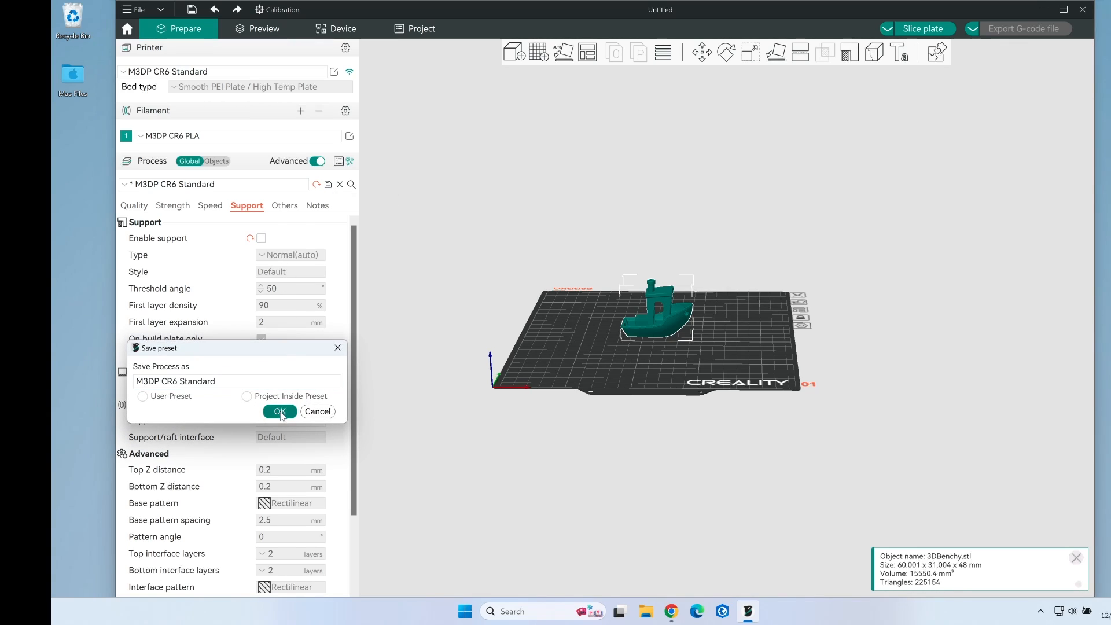
click(279, 411)
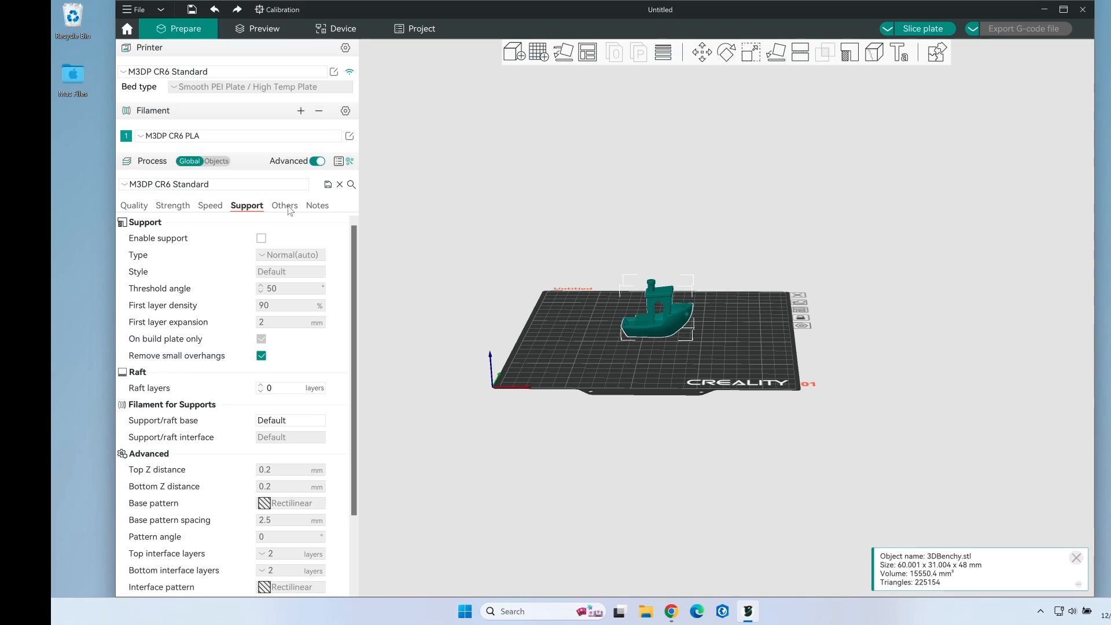
Step: In the Others tab set skirt loops 3 and skirt distance 5 mm, then save
click(284, 206)
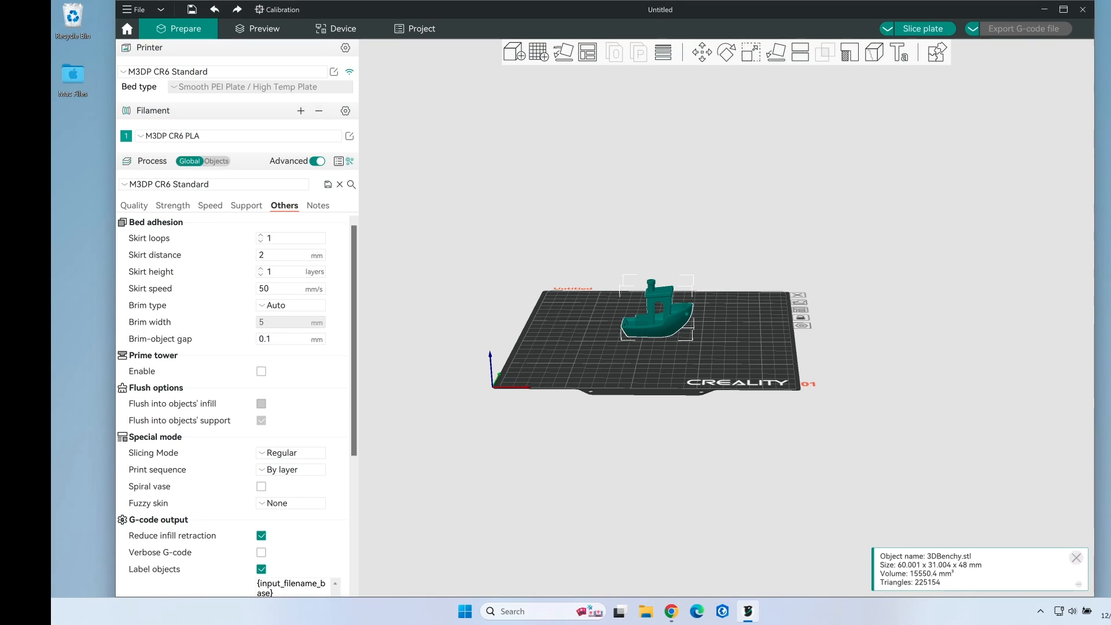
mouse_move(255, 244)
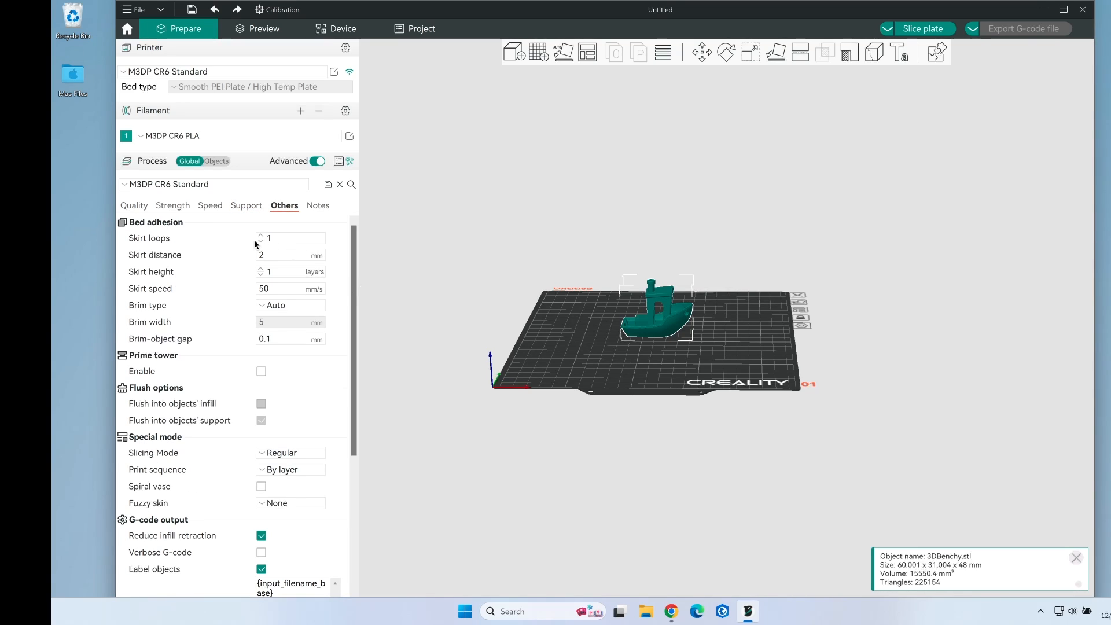
text(3)
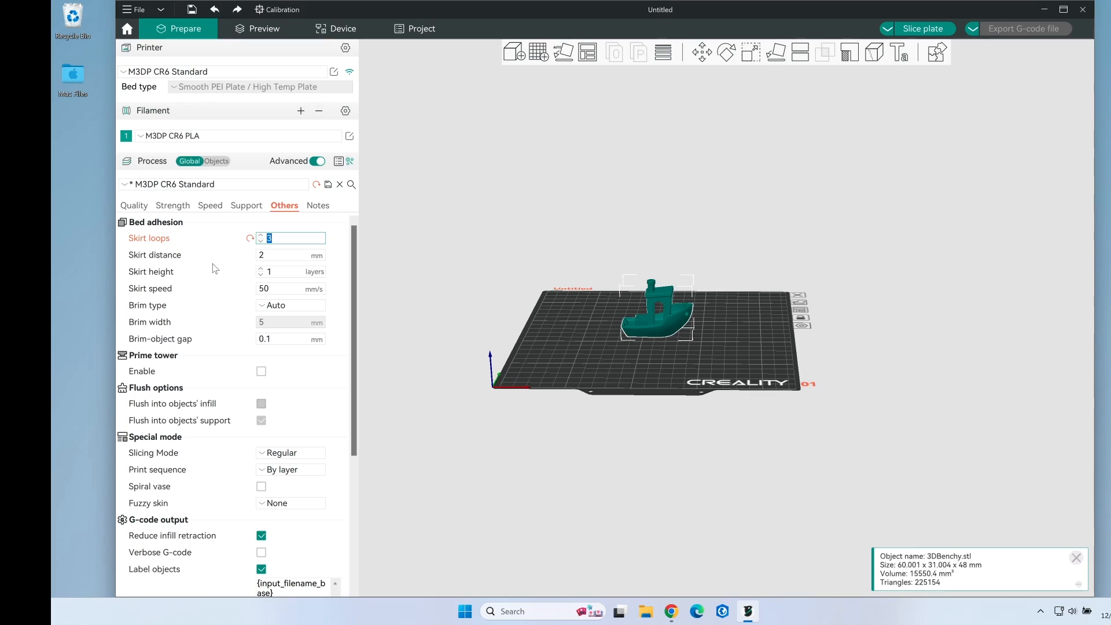
click(290, 254)
text(5)
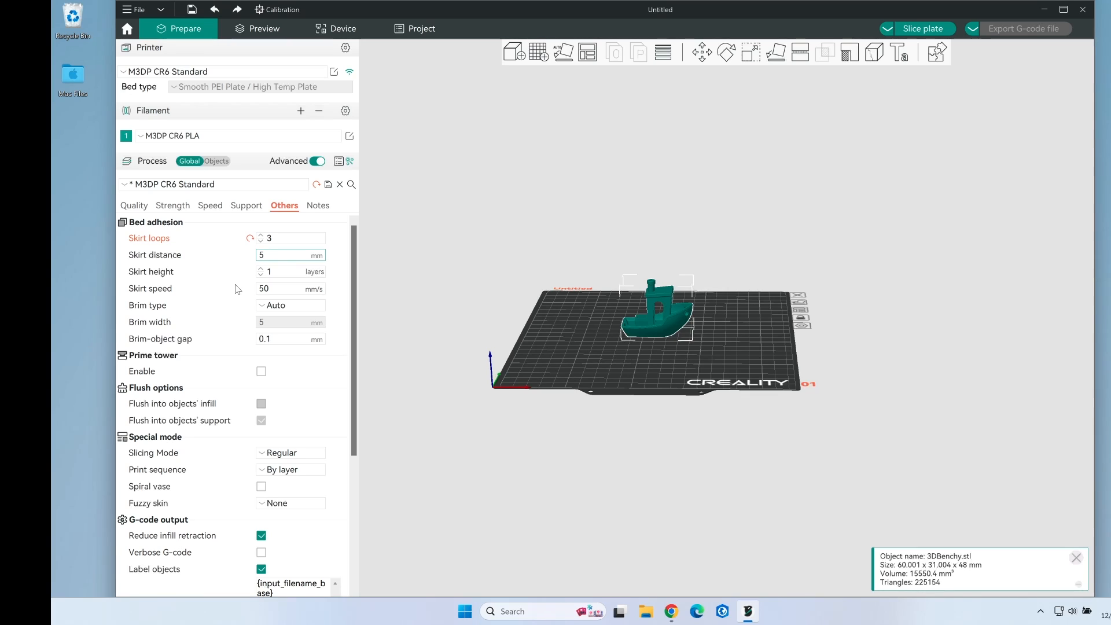
click(289, 288)
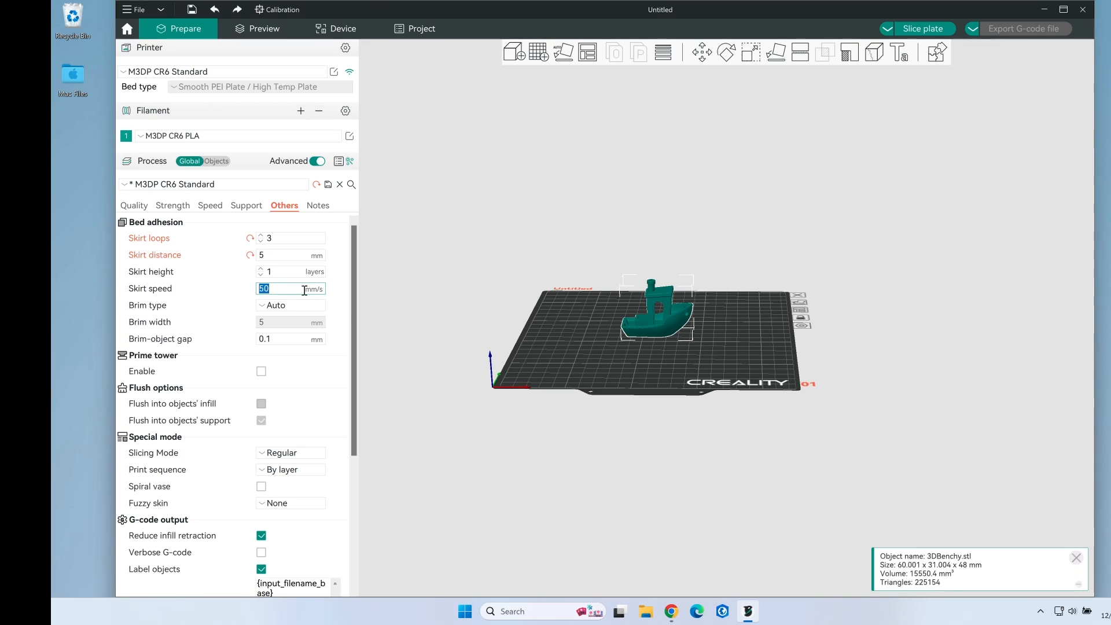
scroll(down, 3)
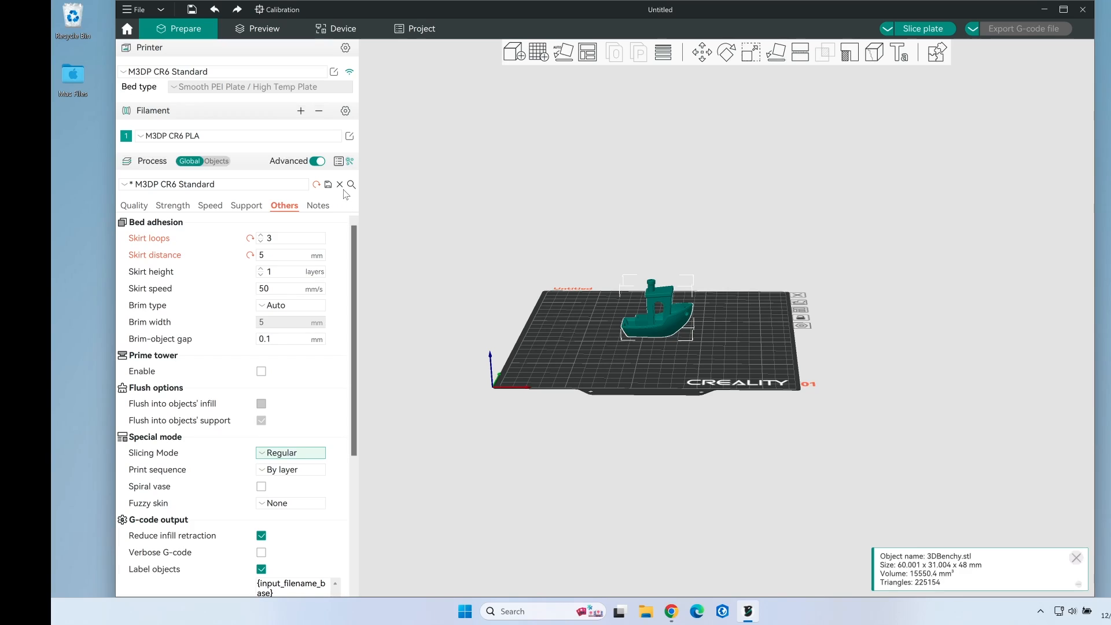
click(328, 184)
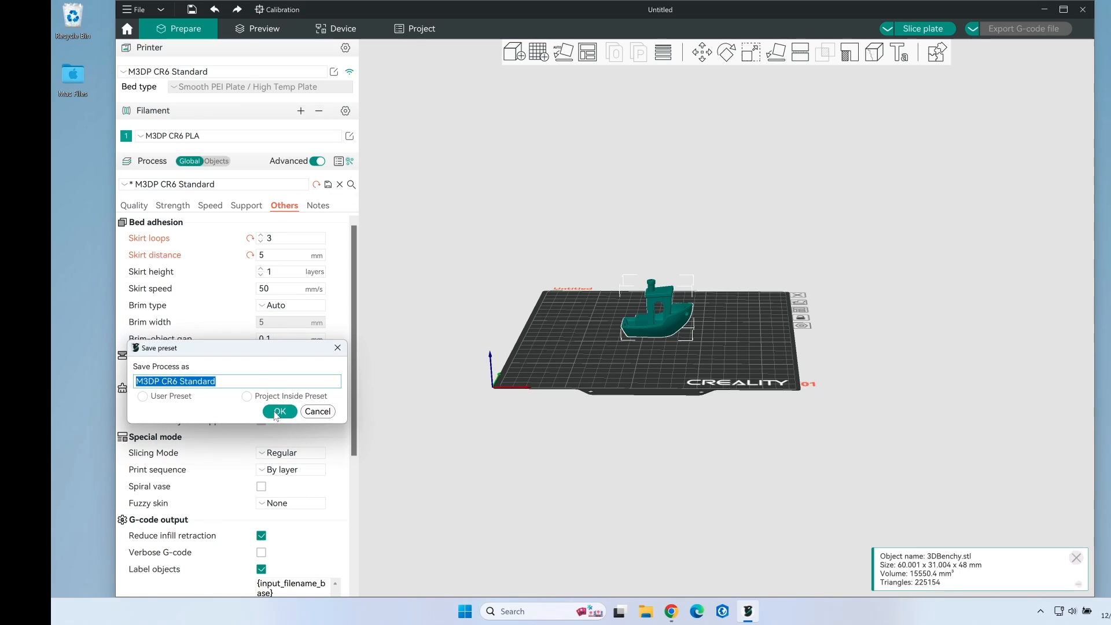
click(278, 412)
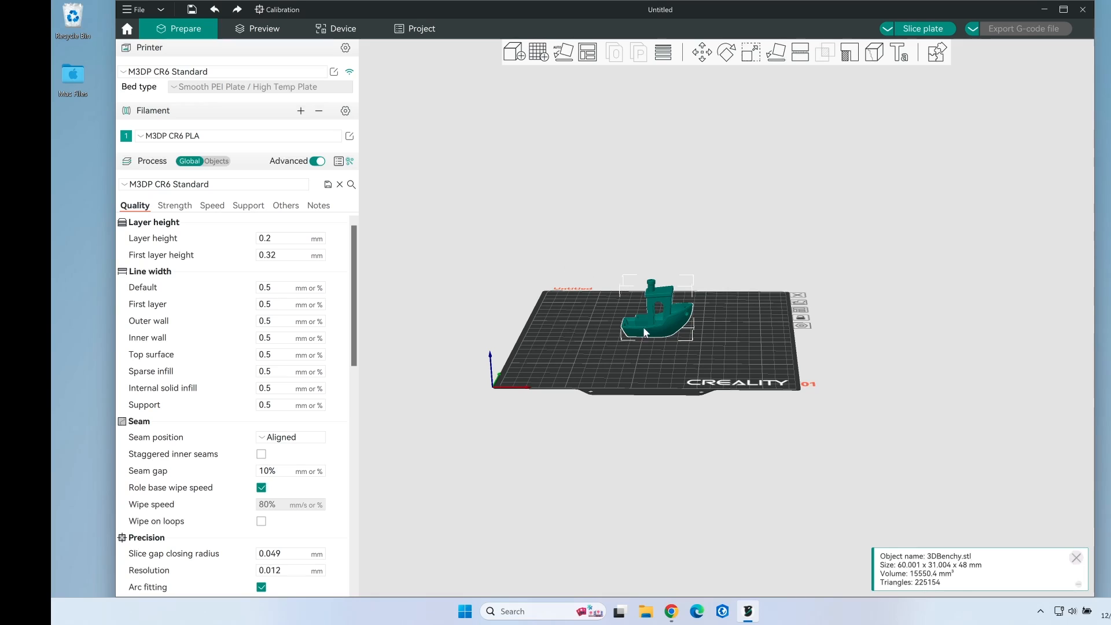
mouse_move(676, 325)
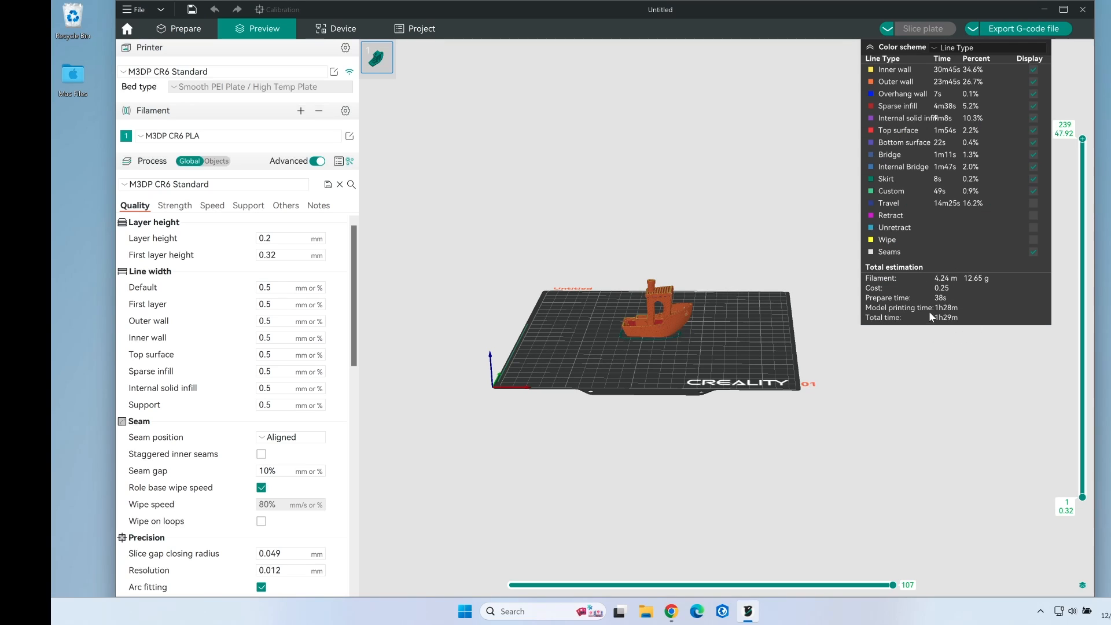
mouse_move(686, 328)
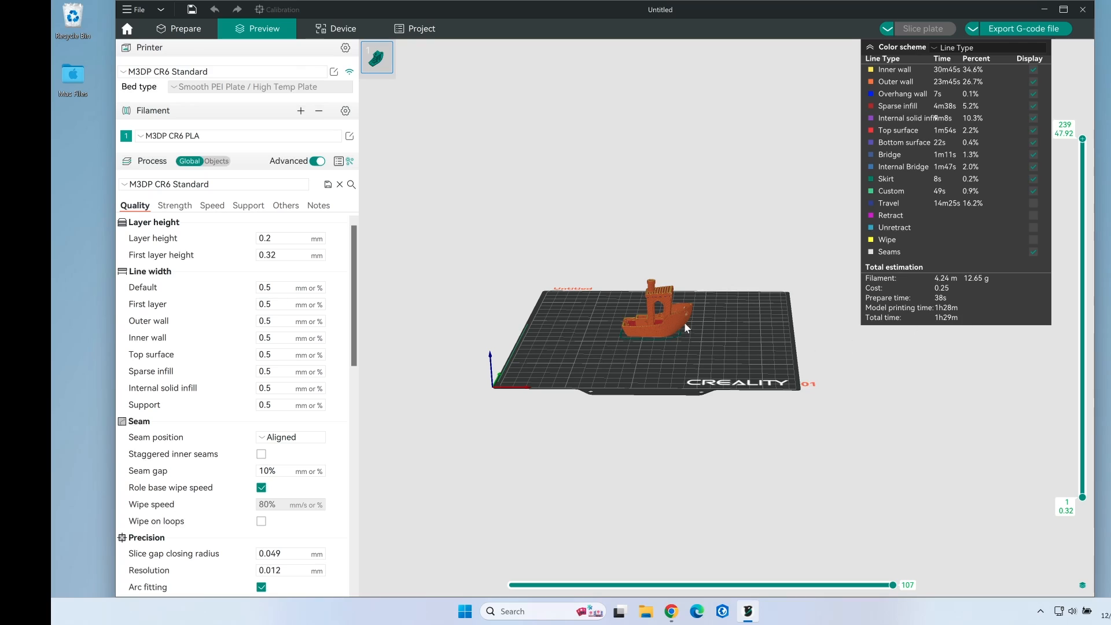
Step: Orbit the sliced Benchy preview, estimated at 1h29m and 4.24 m (12.65 g) filament
drag(684, 328, 666, 359)
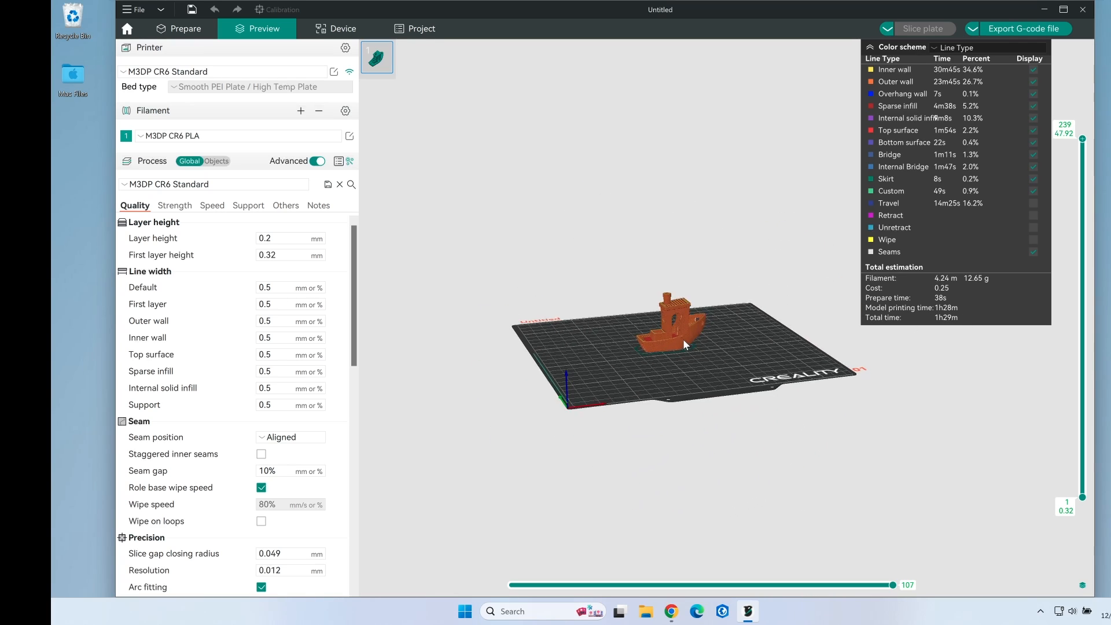
drag(685, 343, 710, 354)
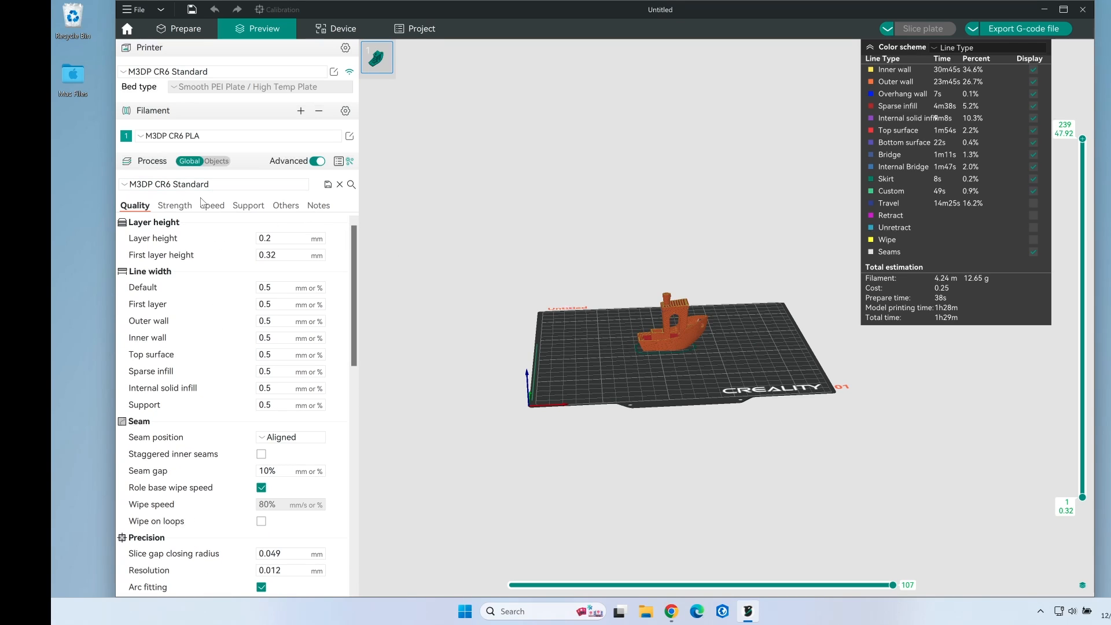
Step: Set the PLA filament preset's flow ratio to 0.95
click(209, 206)
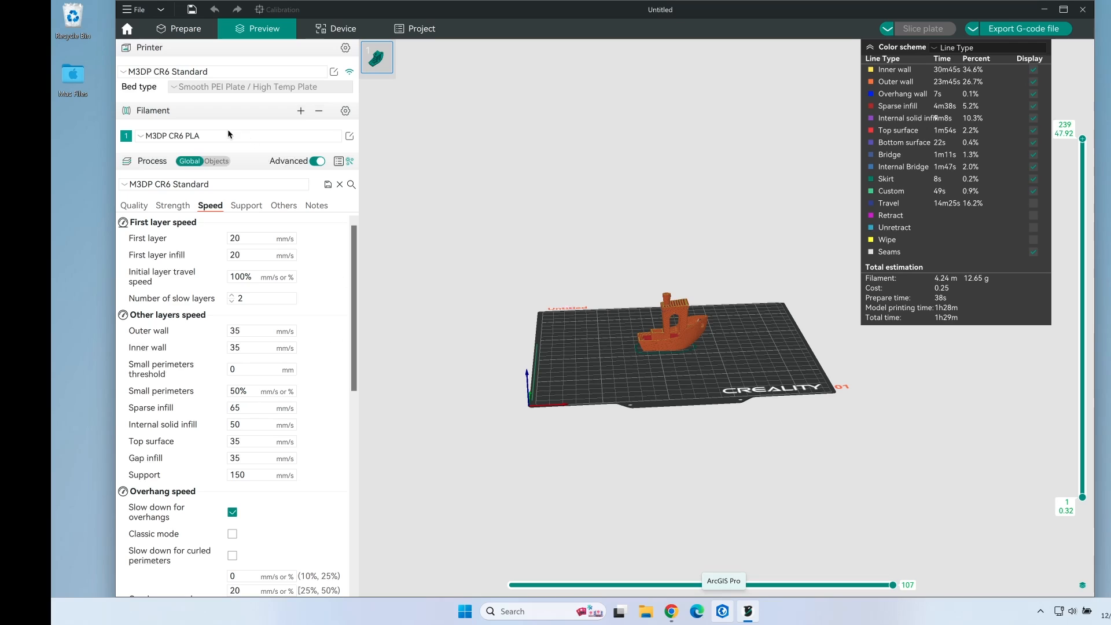
click(349, 136)
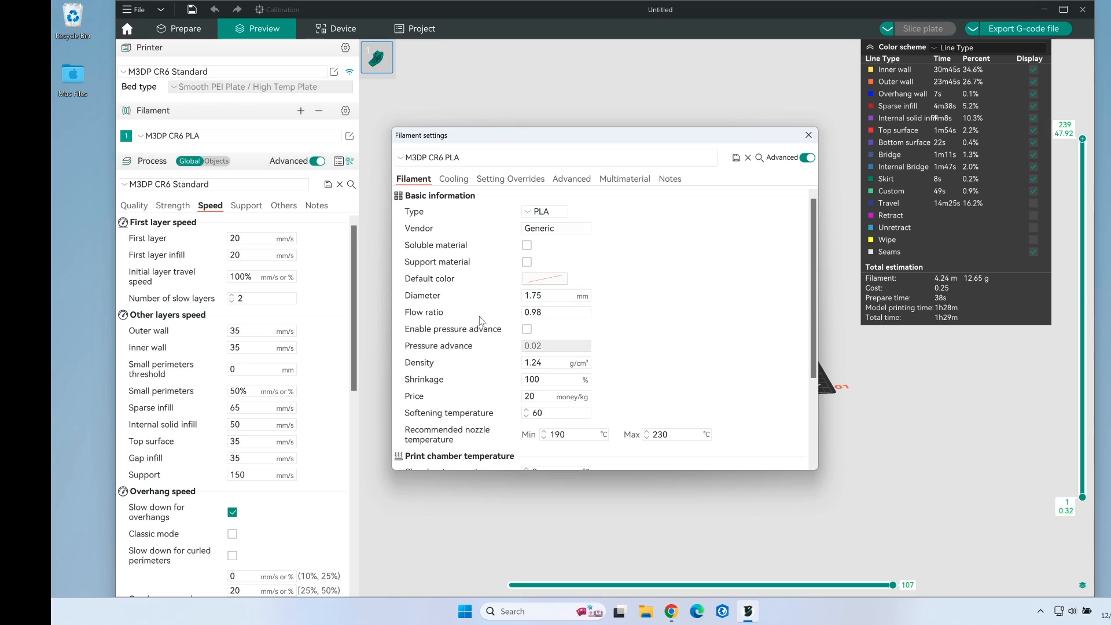
click(556, 312)
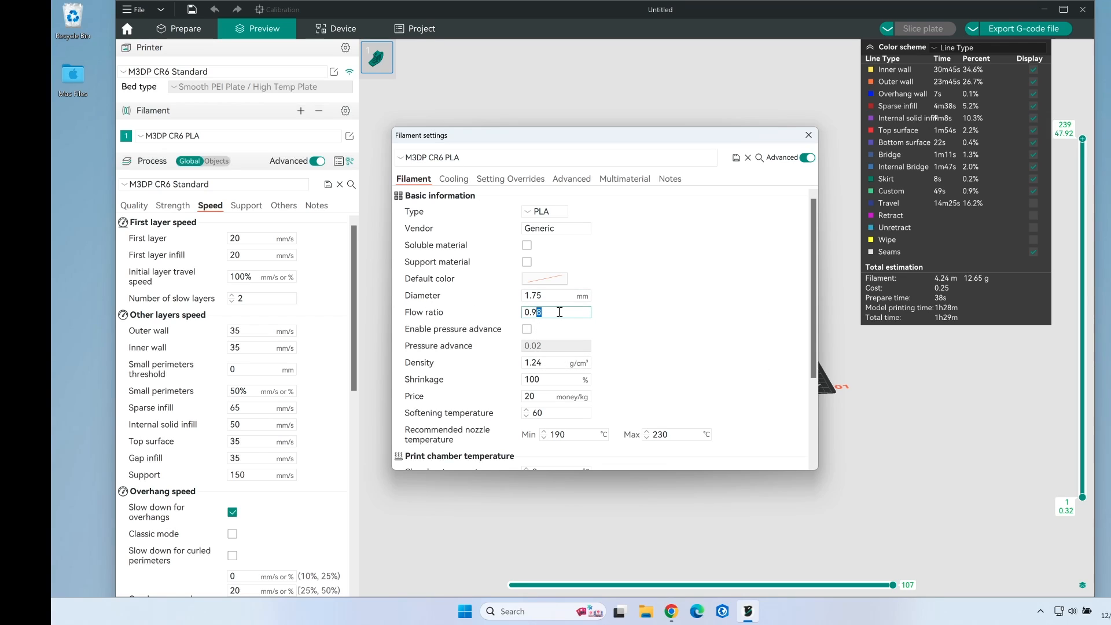
text(0.95)
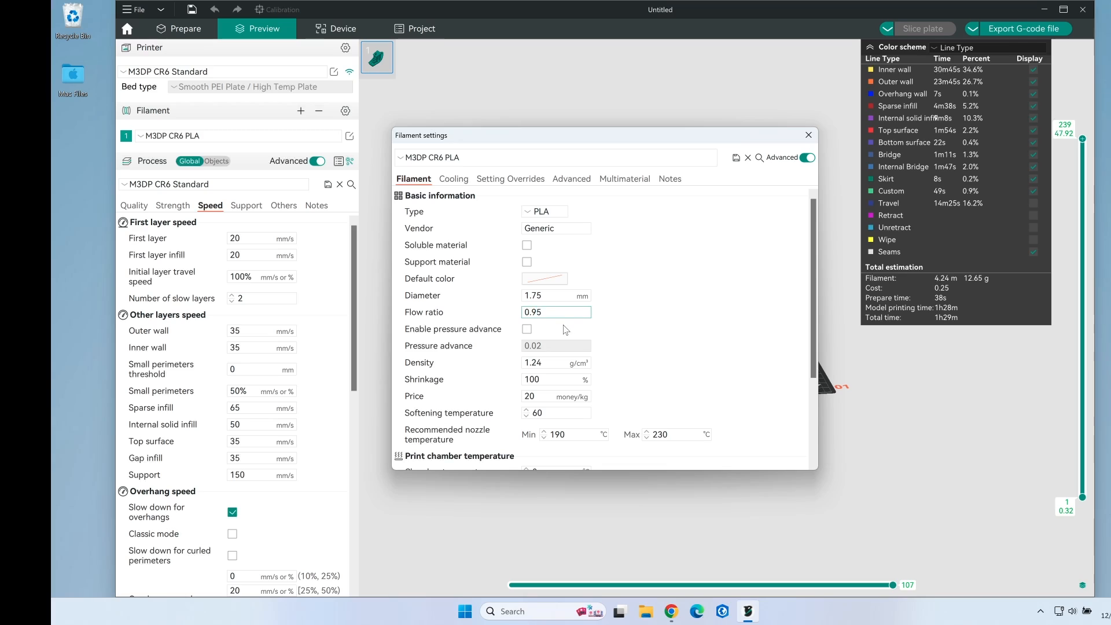
mouse_move(528, 328)
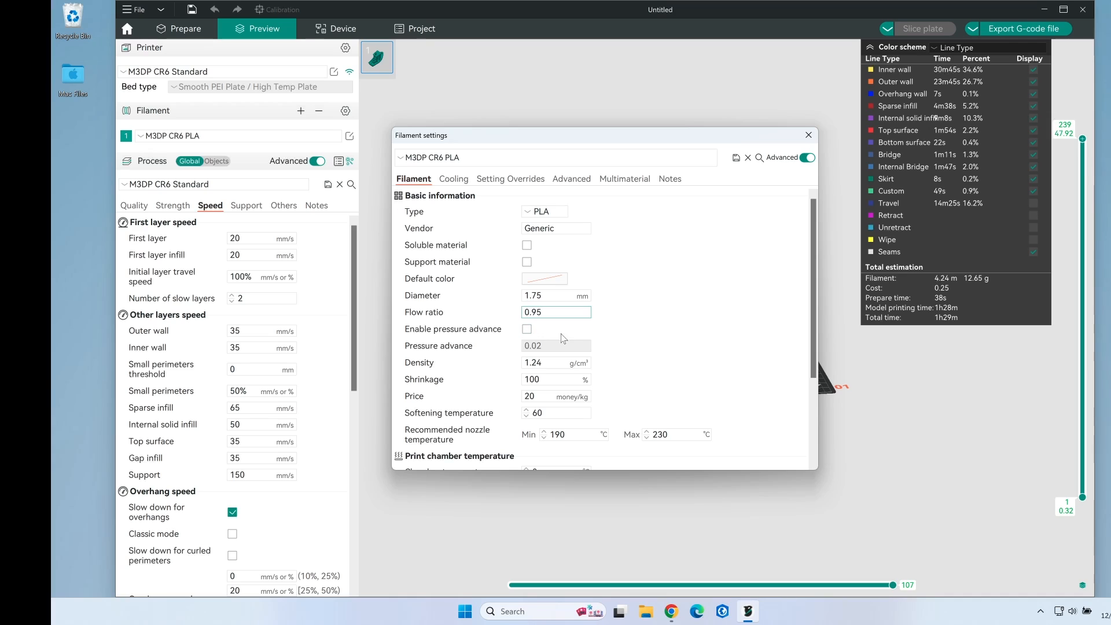
Step: Set nozzle temperatures to 215 °C first layer and 210 °C other layers, and save M3DP CR6 PLA
scroll(down, 3)
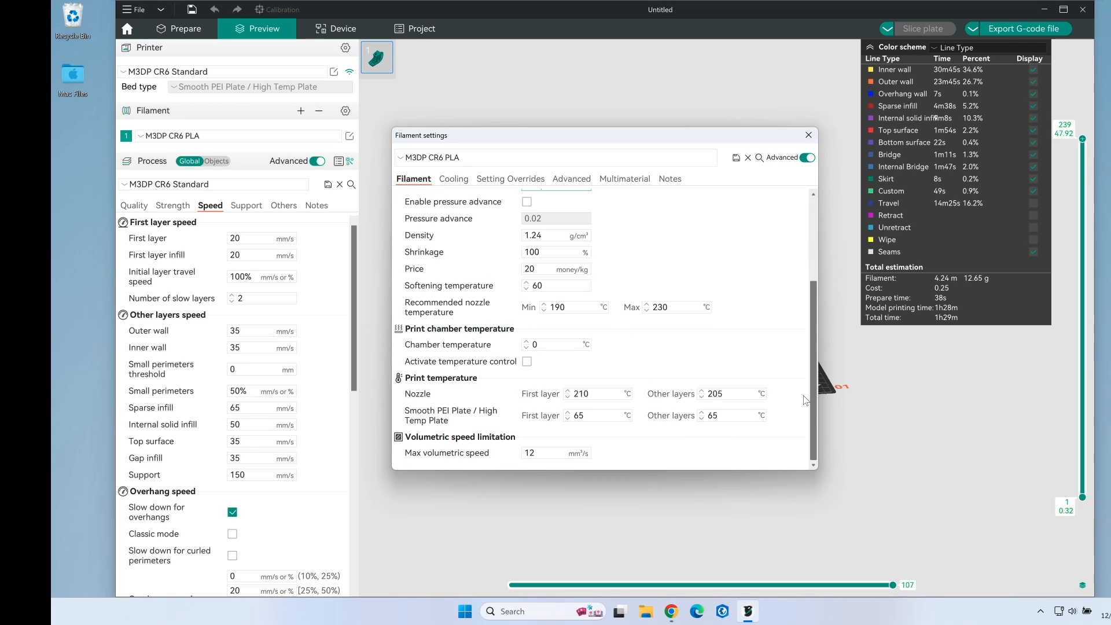
click(597, 394)
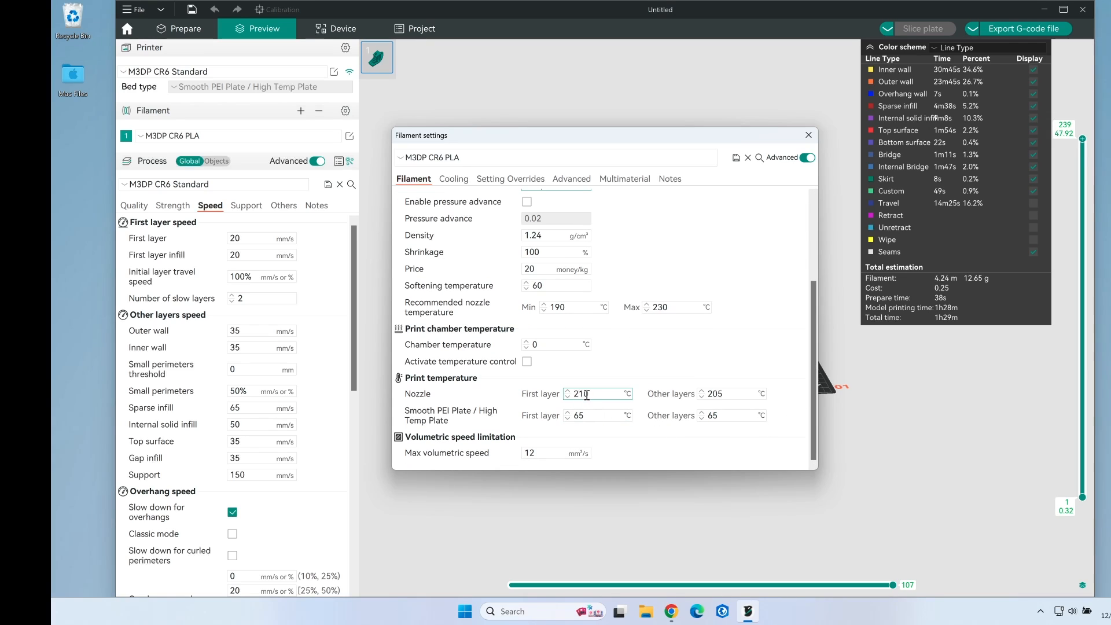
text(215)
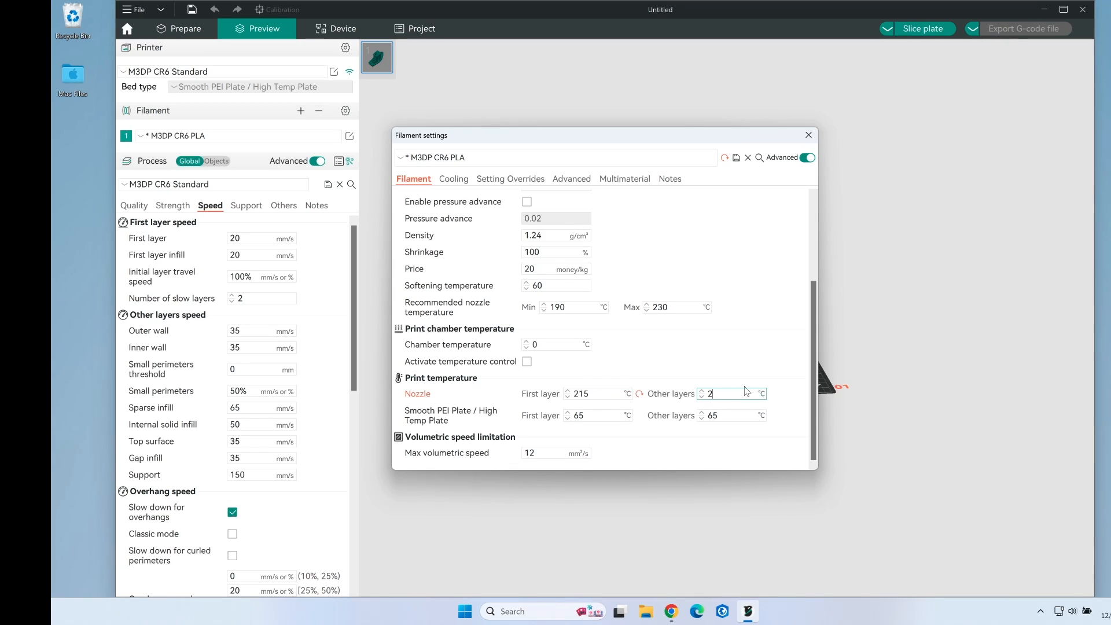
text(210)
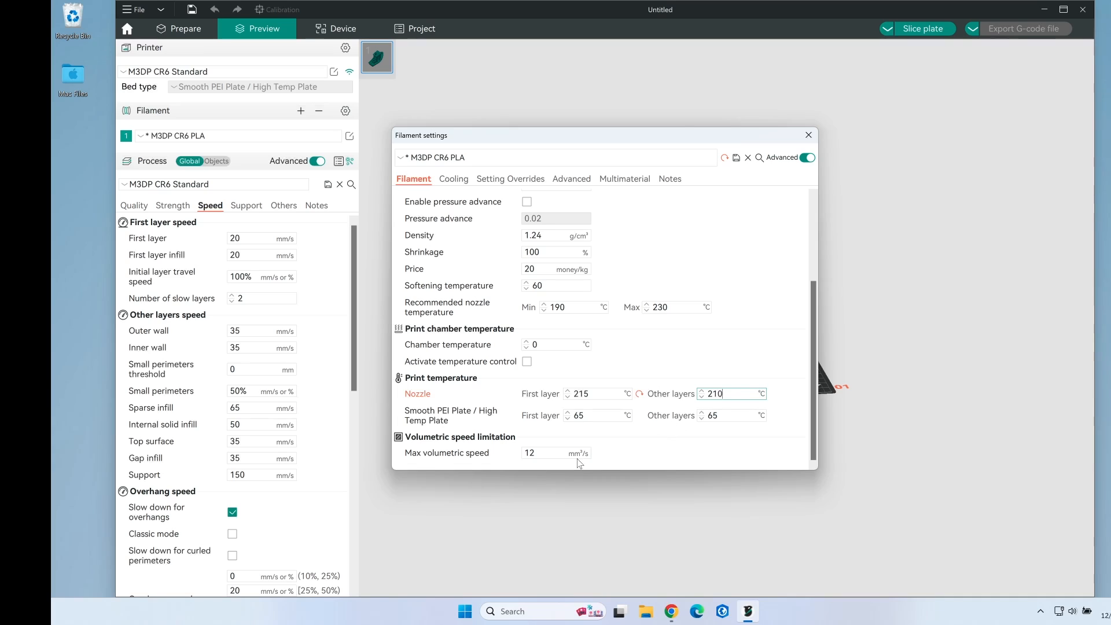
mouse_move(620, 435)
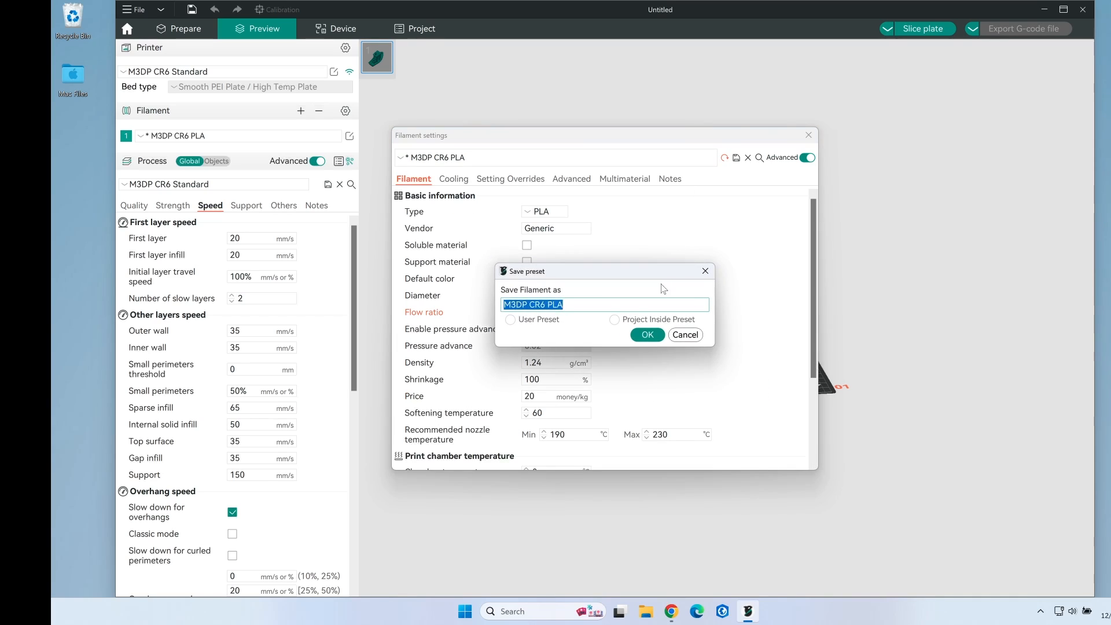
click(646, 334)
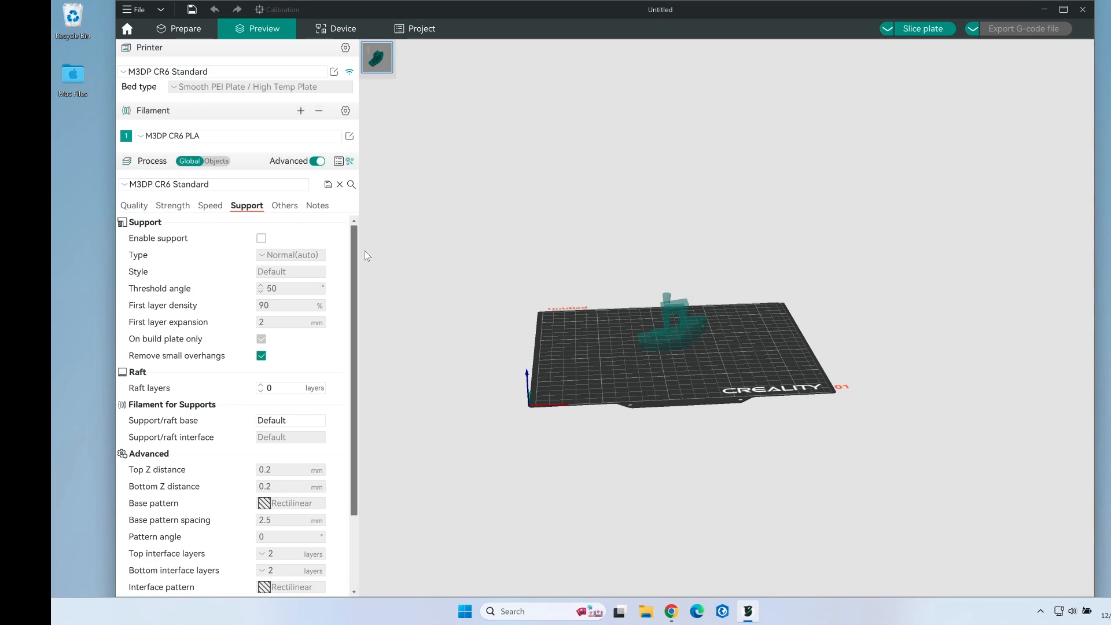
Step: Set brim type to outer brim only, reslice, and upload 3DBenchy_PLA_1h30m.gcode to OctoPrint
click(284, 205)
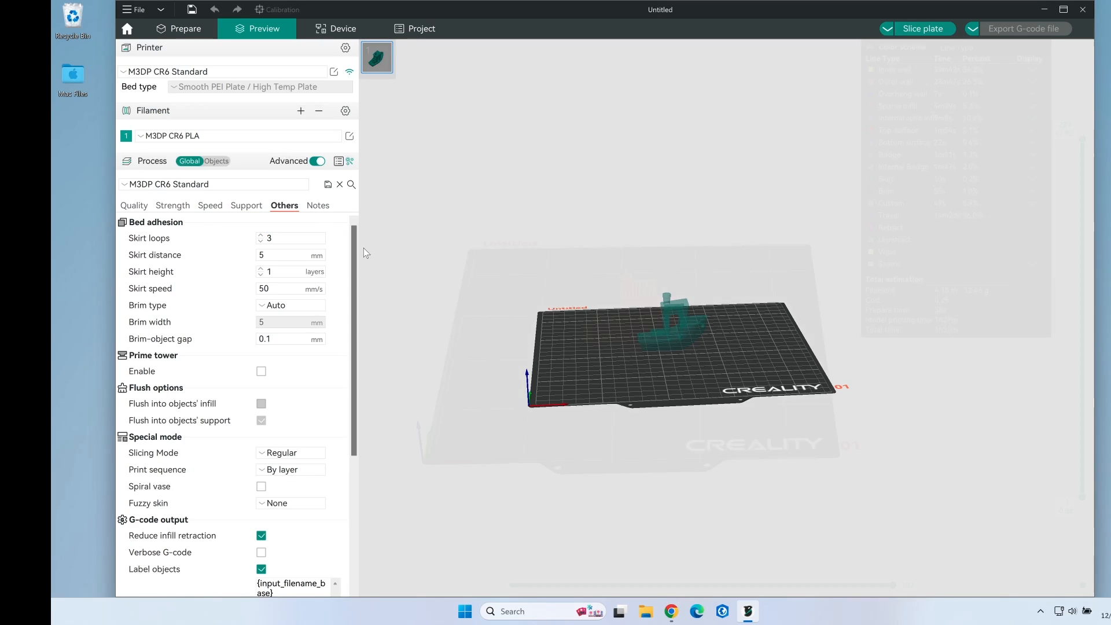
click(923, 29)
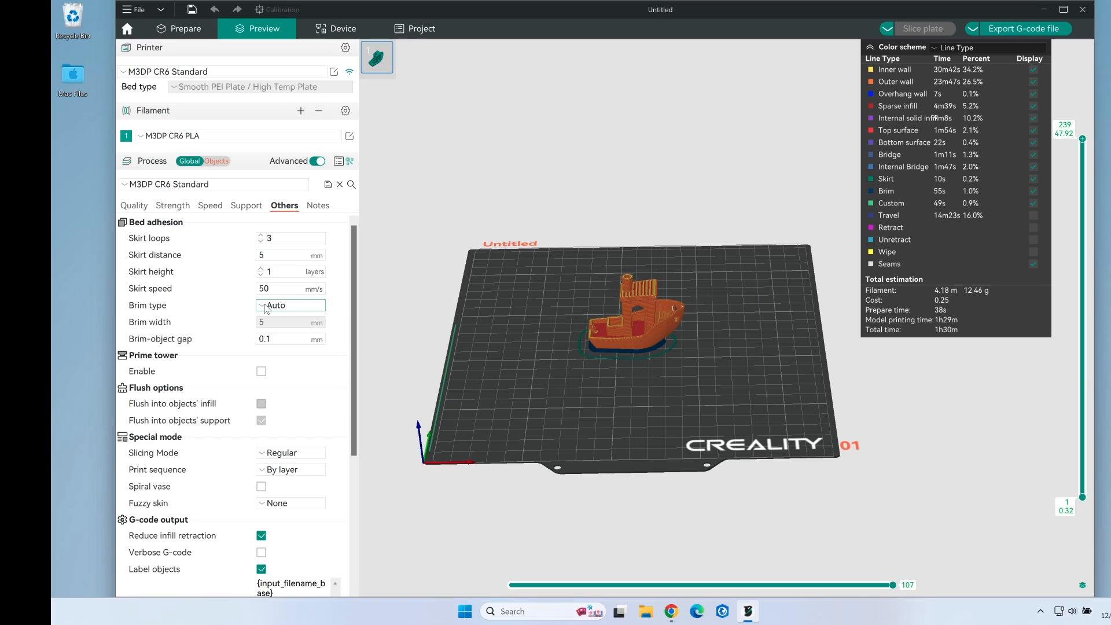
click(290, 305)
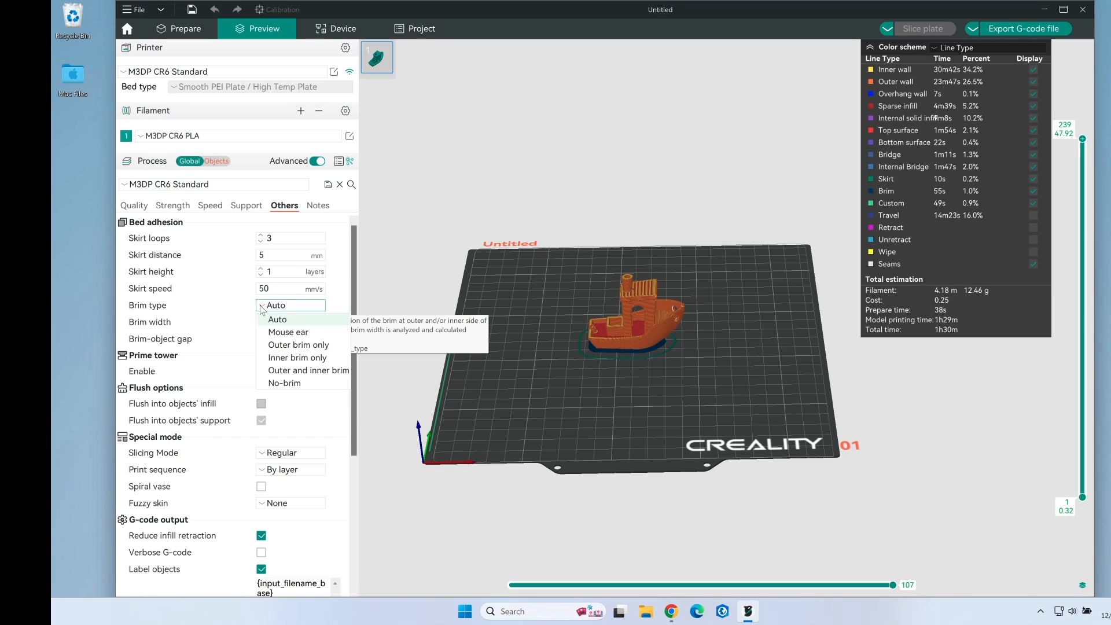
click(299, 345)
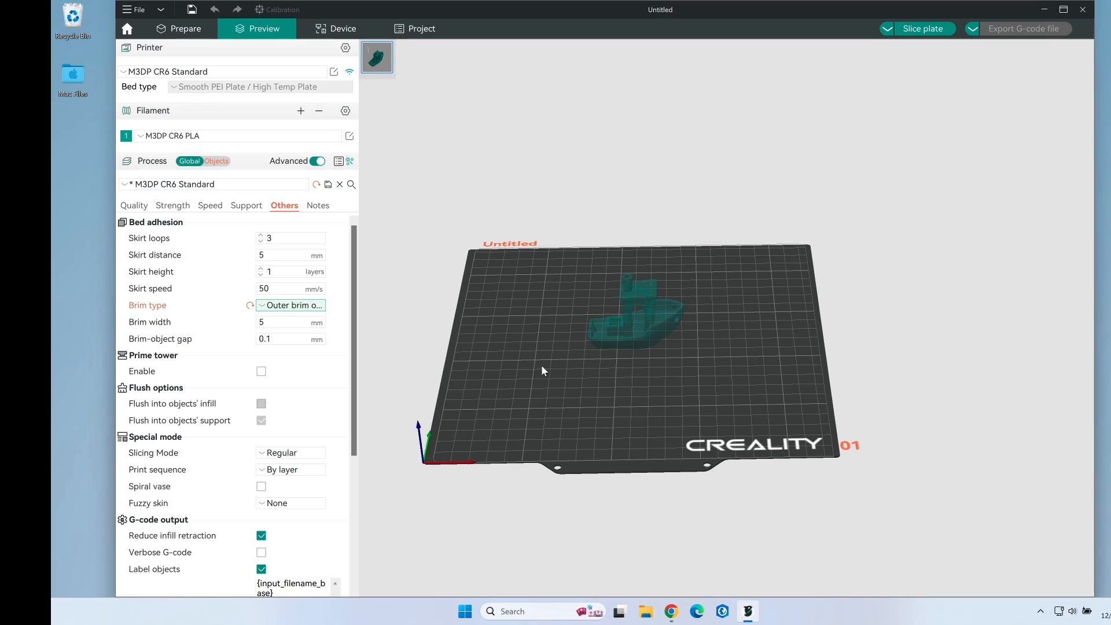
mouse_move(226, 218)
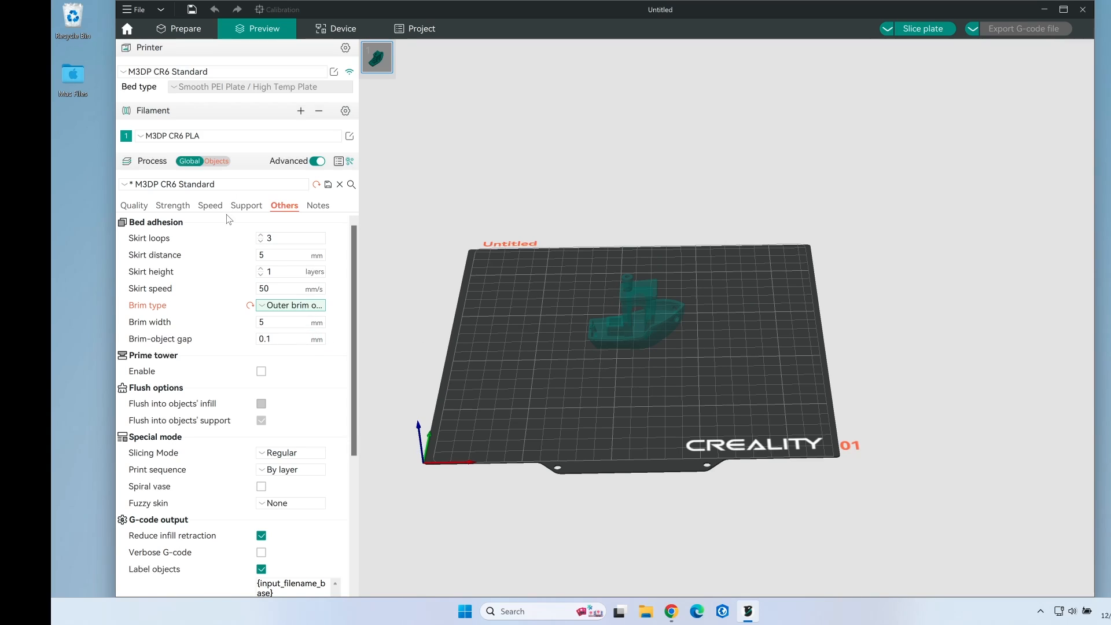
click(924, 28)
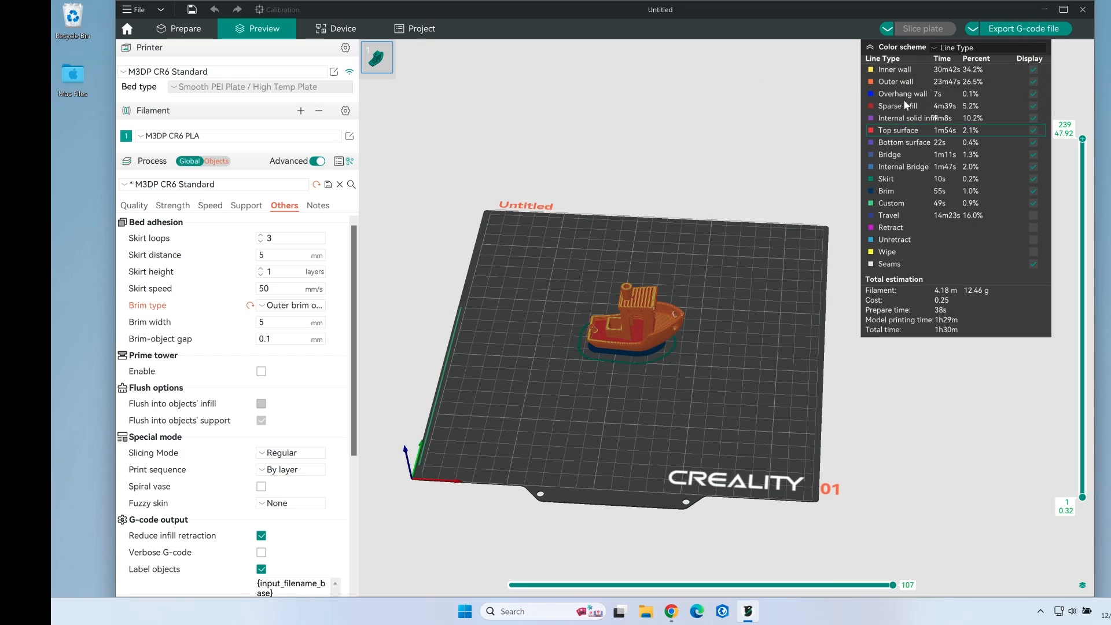
click(1023, 29)
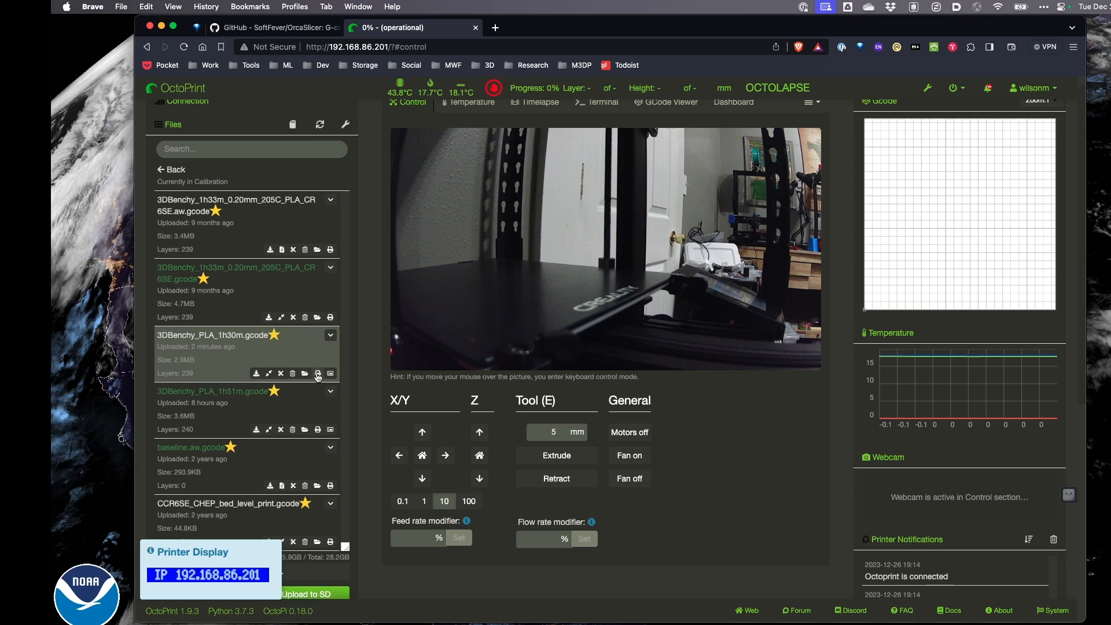
Step: Print 3DBenchy_PLA_1h30m.gcode from OctoPrint's Files panel, accepting the low-filament warning
click(316, 373)
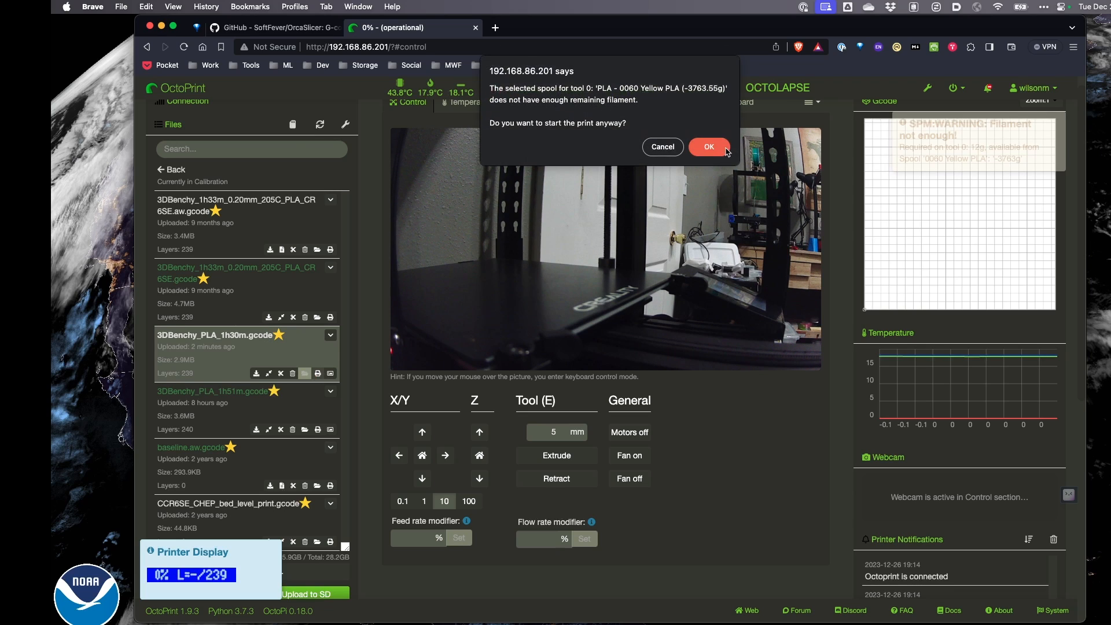
click(707, 147)
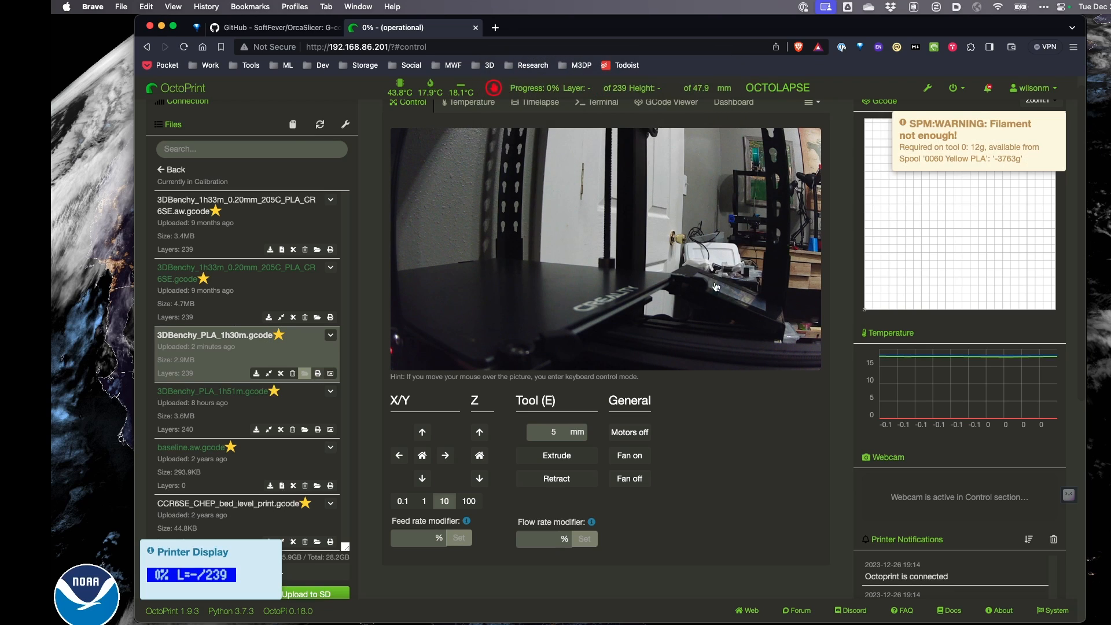